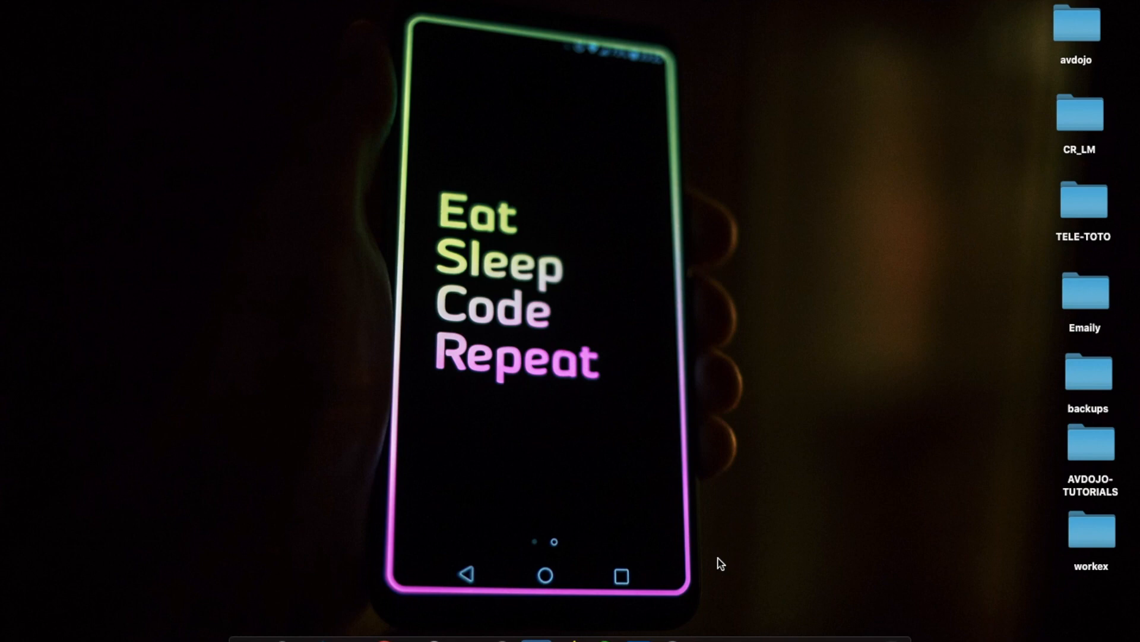
mouse_move(822, 631)
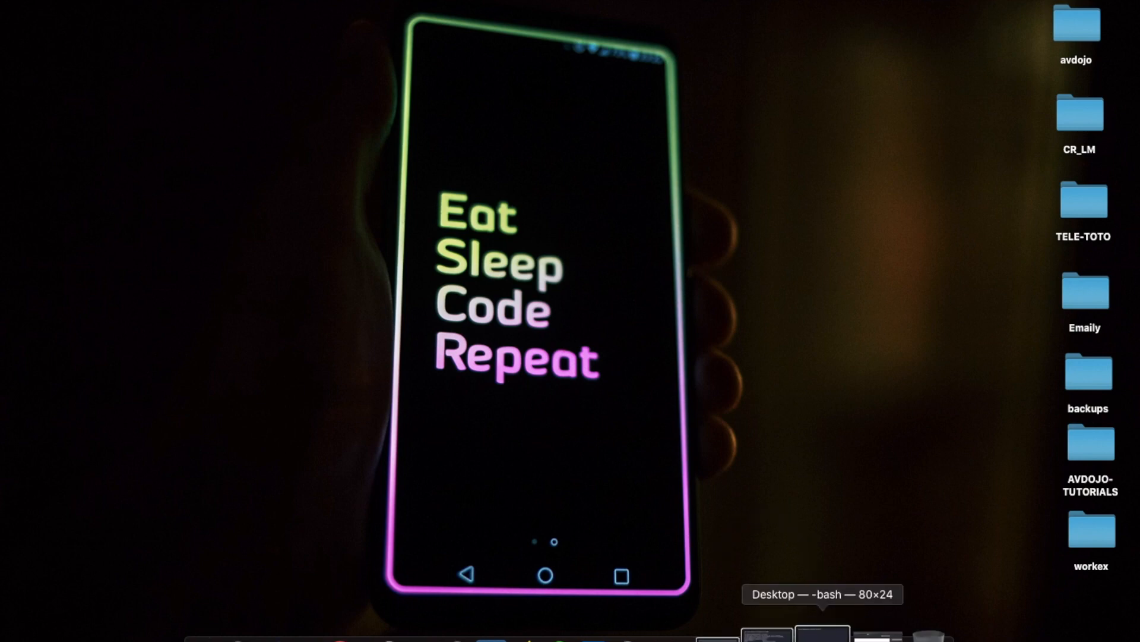
Step: In Terminal, run npx create-react-app firebase-cloud-messaging inside avdojo
click(822, 632)
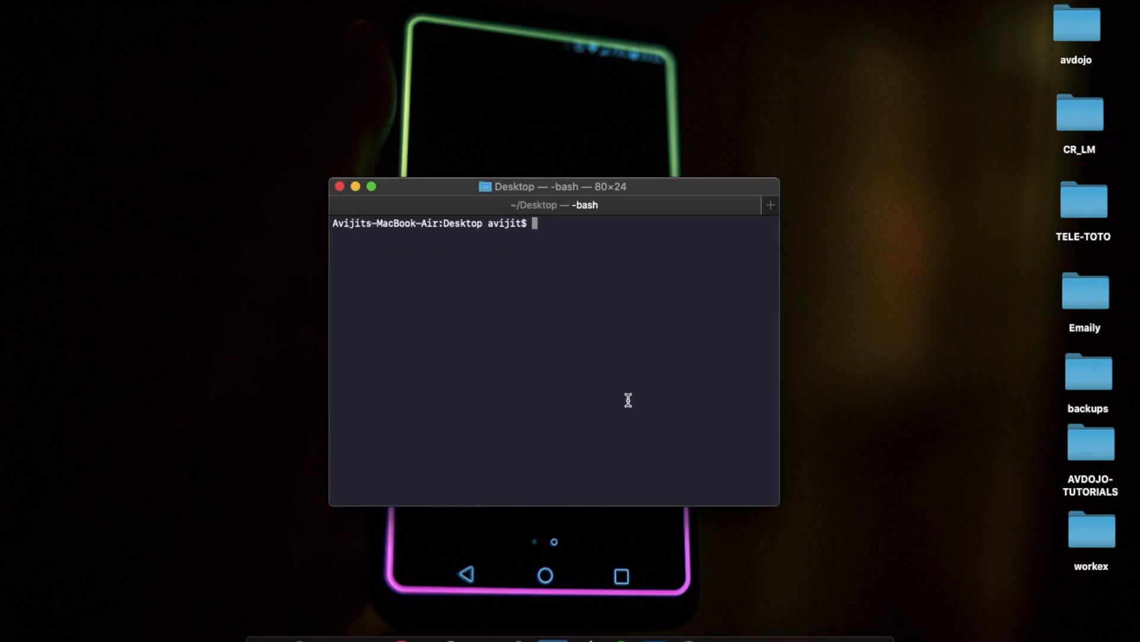
text(npx create-)
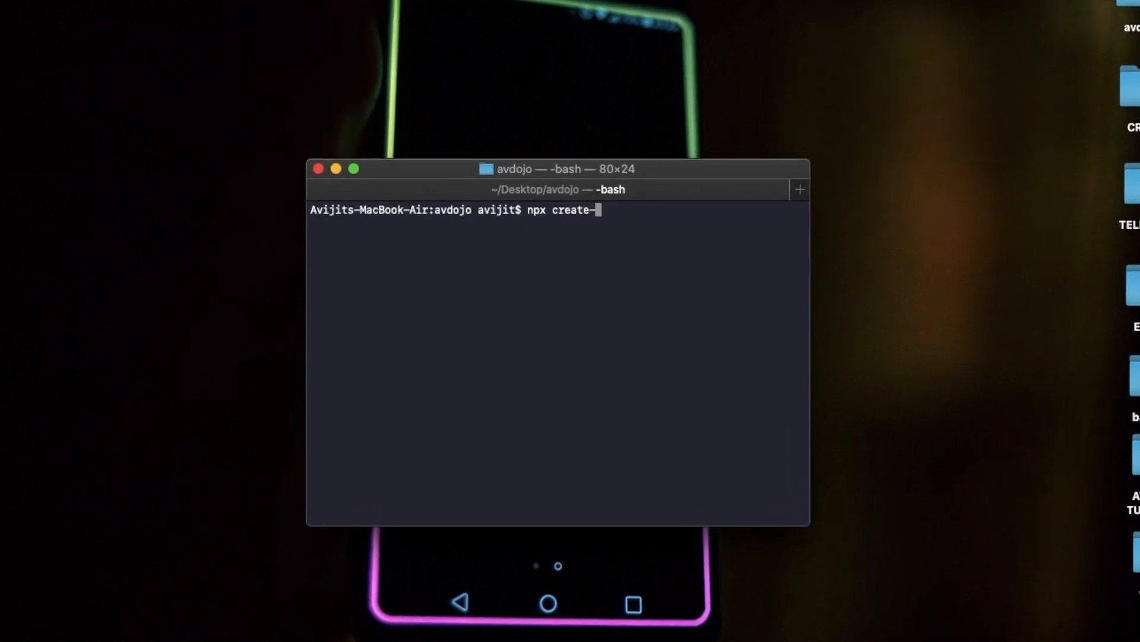
text(react-ap)
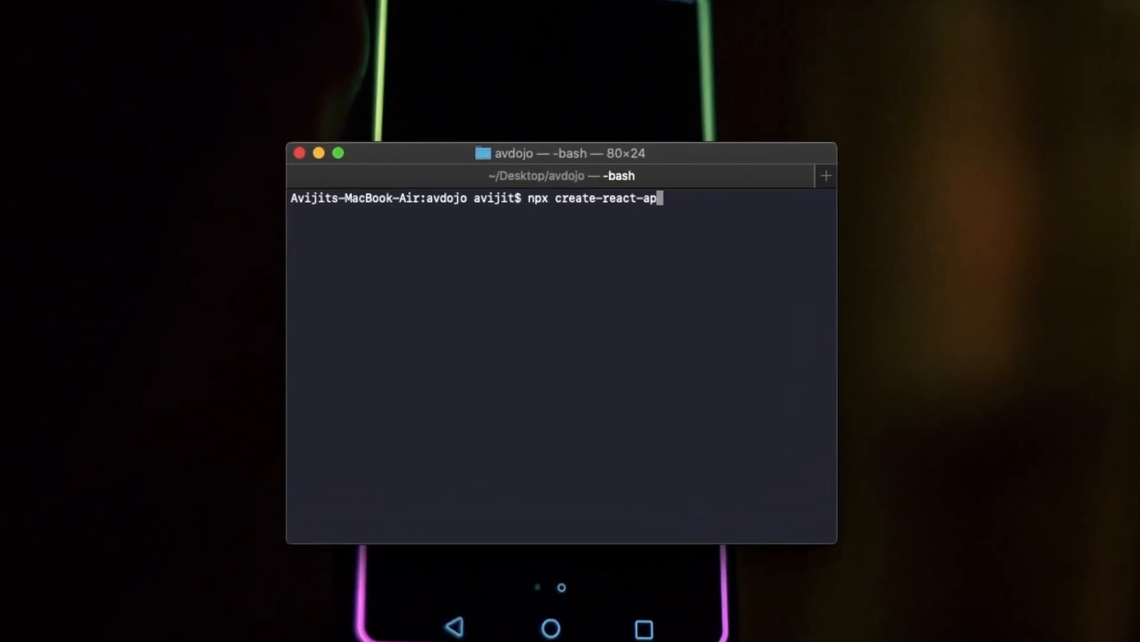
text(p)
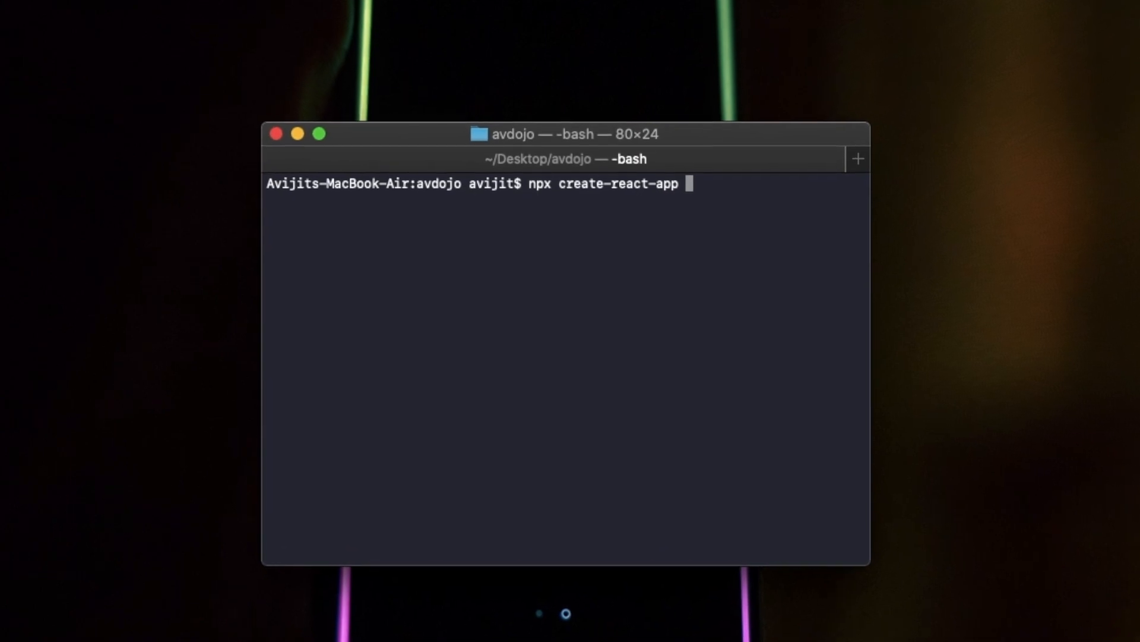
text(firebase)
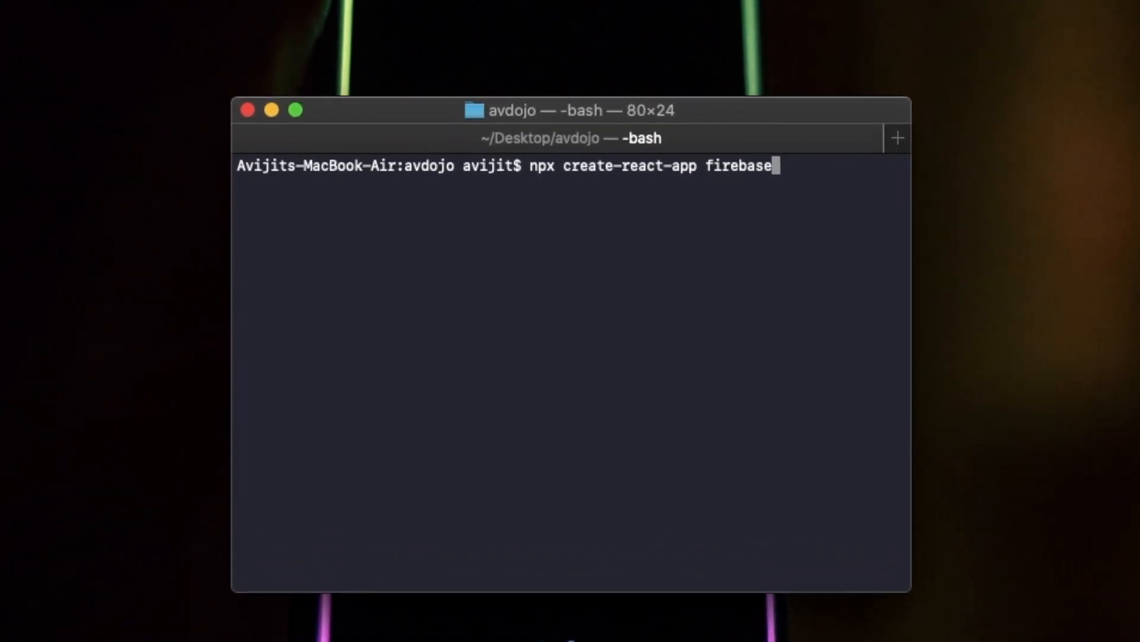
text(-clo)
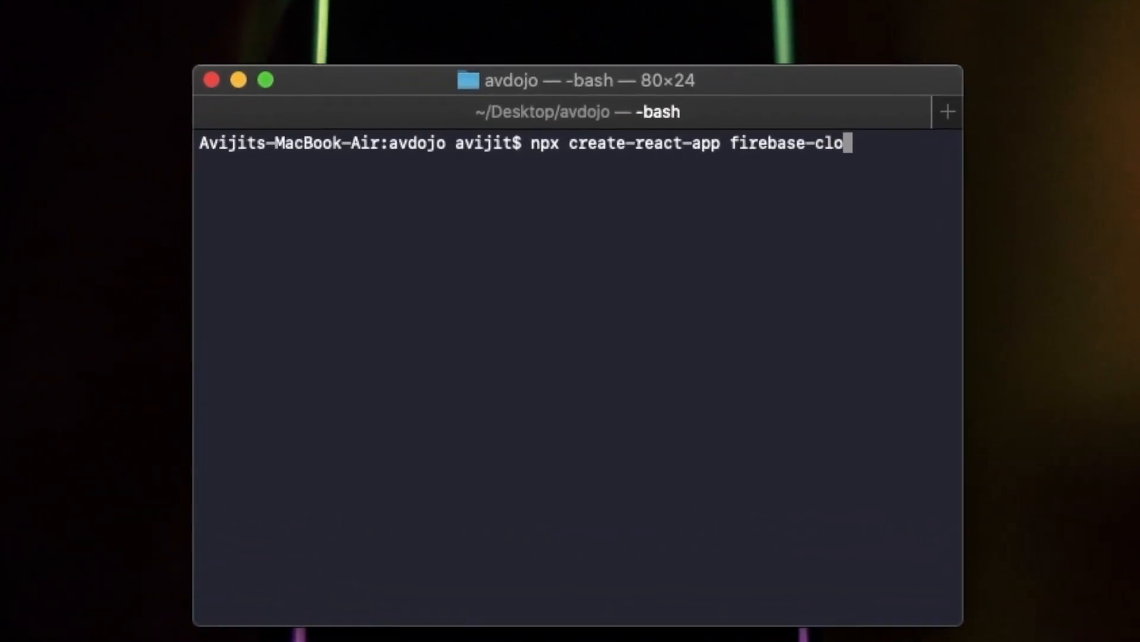
text(ud-me)
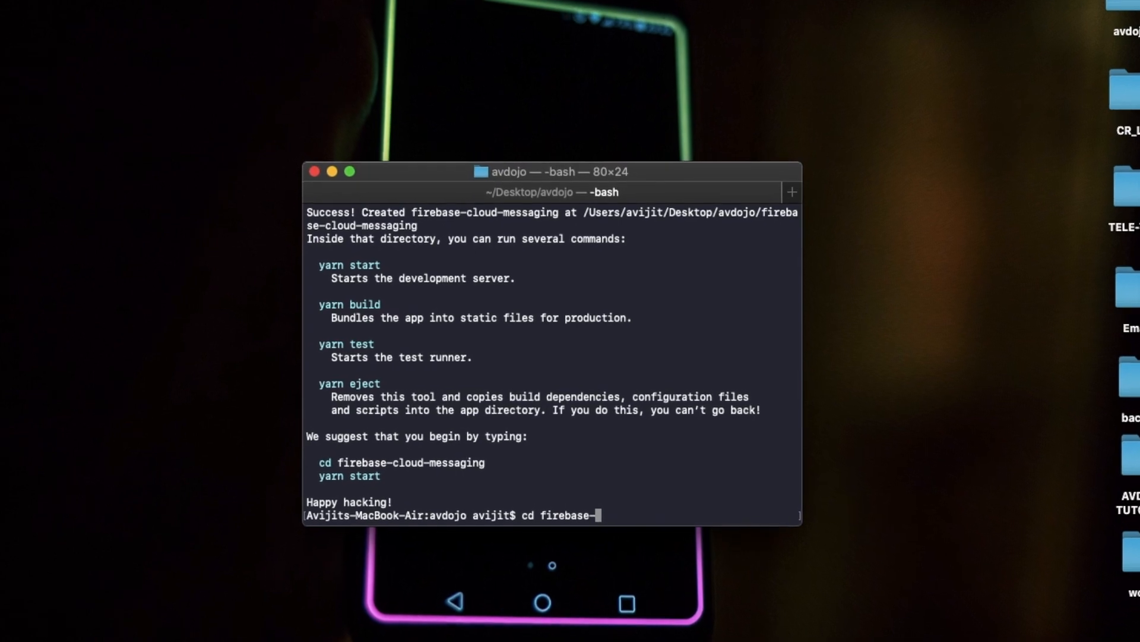
Step: Change into firebase-cloud-messaging and open it in VS Code with code
drag(552, 171, 526, 158)
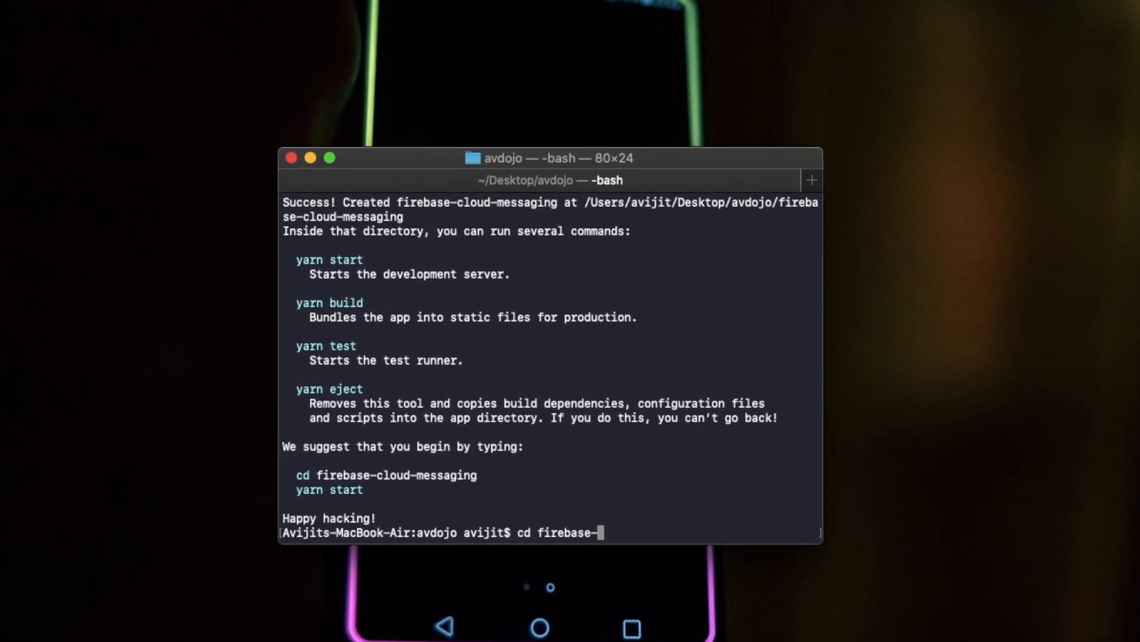
text(cloud-messaging/)
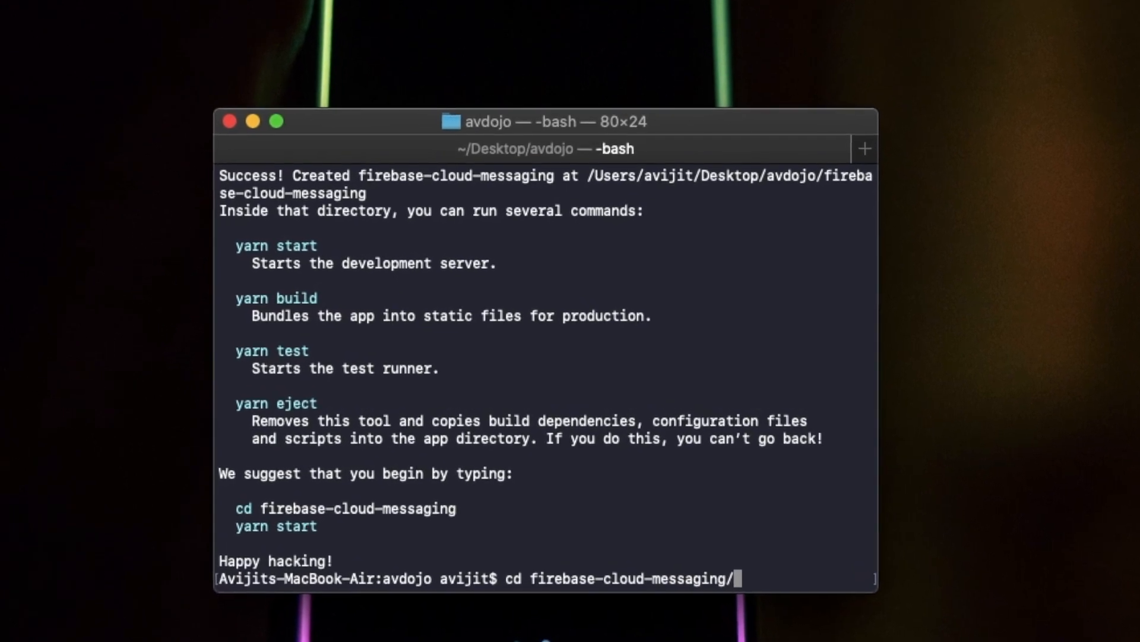
text(code)
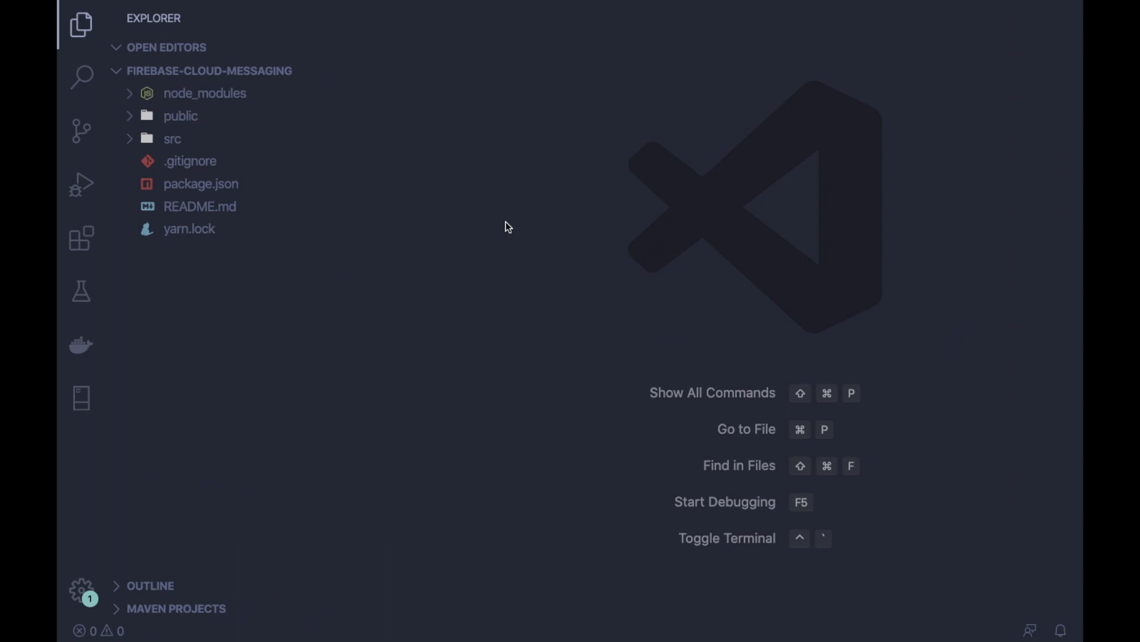
Step: Run npm install firebase in the integrated terminal
key(ctrl+`)
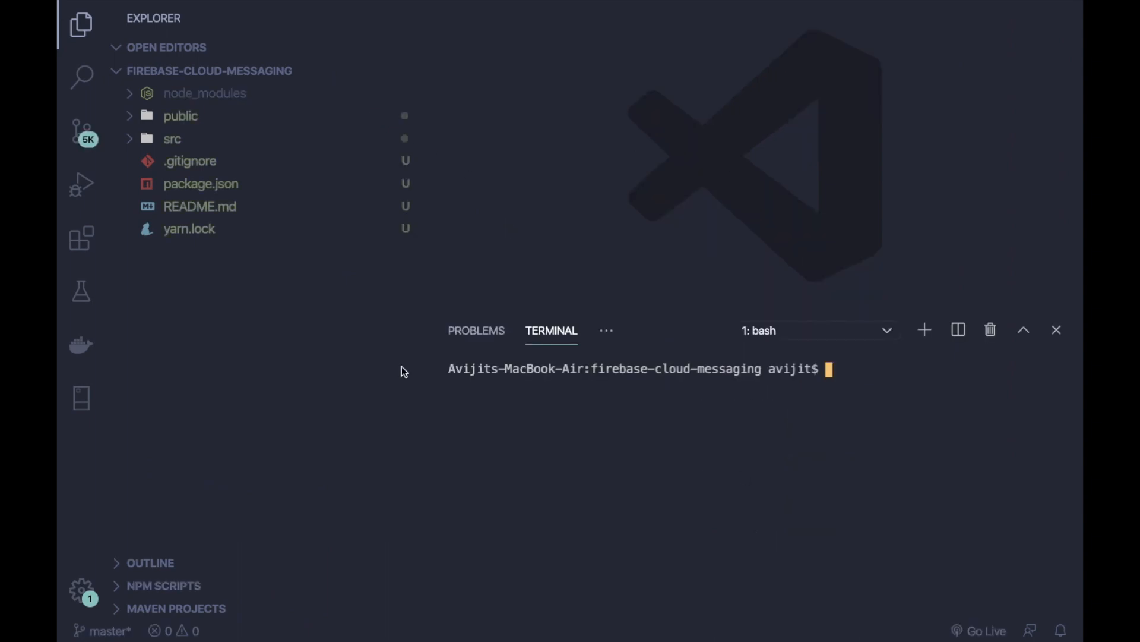
text(npm insta)
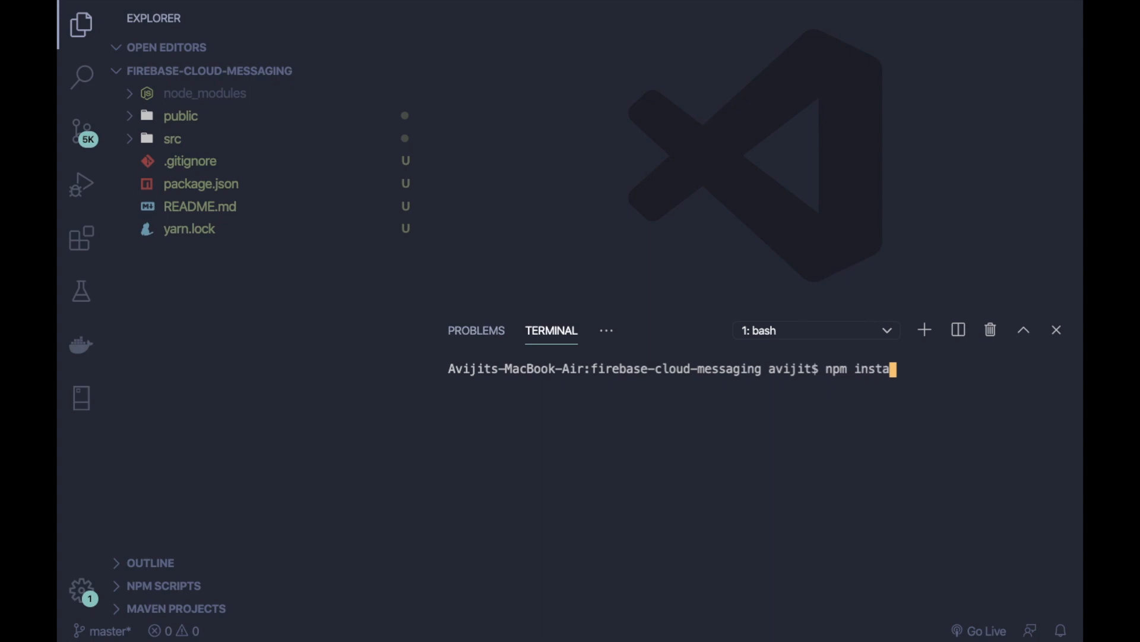
text(l firebase)
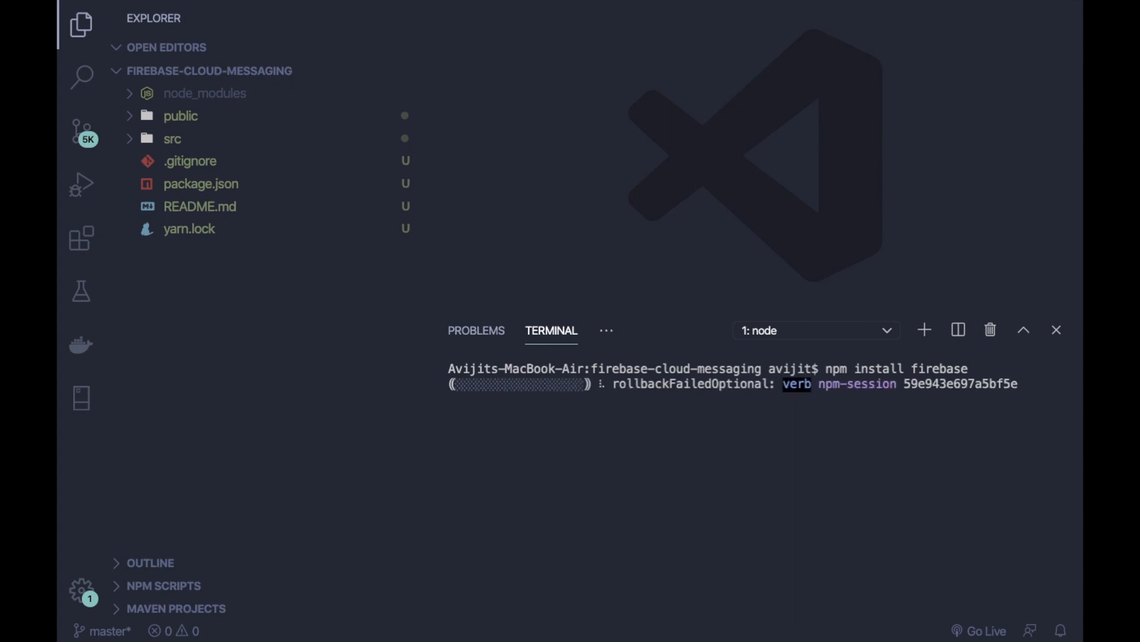
Step: Create a new file firebase.js inside the src folder
click(1055, 329)
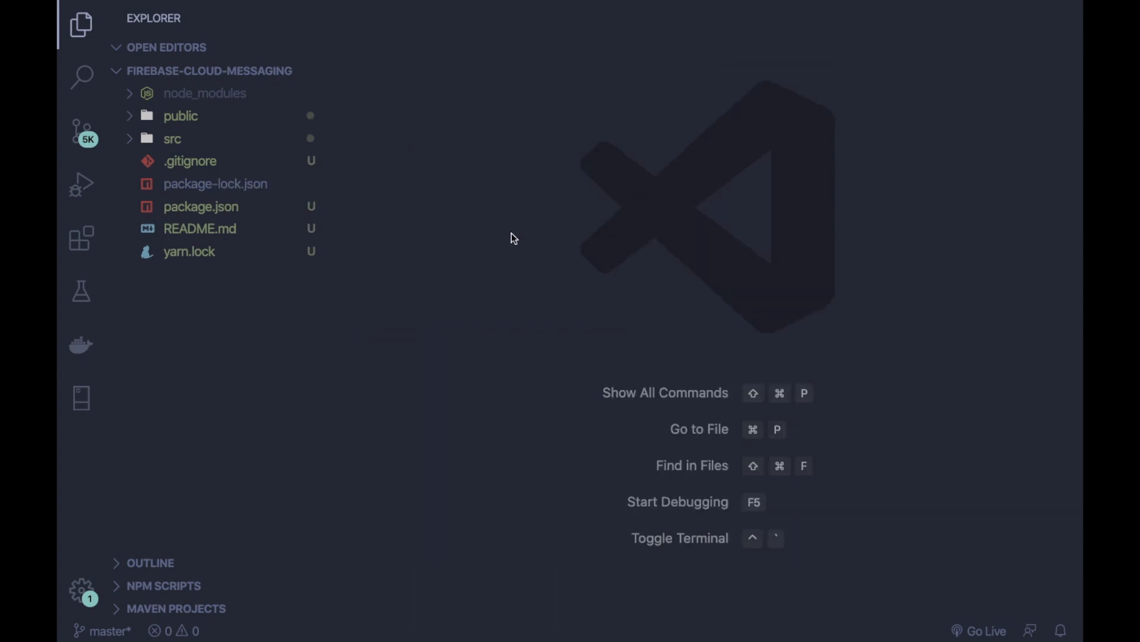
click(173, 139)
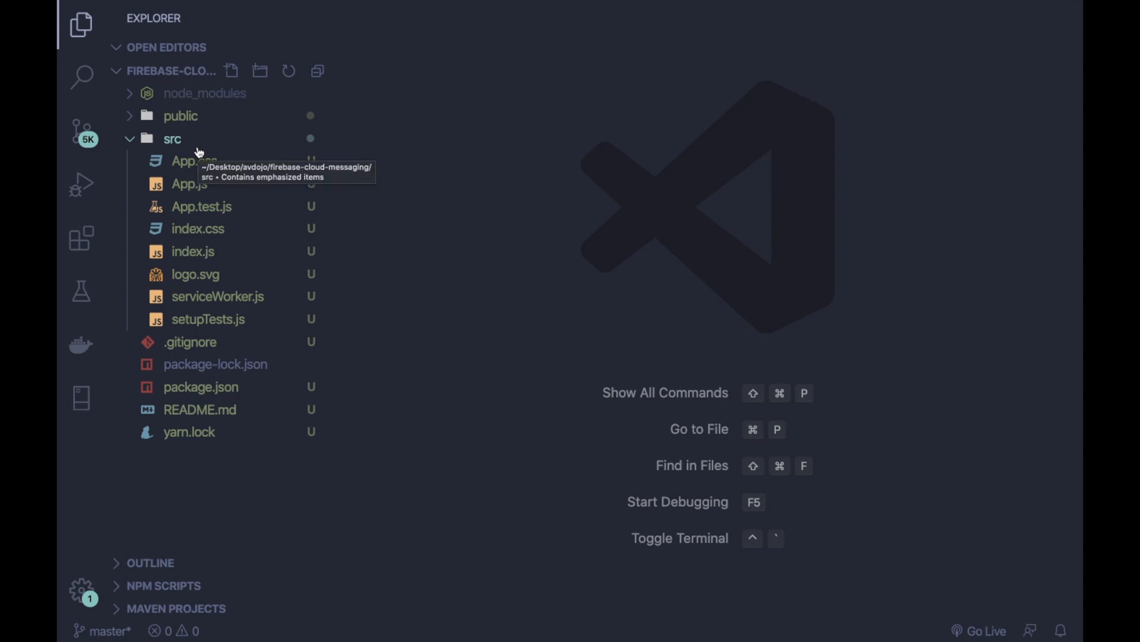
mouse_move(210, 148)
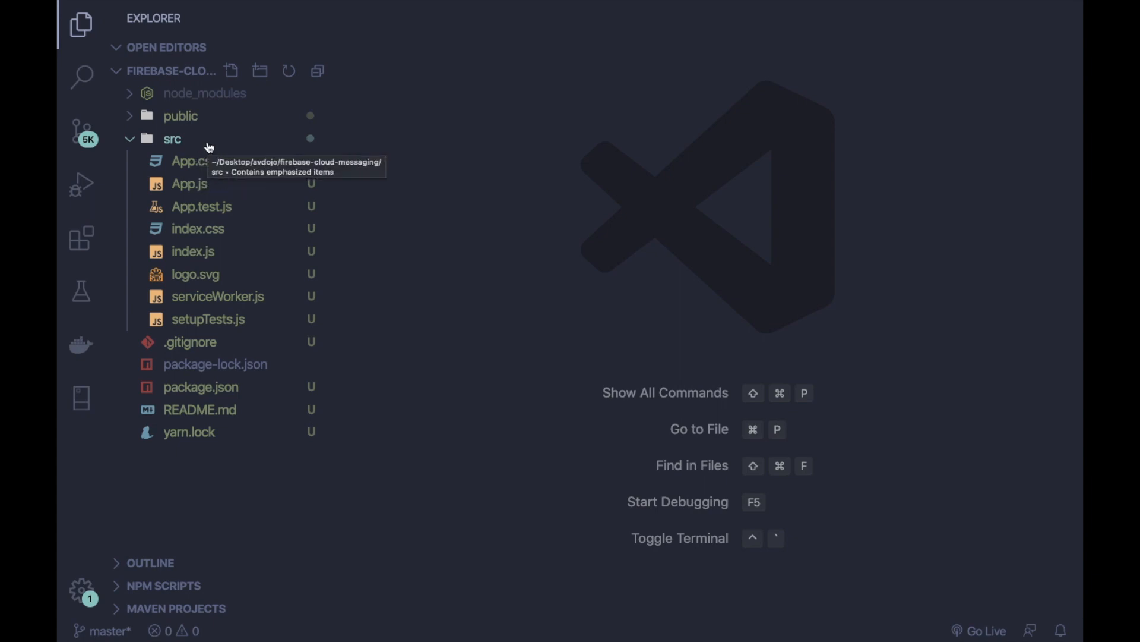
right_click(174, 139)
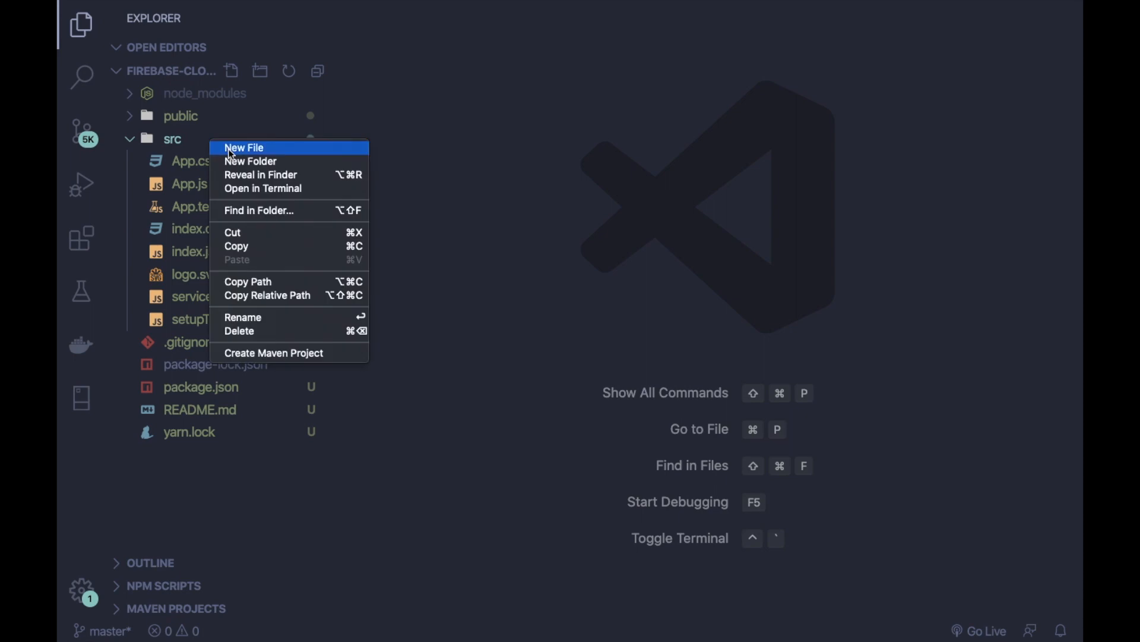
click(243, 148)
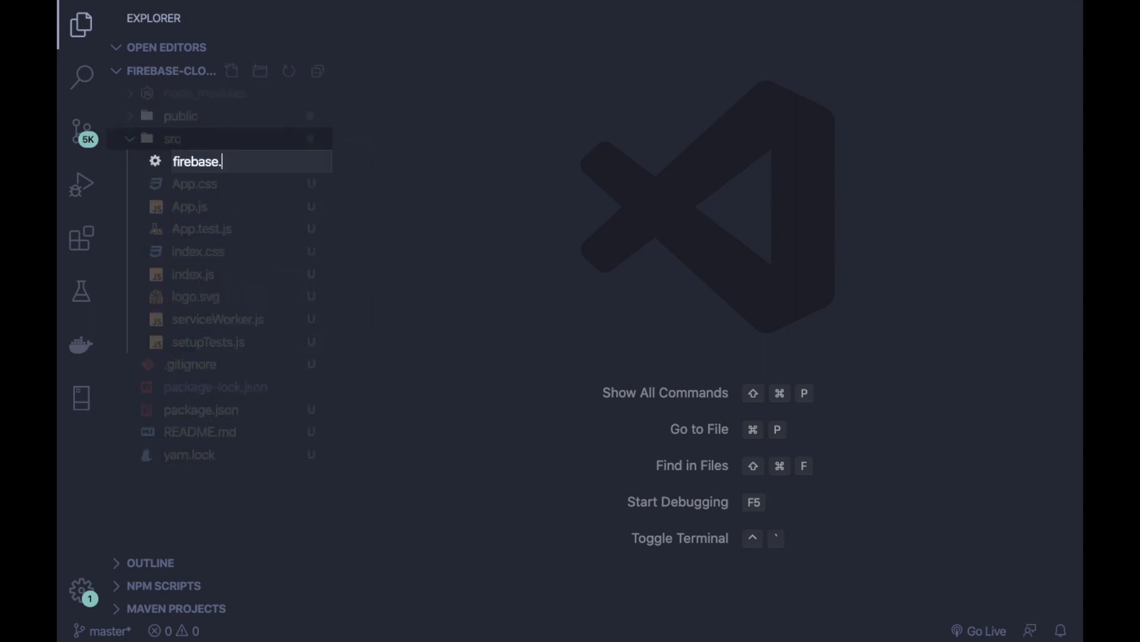
key(Enter)
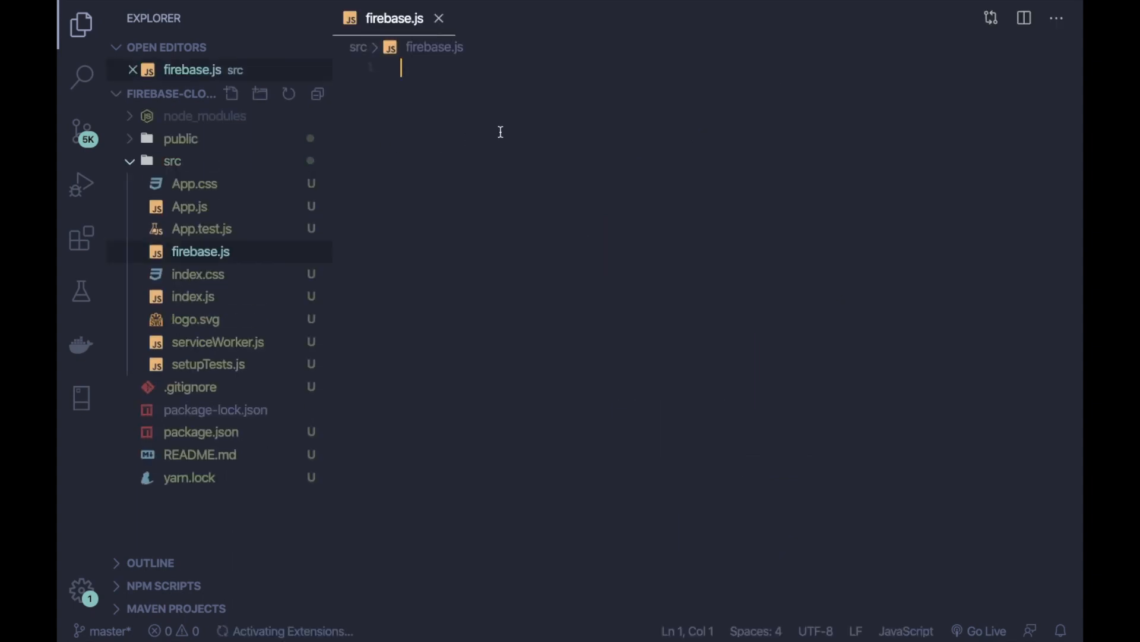
Step: Write import firebase from 'firebase' and begin const config = {} in firebase.js
text(imi)
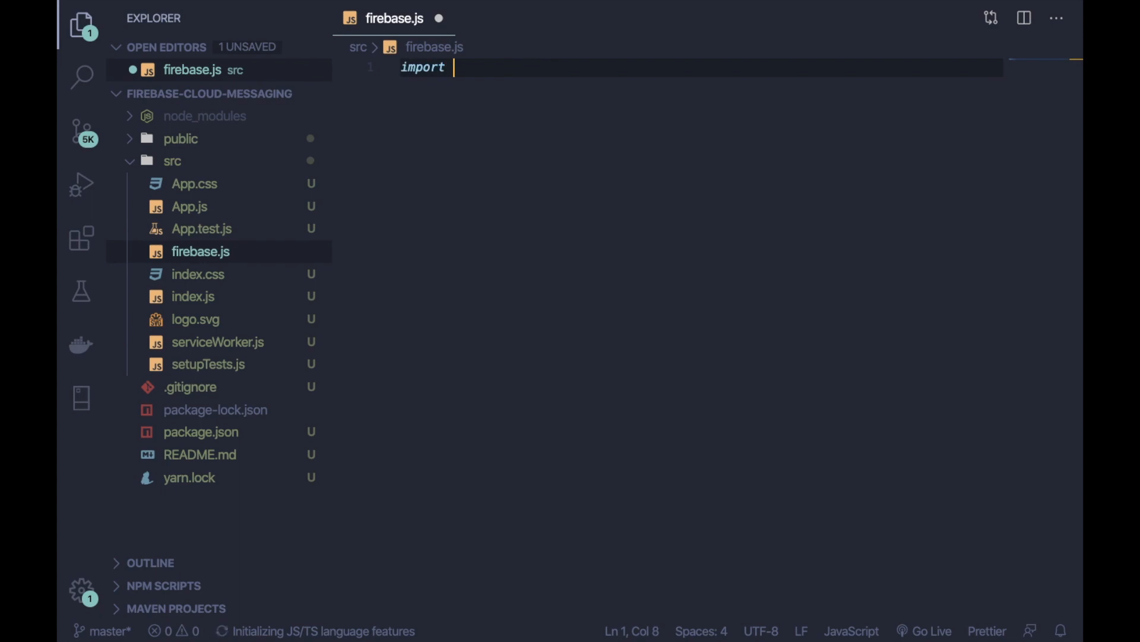
text(firebase from)
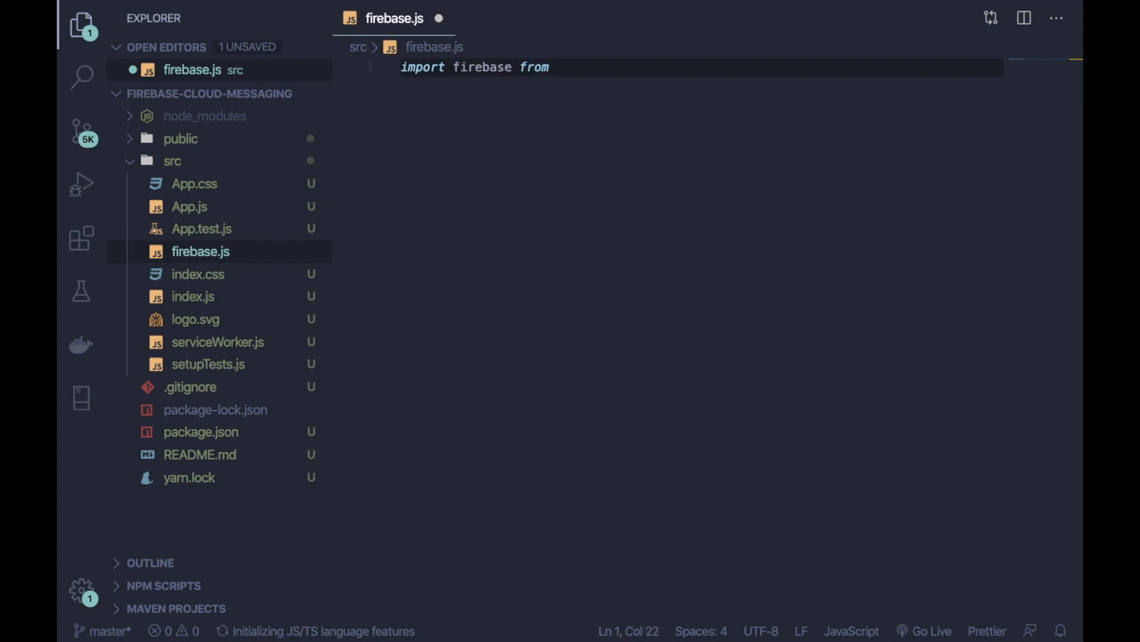
text('fire')
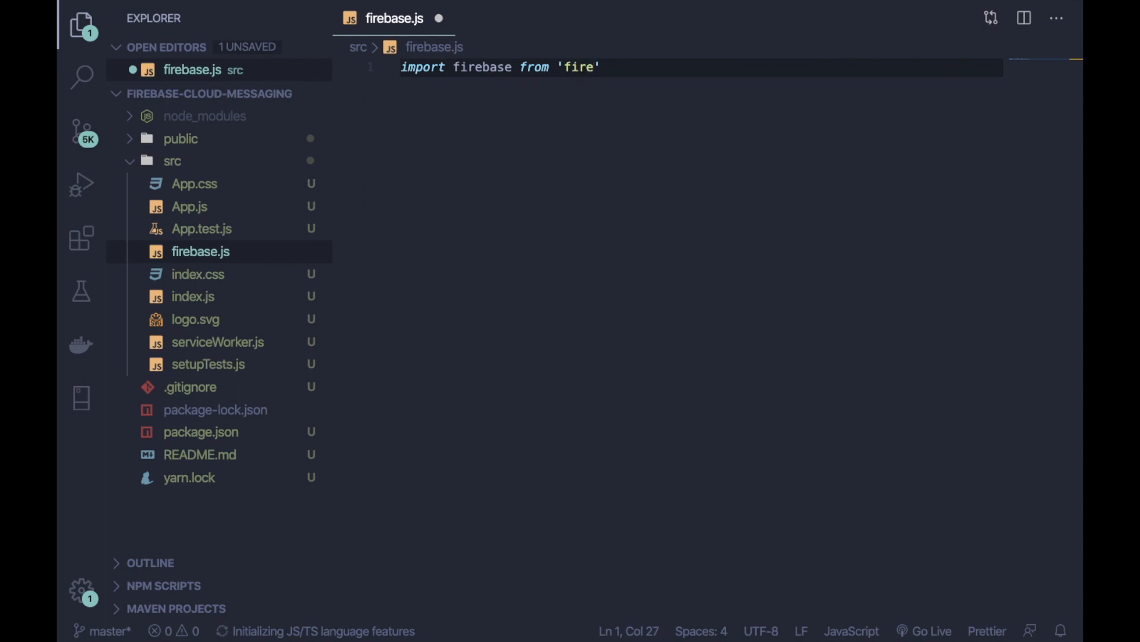
text(base)
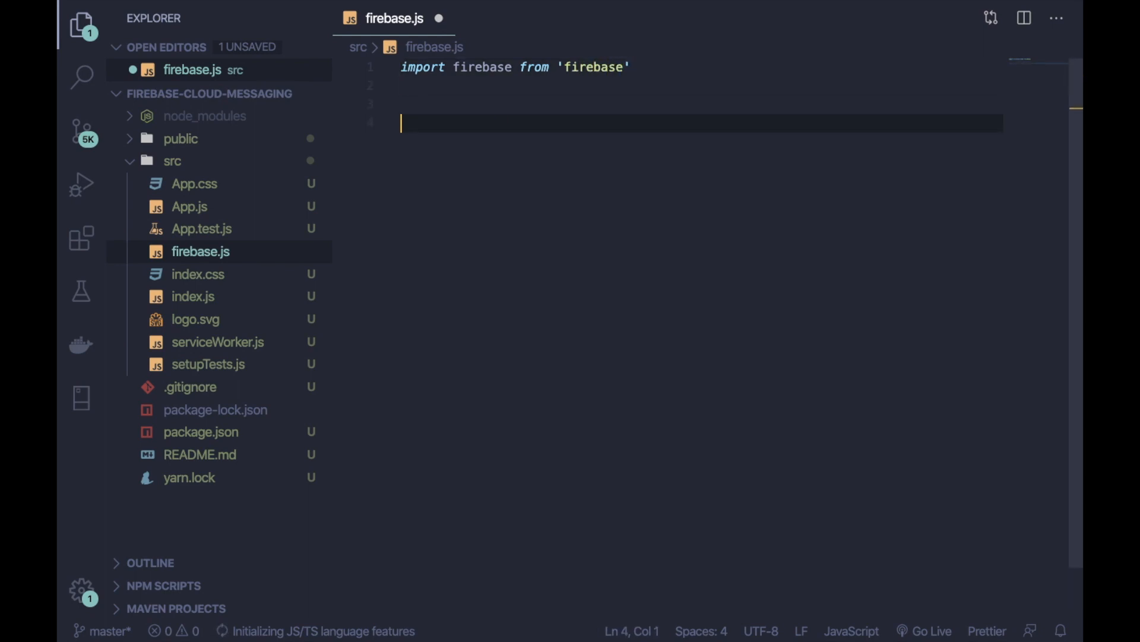
key(Backspace)
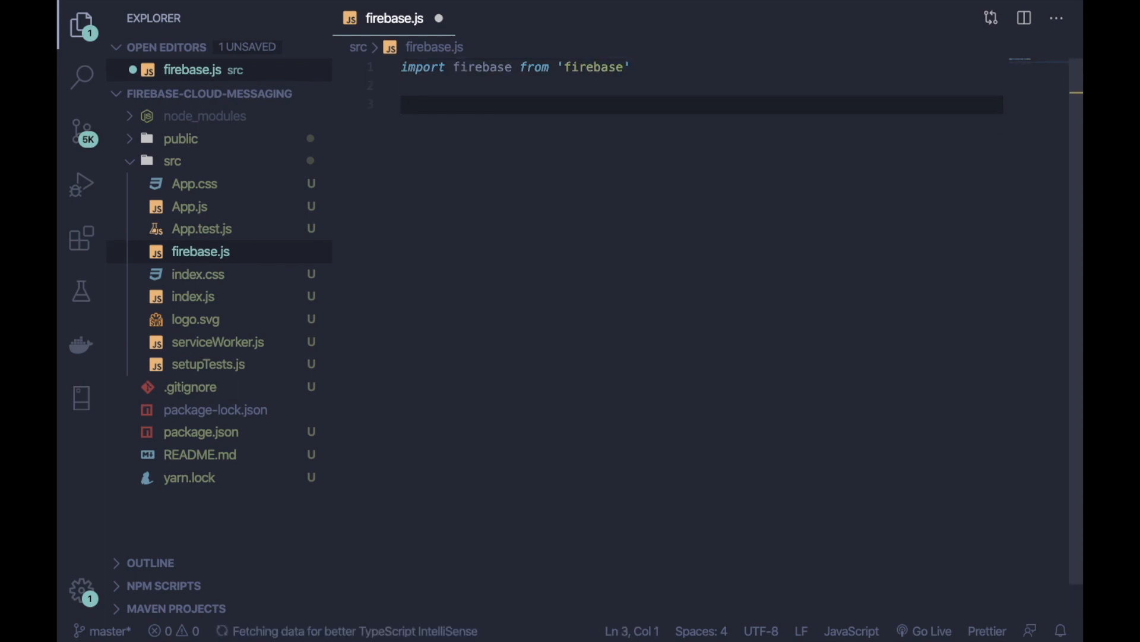
text(const config ={)
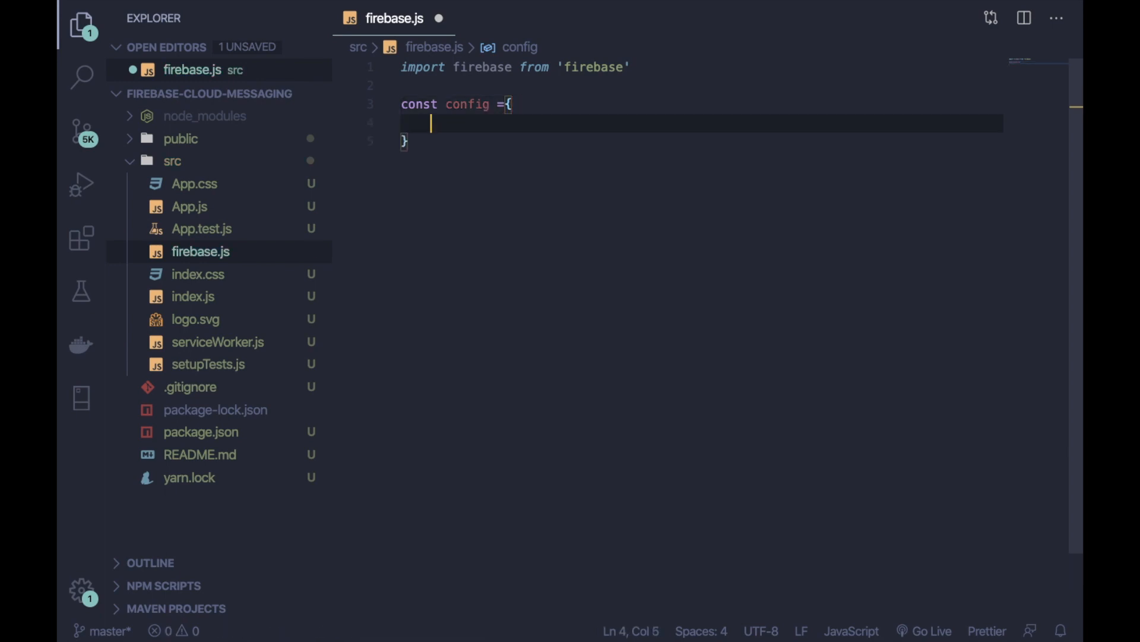
mouse_move(491, 150)
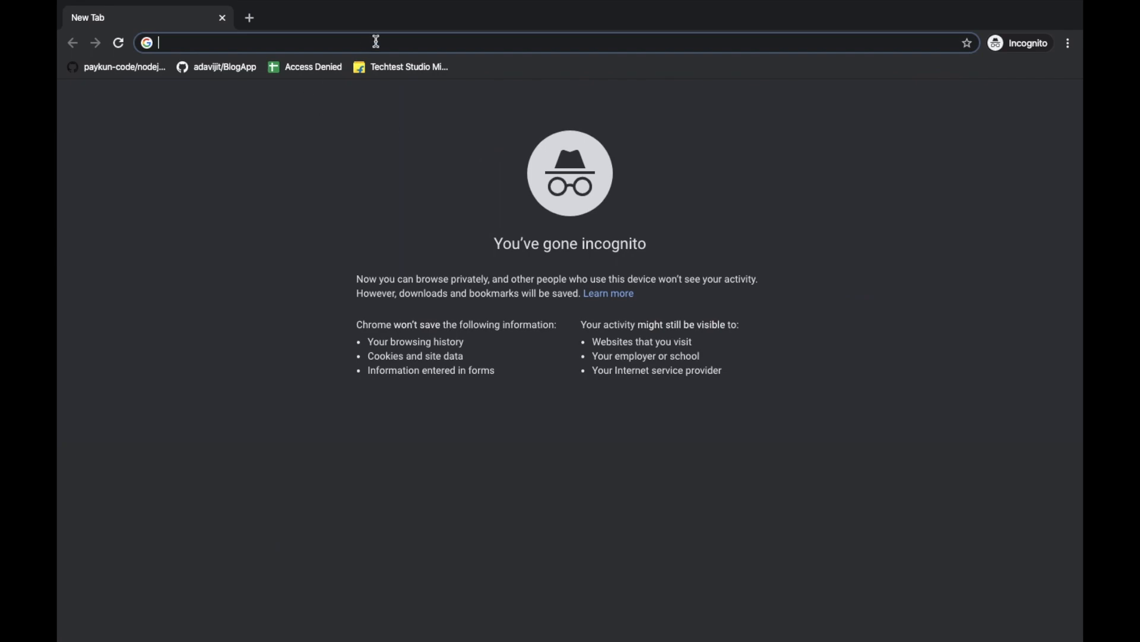
Step: Go to firebase.google.com and enter the Firebase console
text(firebase.google.com)
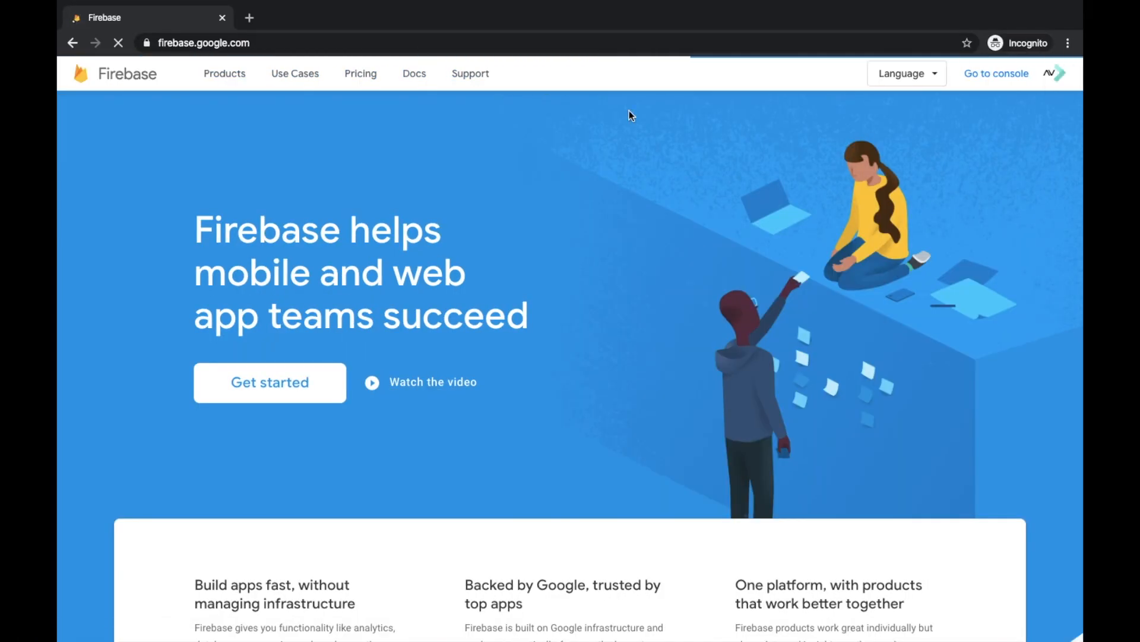
click(996, 72)
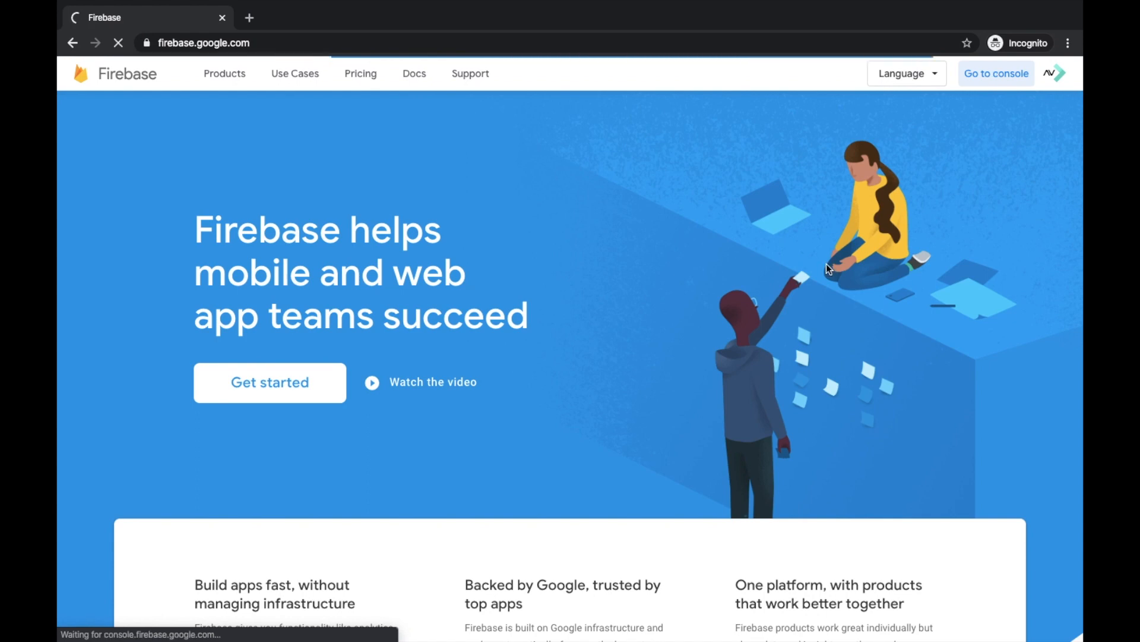
click(996, 74)
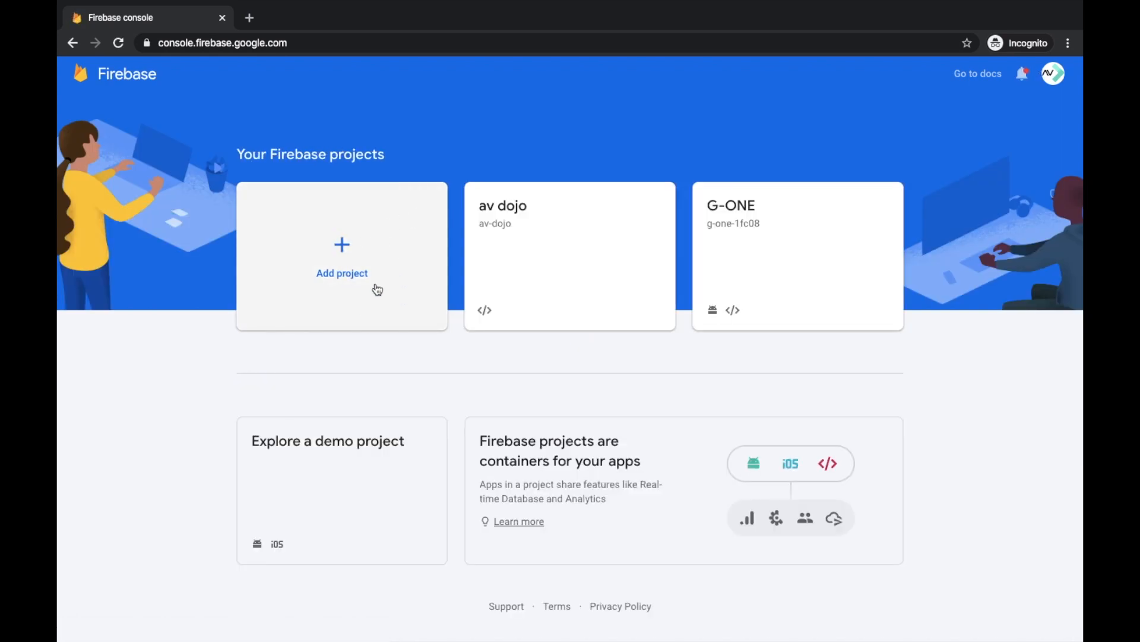
Step: Add a project named firebase-cloud-messaging, continue through Analytics and create it
click(342, 274)
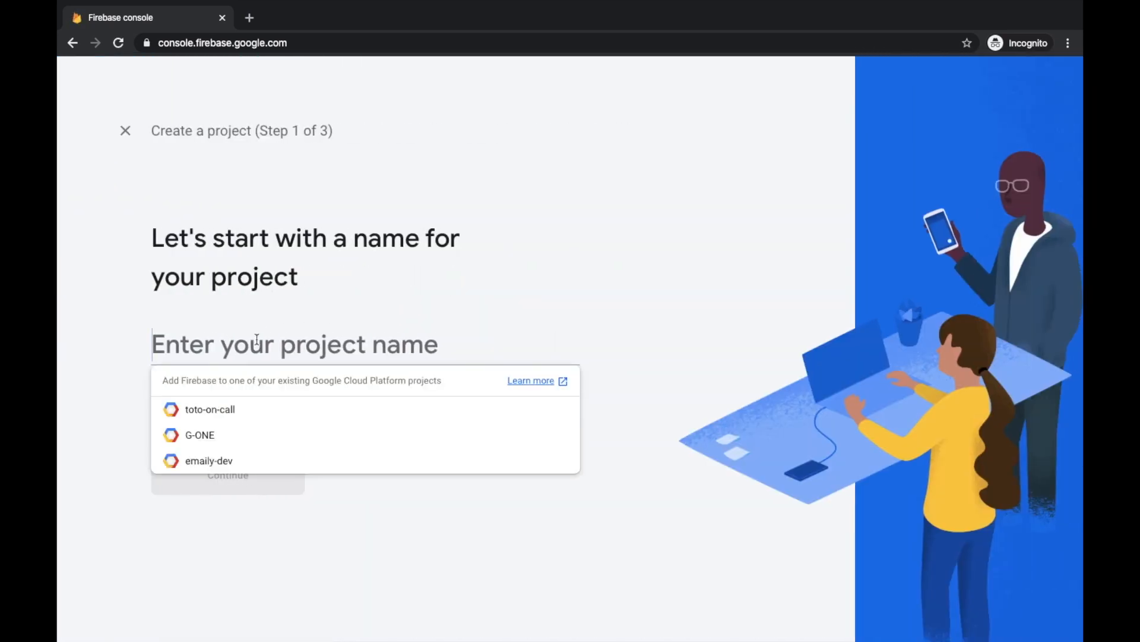
text(firebas)
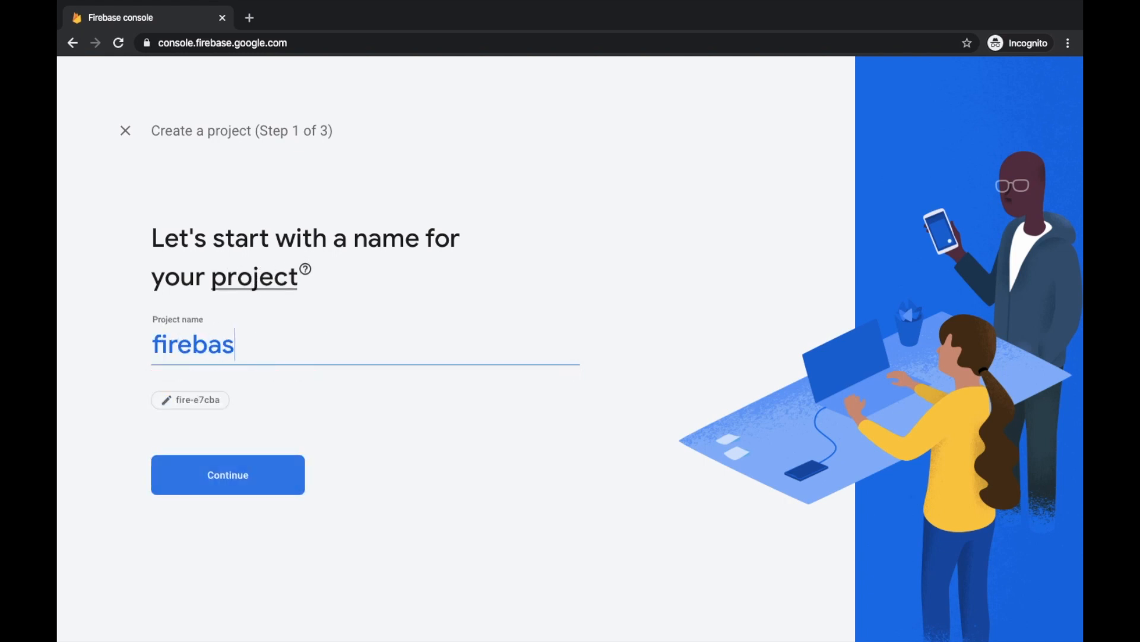
text(e-clo)
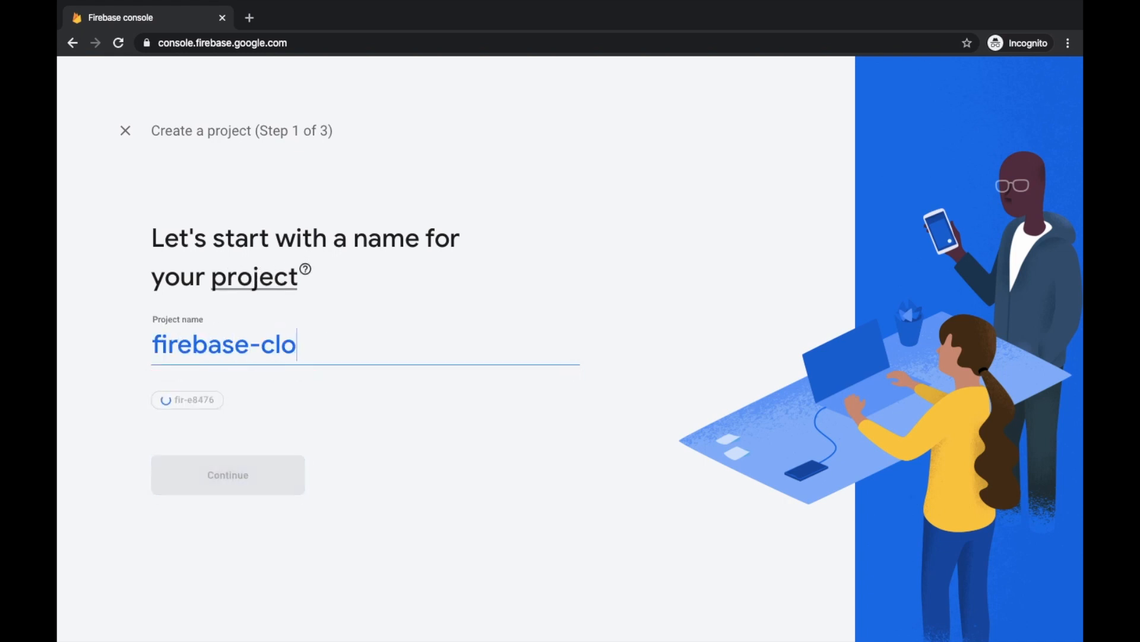
text(ud-mes)
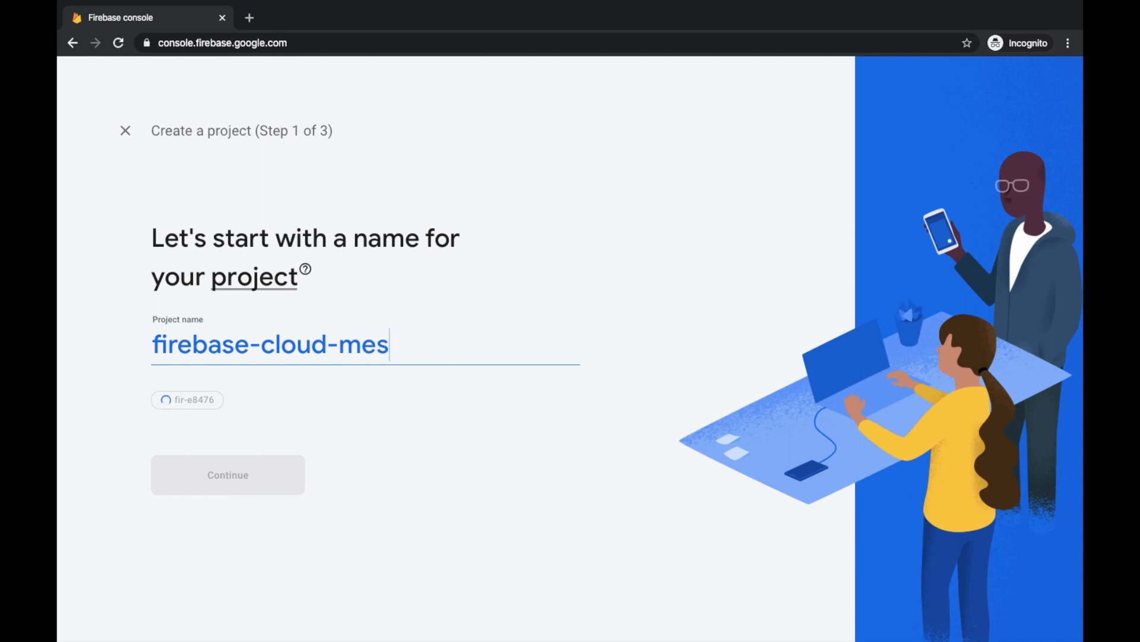
text(saging)
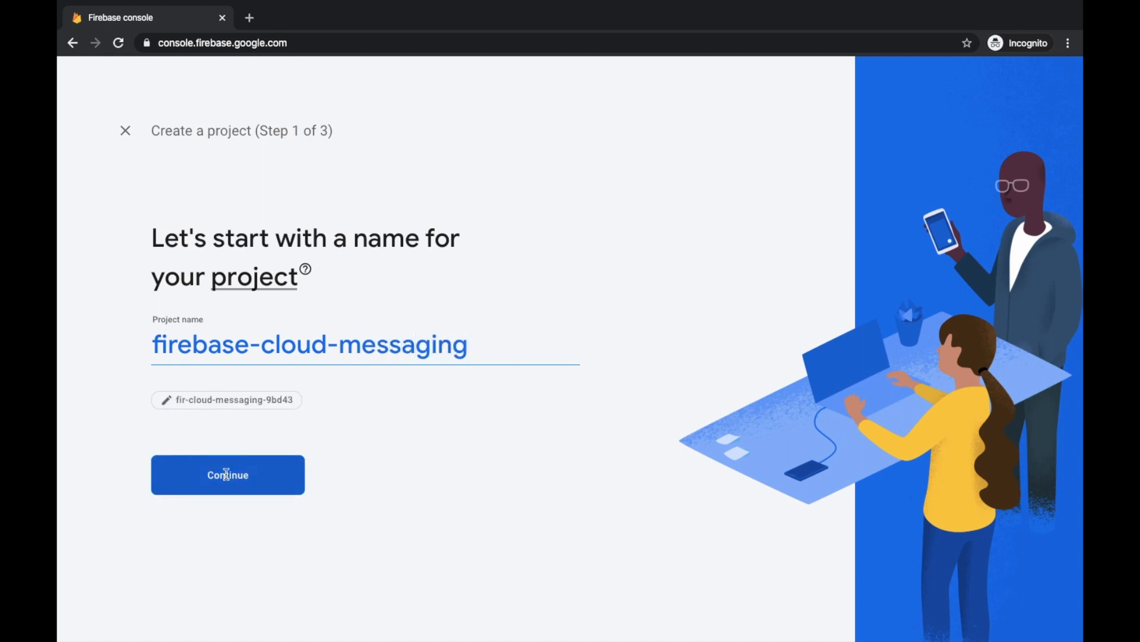
click(228, 474)
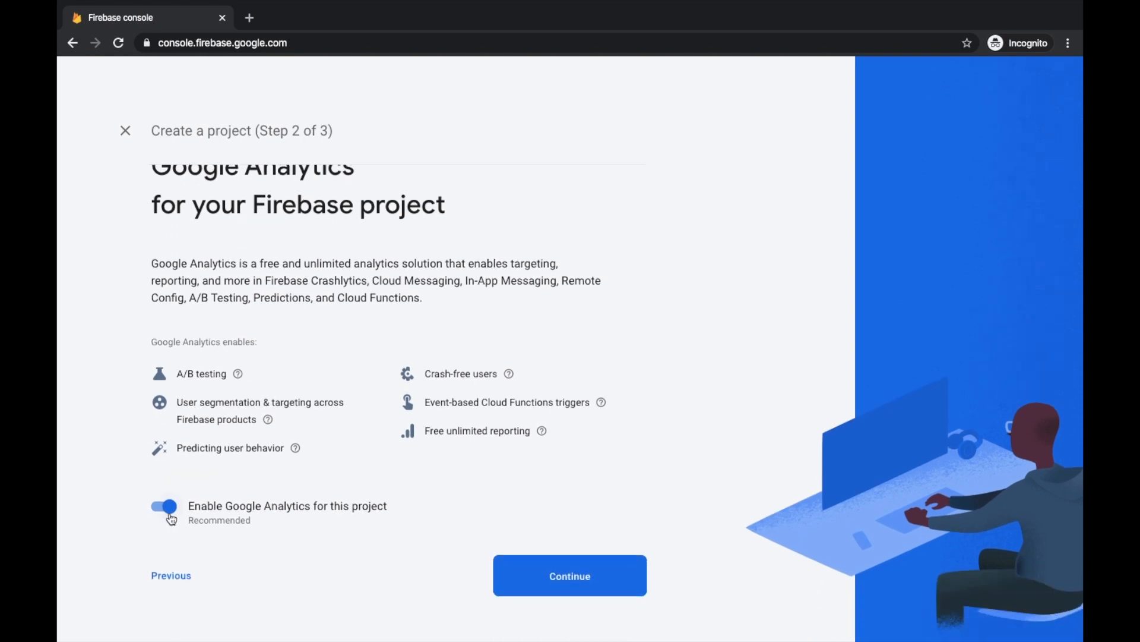
click(569, 575)
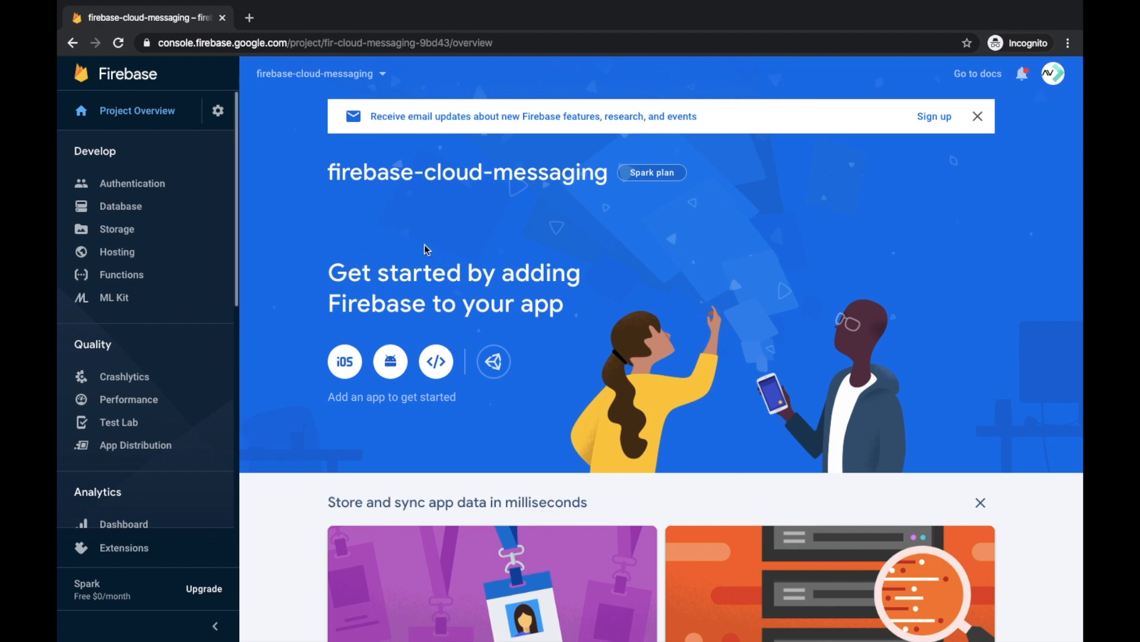
Step: Add a web app nicknamed firebase-cloud-messaging and register it
click(436, 361)
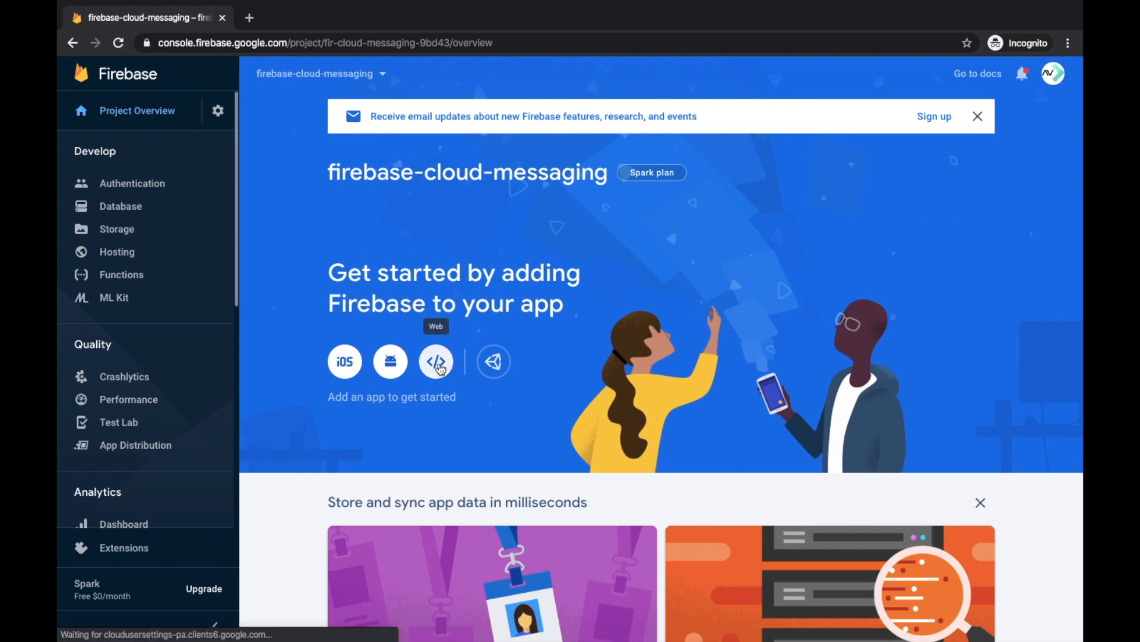
click(436, 361)
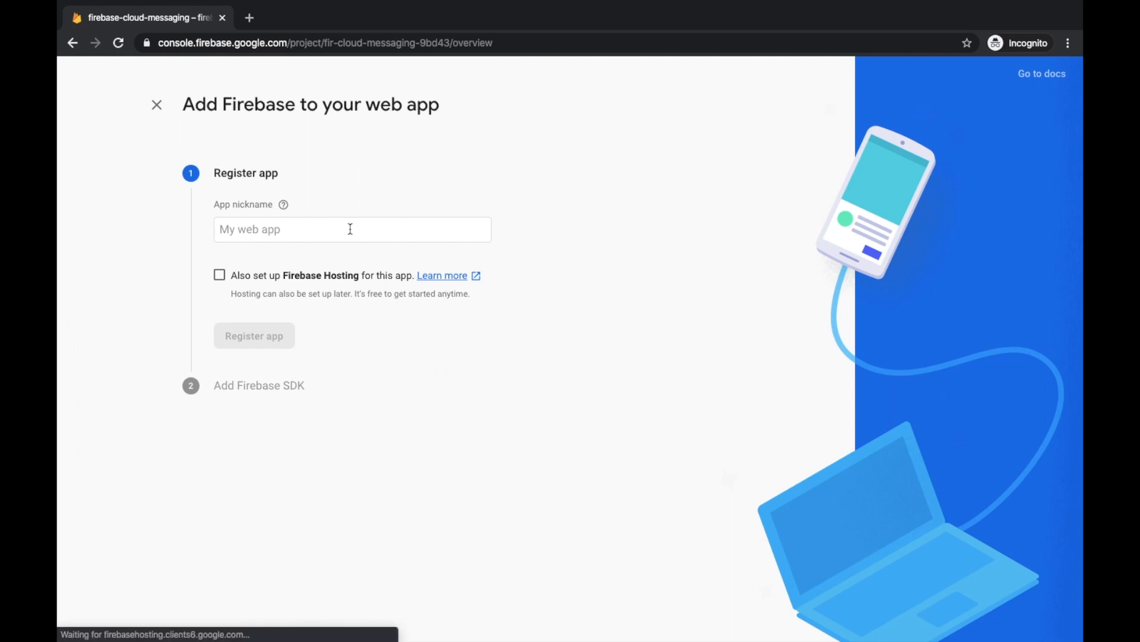
text(firebase-clo)
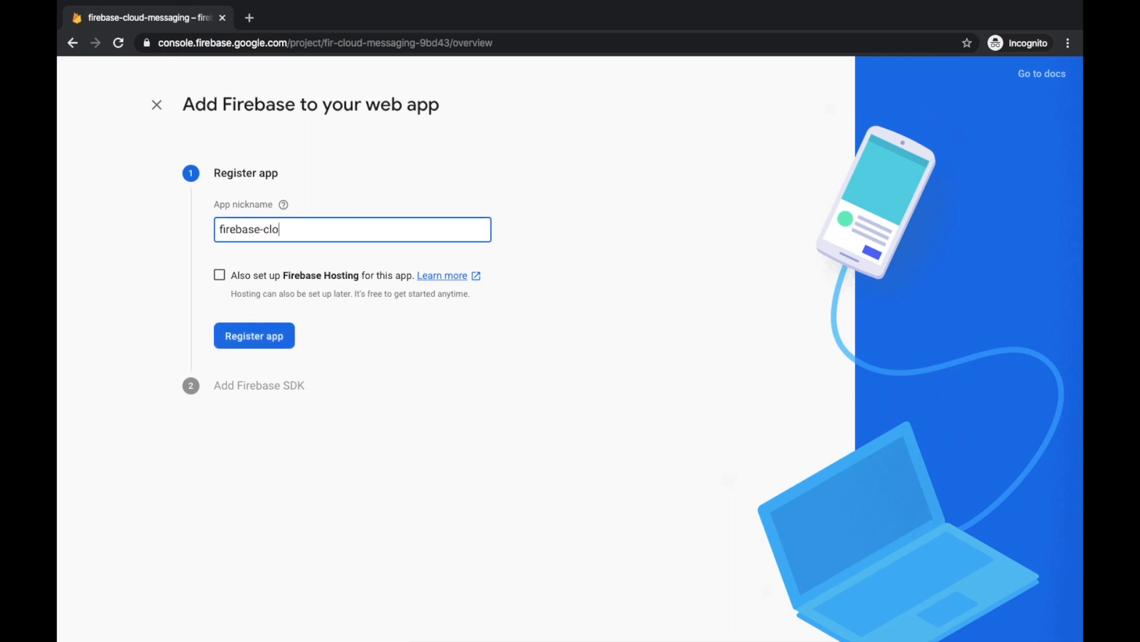
text(ud-messaging)
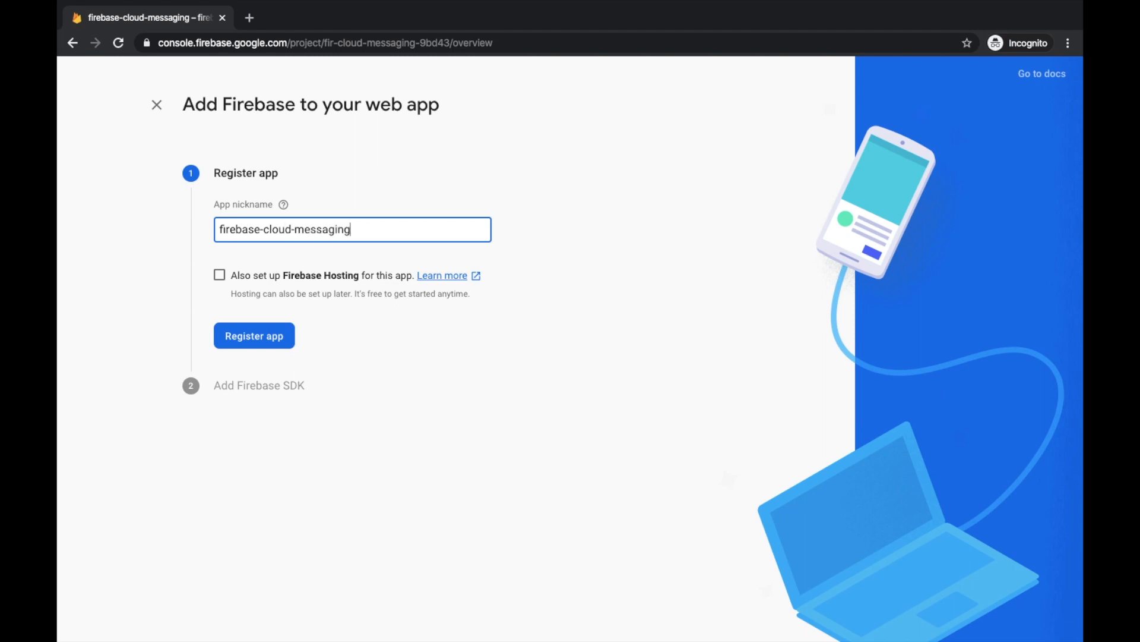
click(254, 335)
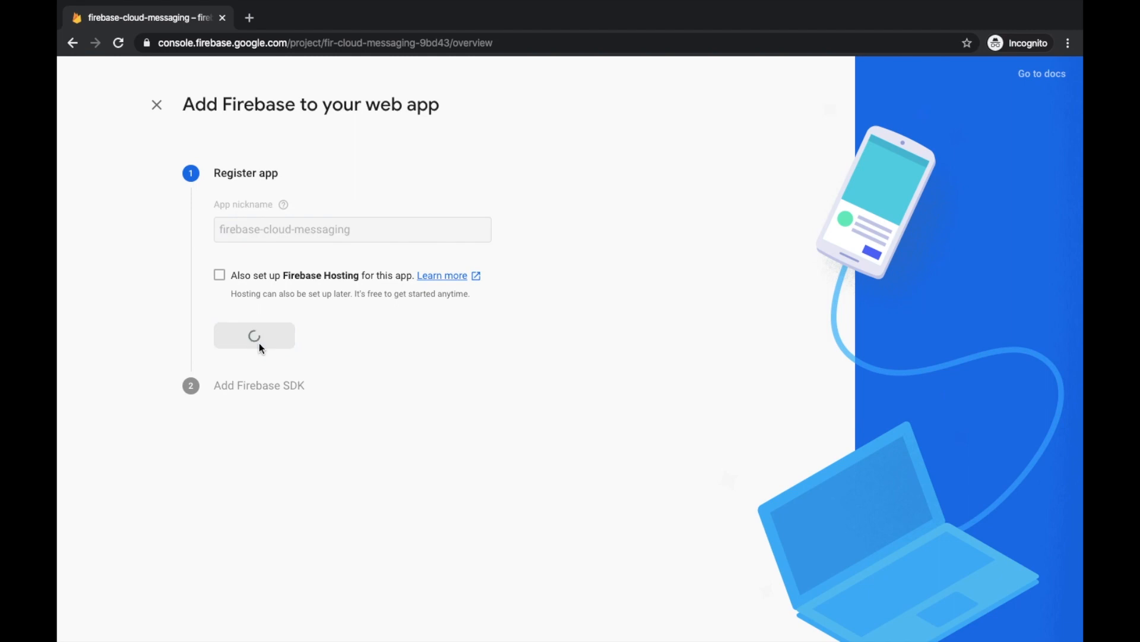
click(254, 335)
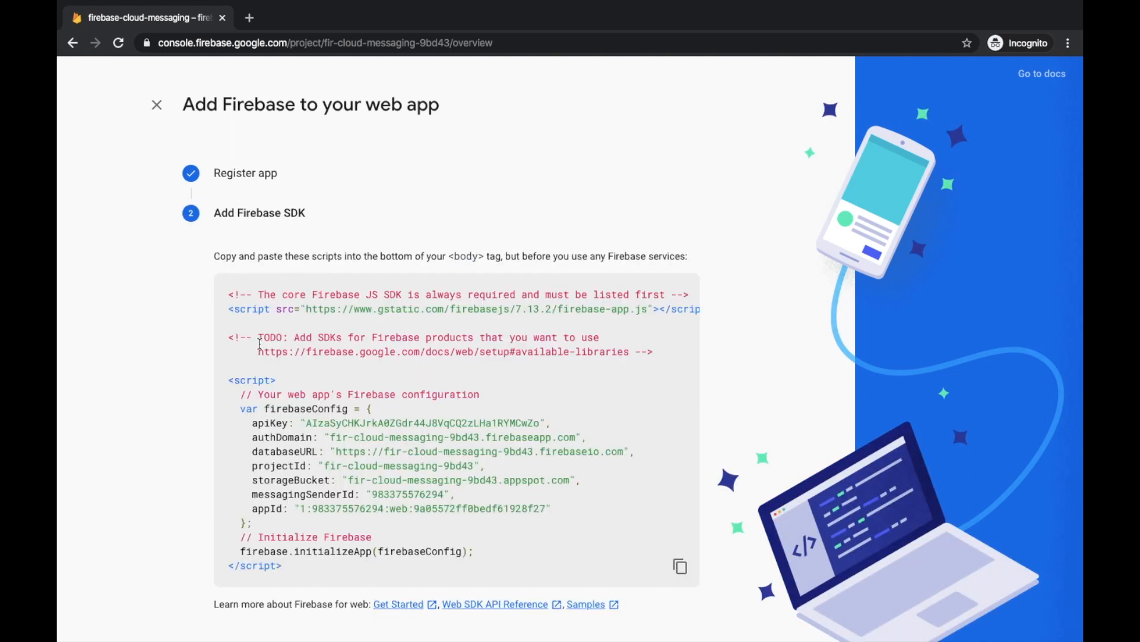
Step: Select the firebaseConfig properties apiKey through appId in the SDK snippet
scroll(down, 3)
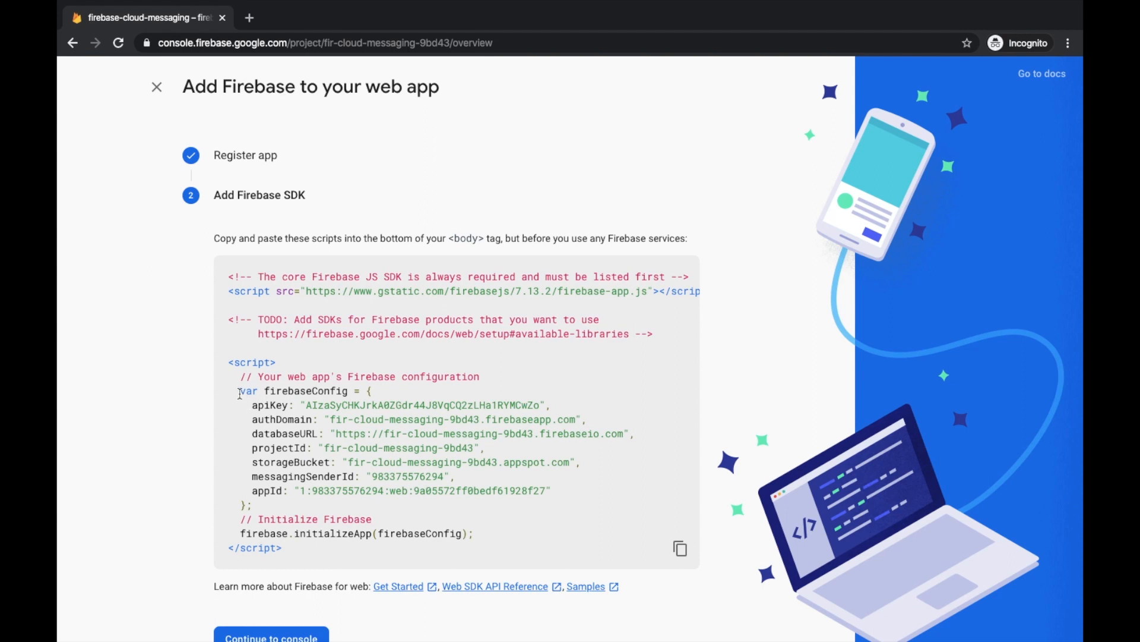
drag(250, 406, 421, 478)
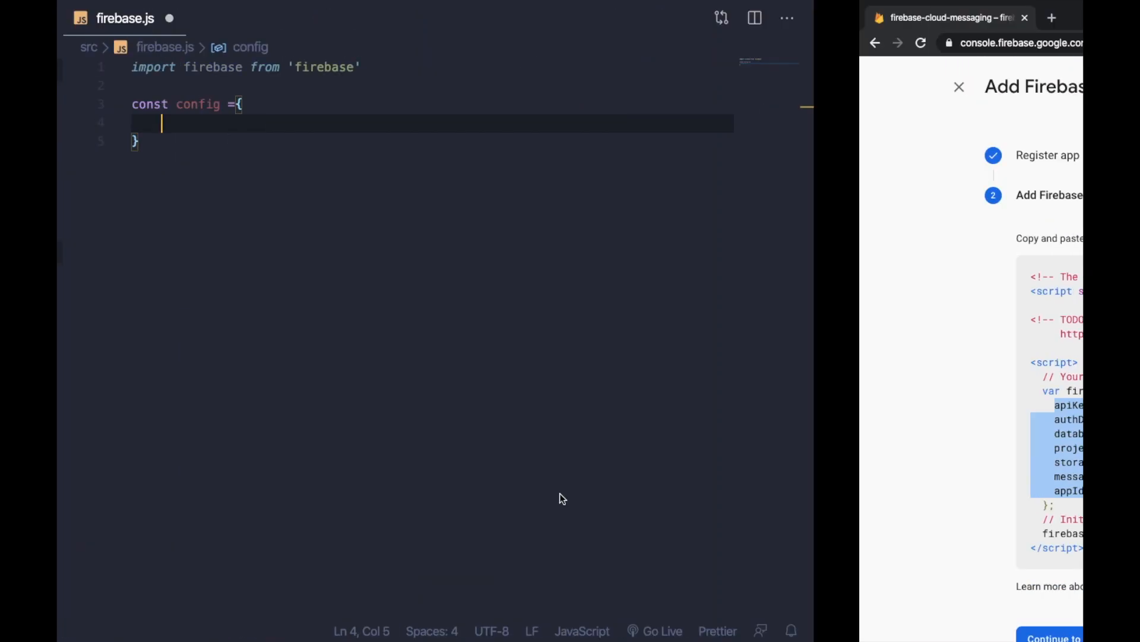
Step: Paste the config into const config and add firebase.initializeApp(config)
click(81, 25)
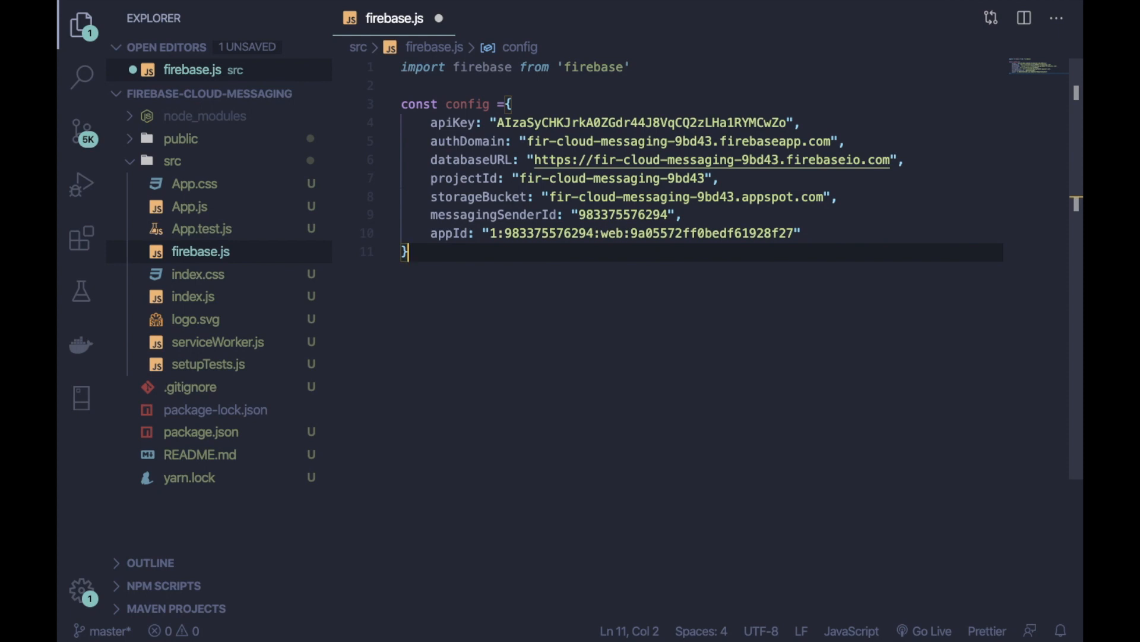
key(Enter)
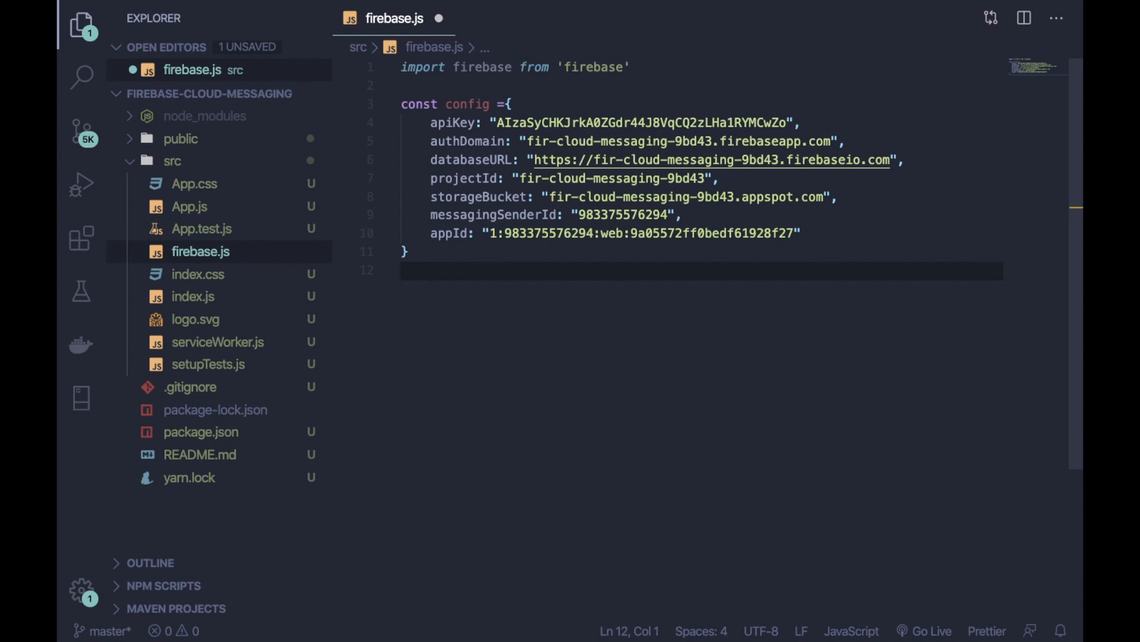
text(firebase)
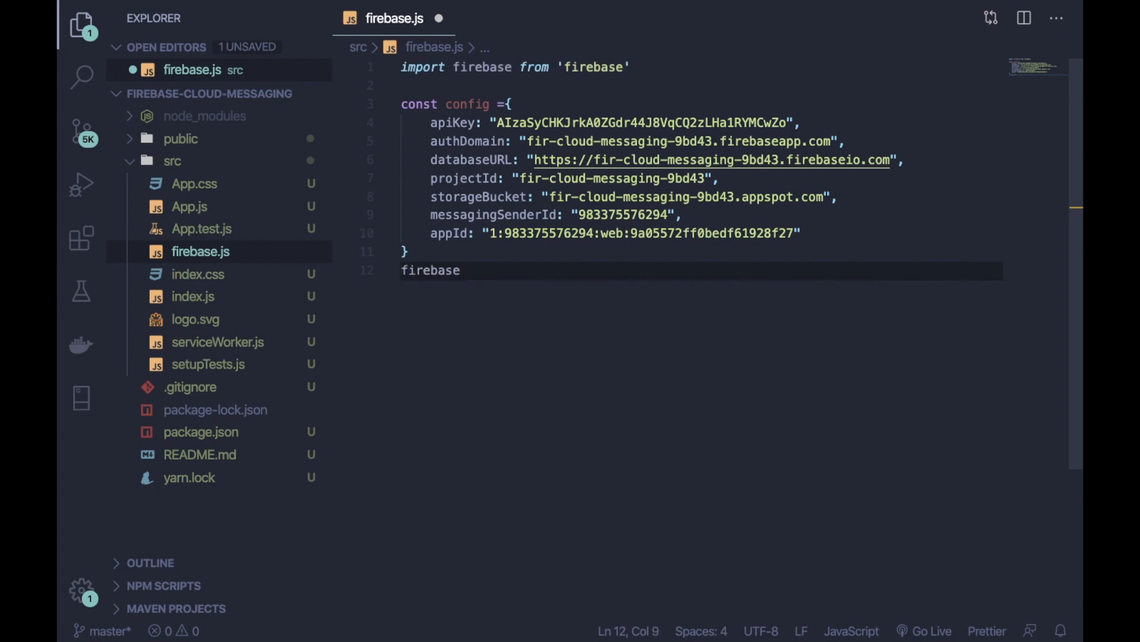
text(.initializeApp)
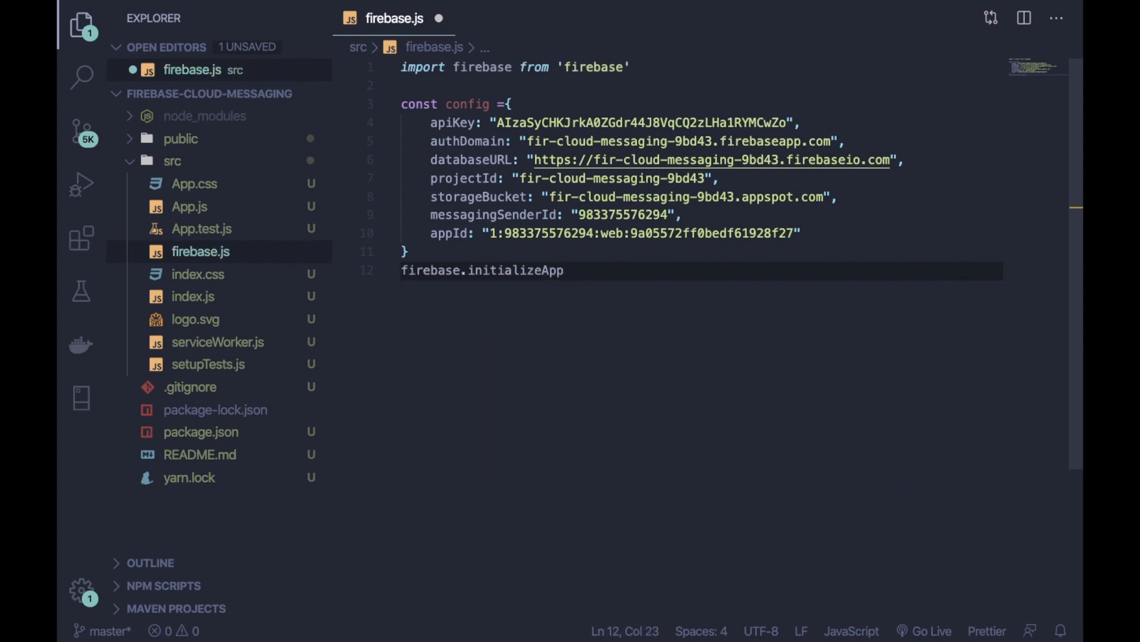
text((config)
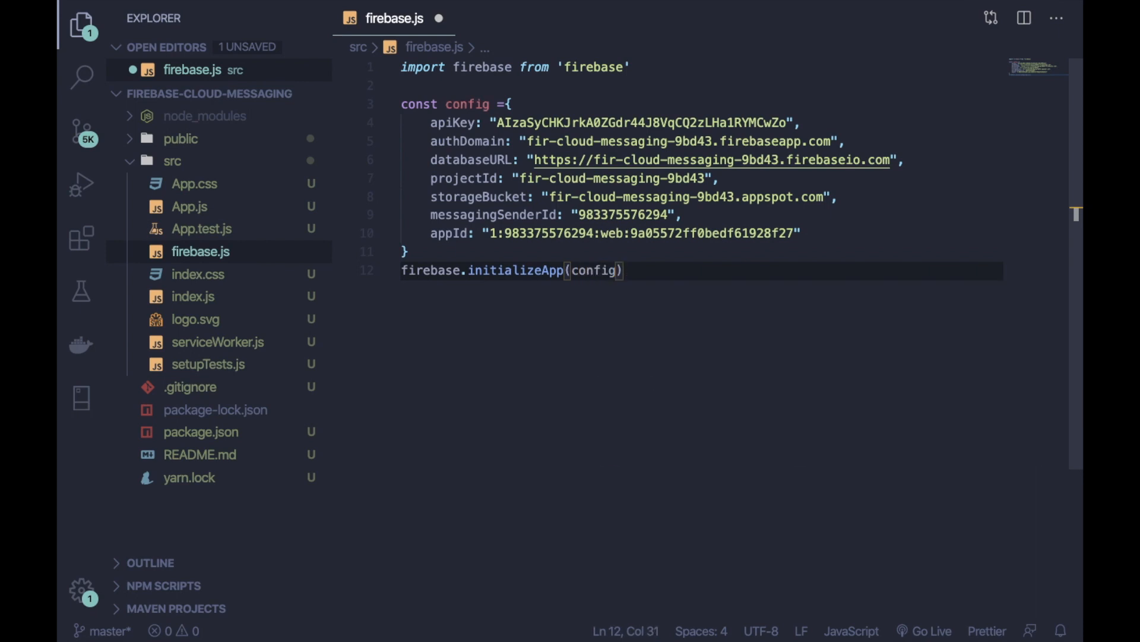
Step: Add export default firebase, save firebase.js, and switch to App.js
text(e)
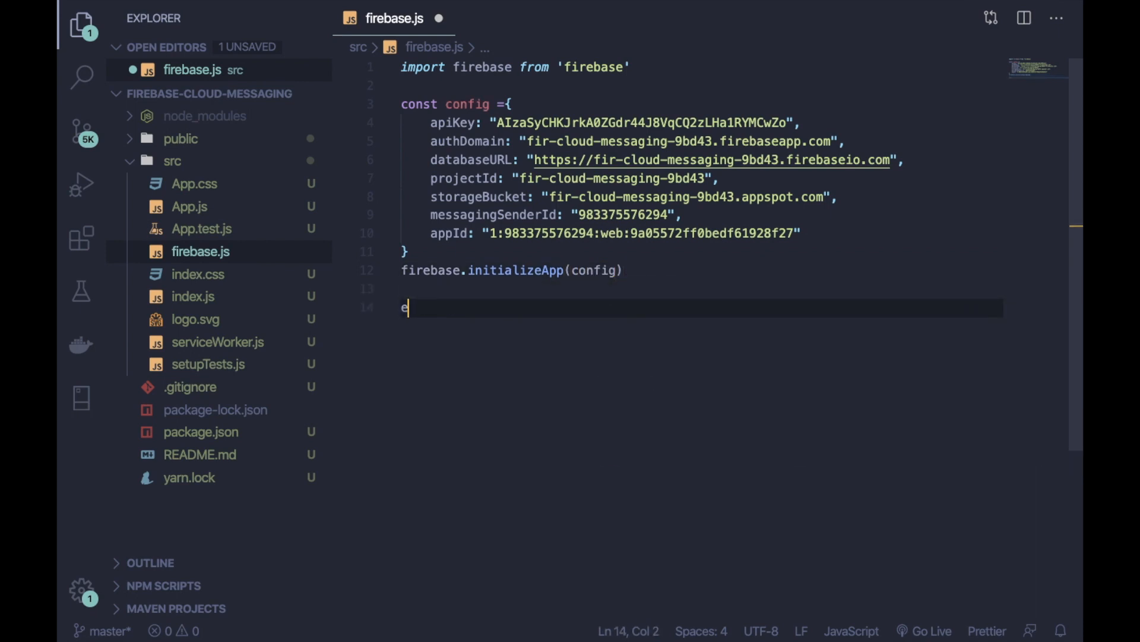
text(xport d)
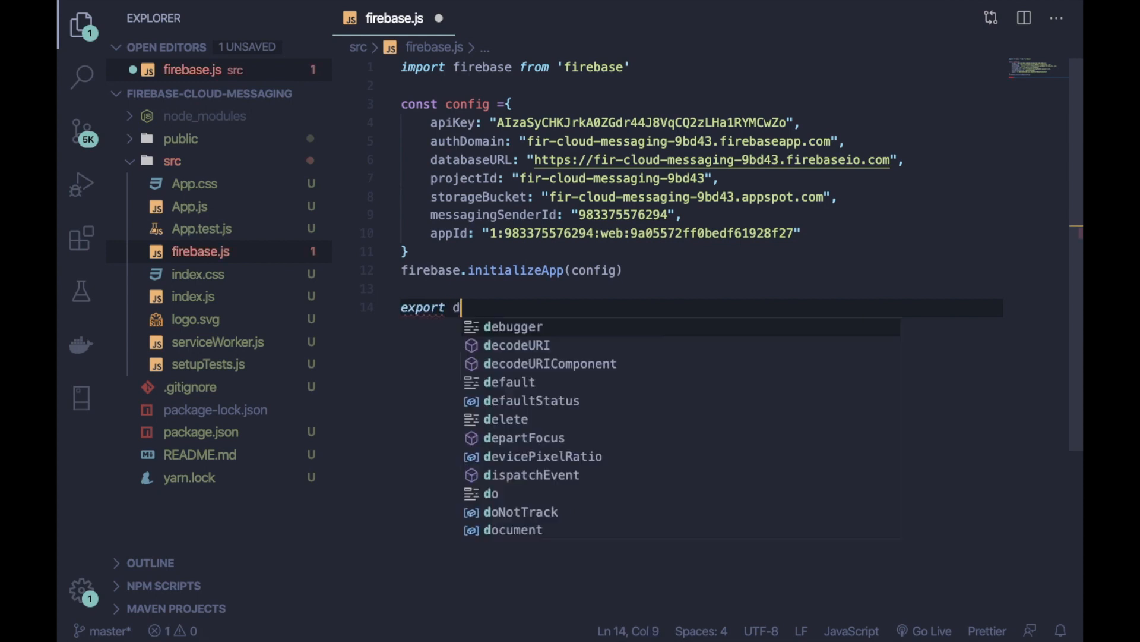
text(efault)
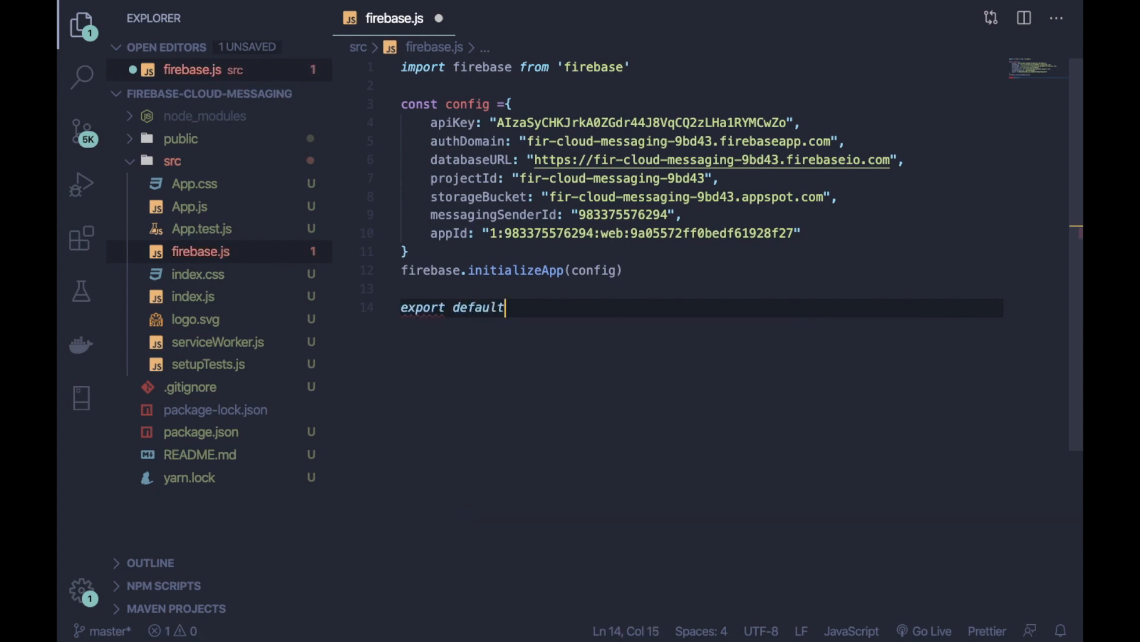
text(firebase)
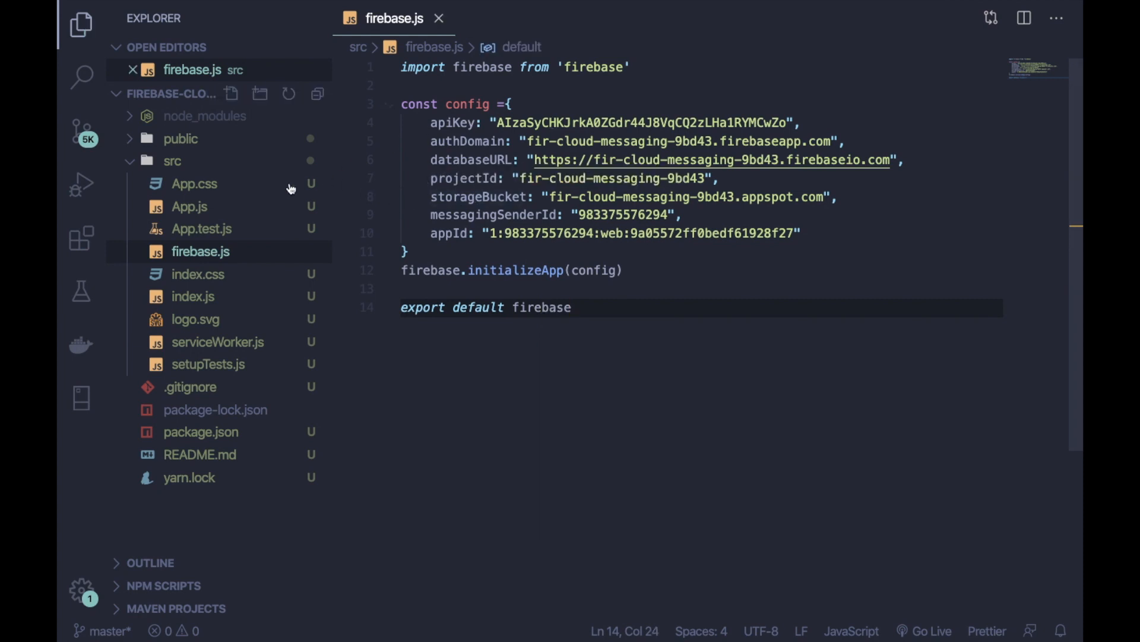
click(189, 228)
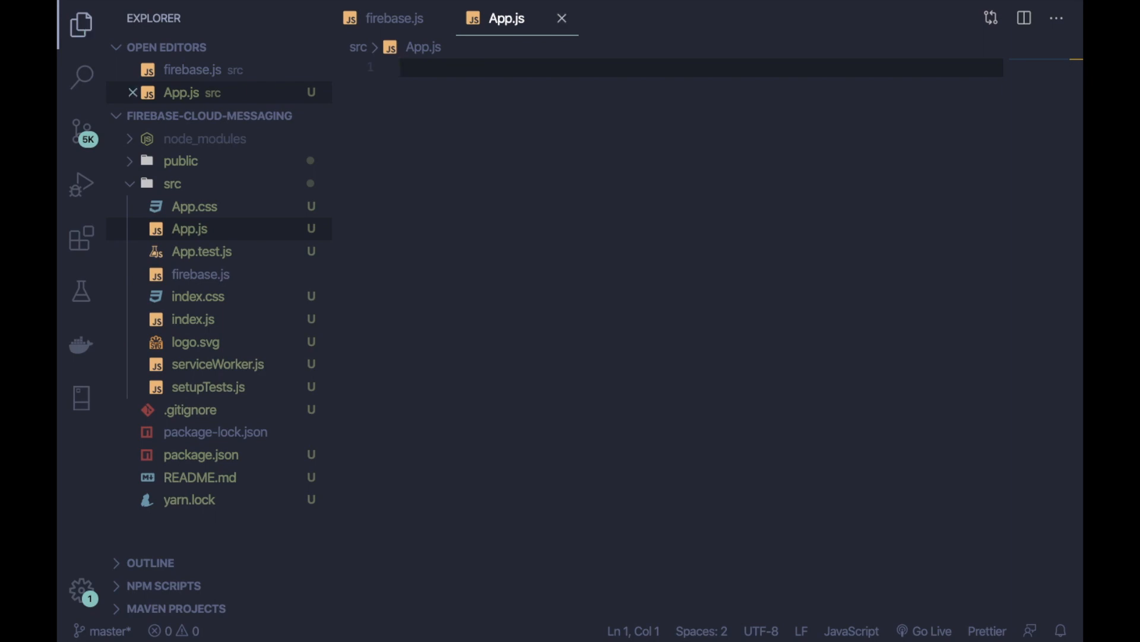
Step: Expand the rcc class component snippet and write constructor(props) with super(props)
text(rcc)
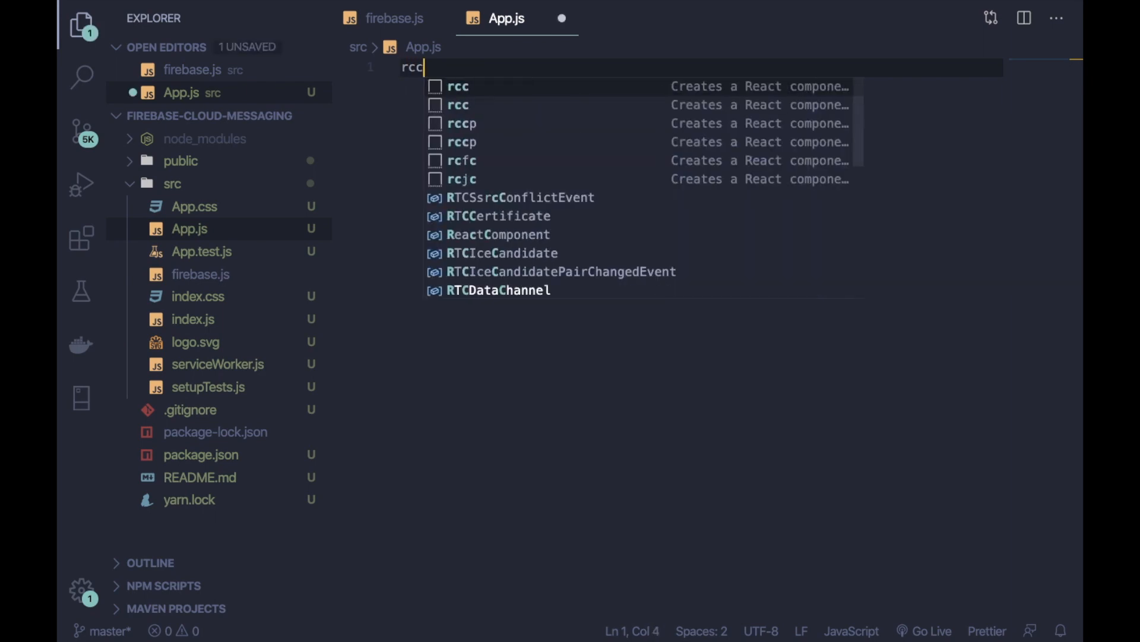
key(Enter)
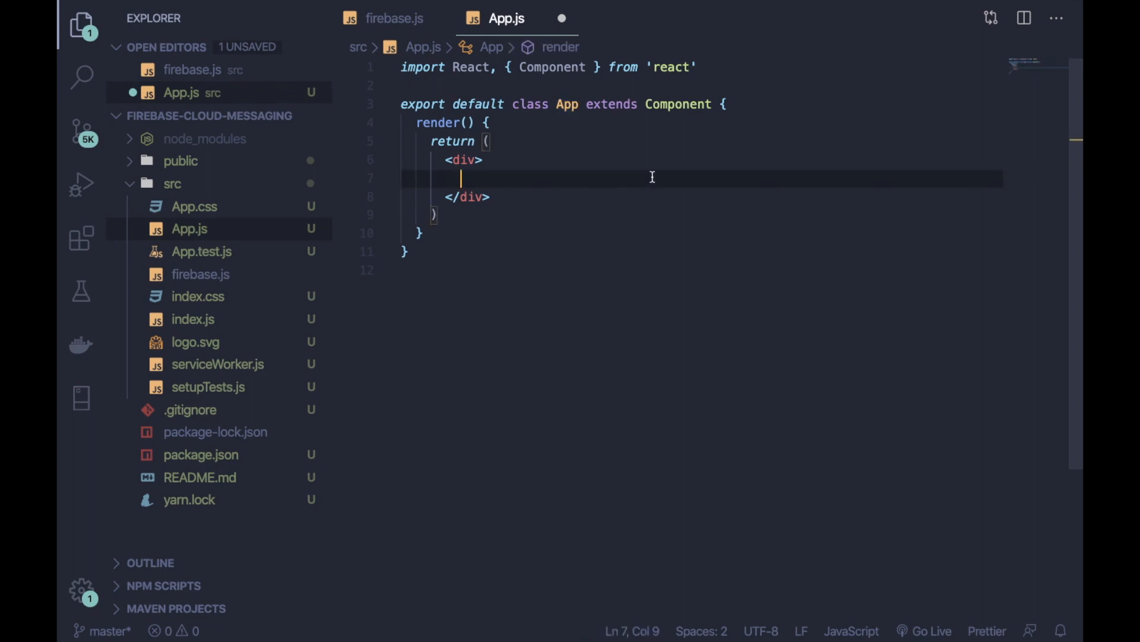
text(constructor(){)
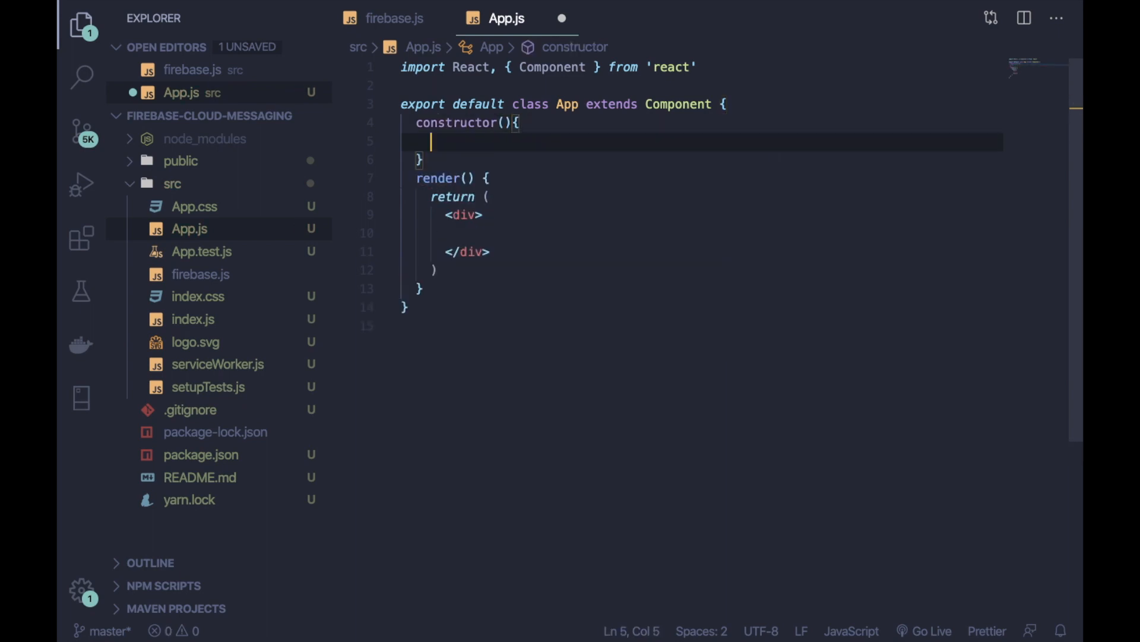
click(504, 123)
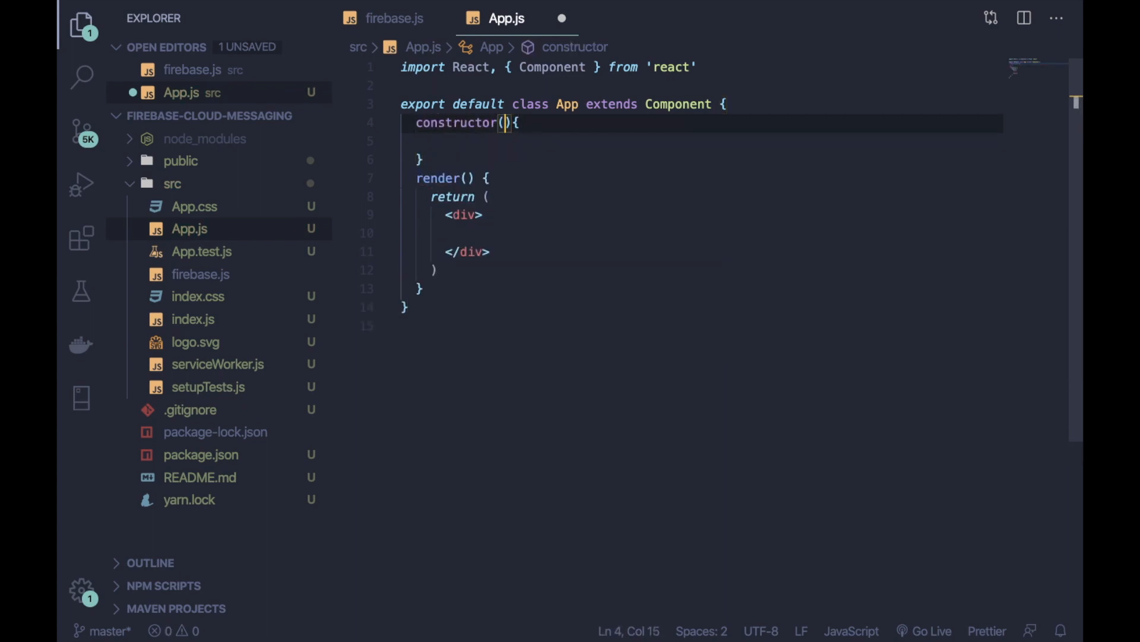
text(props)
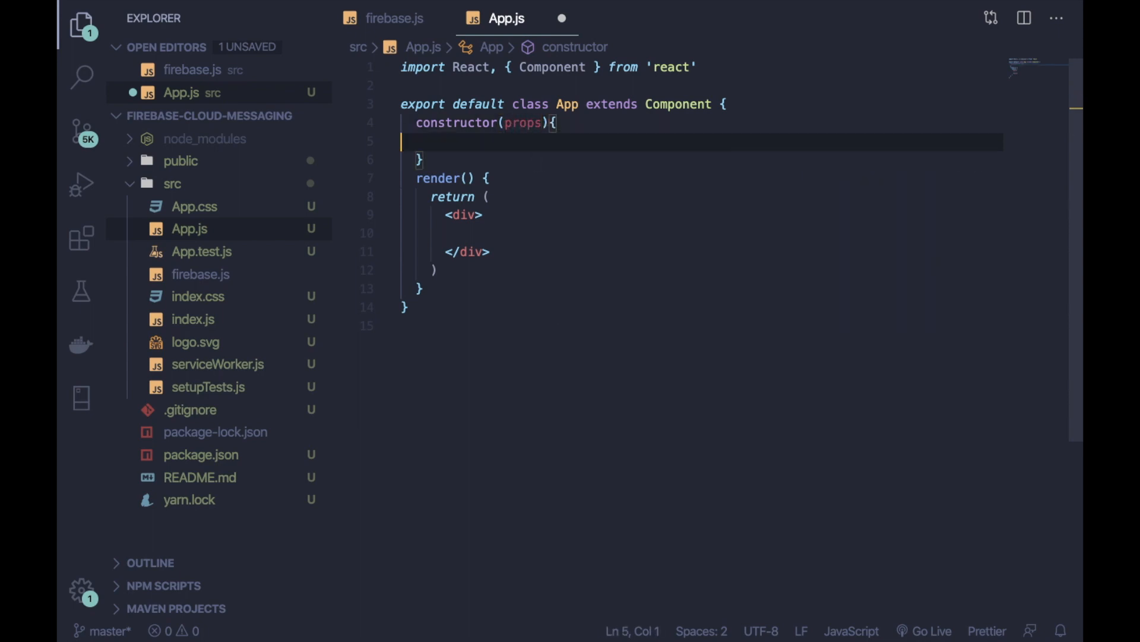
text(super(prop)
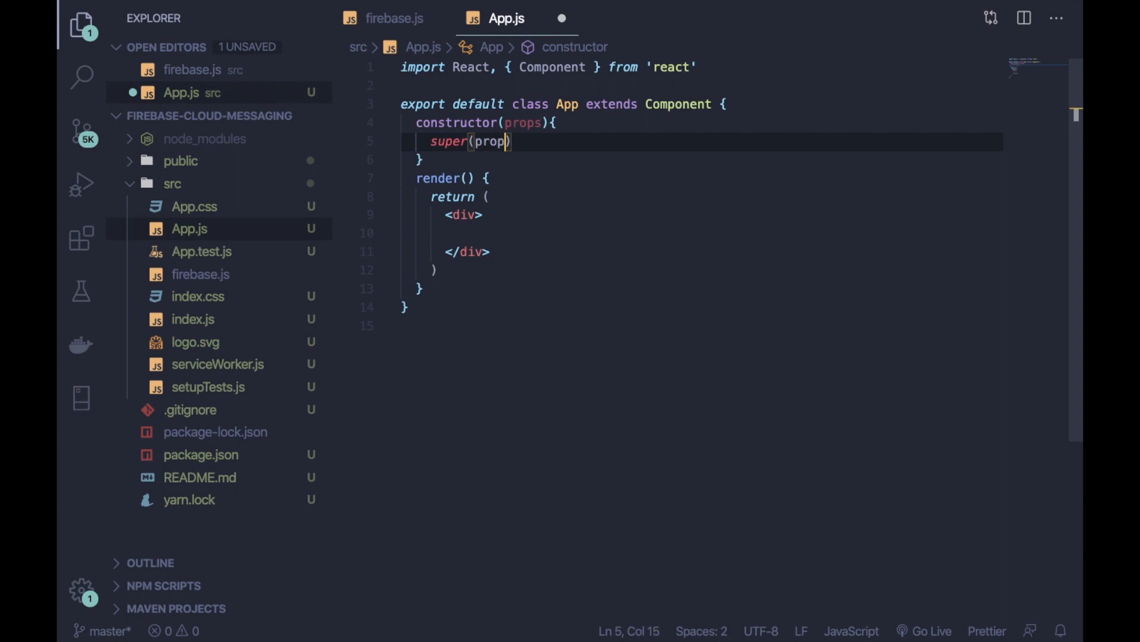
text(s)
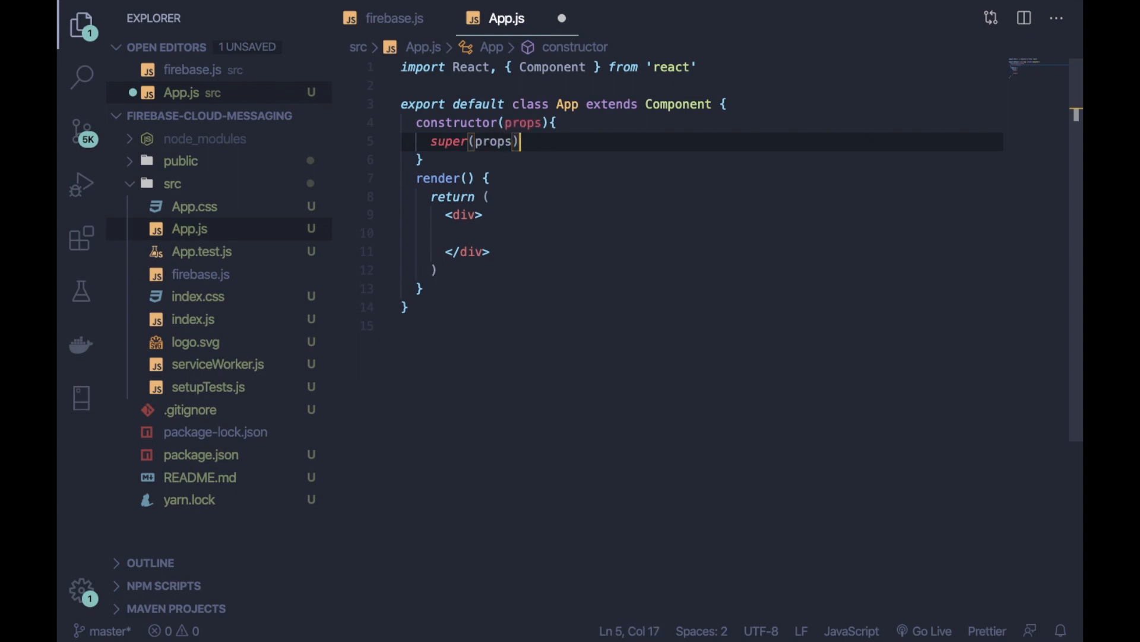
Step: Add this.state = {} and an empty componentDidMount(){} method
text(this)
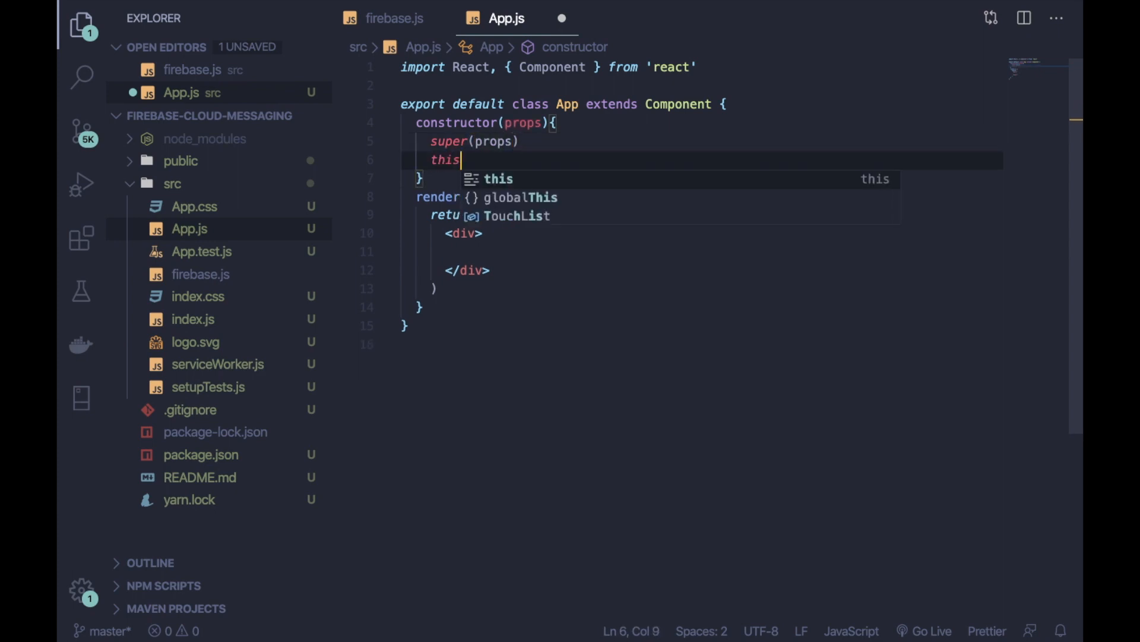
text(.state=)
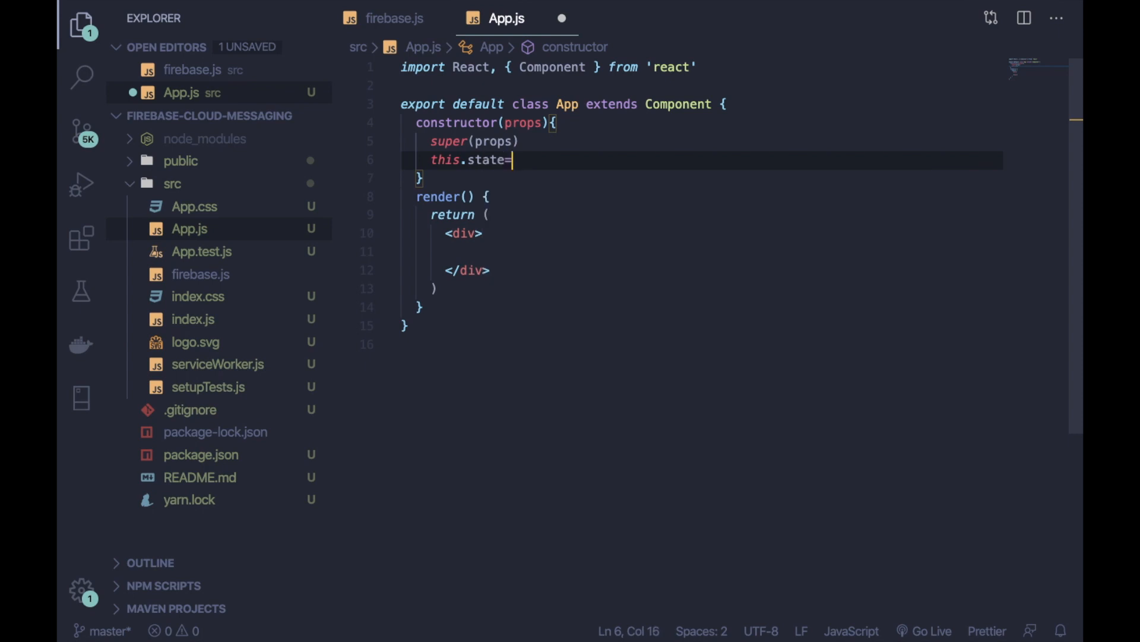
text({)
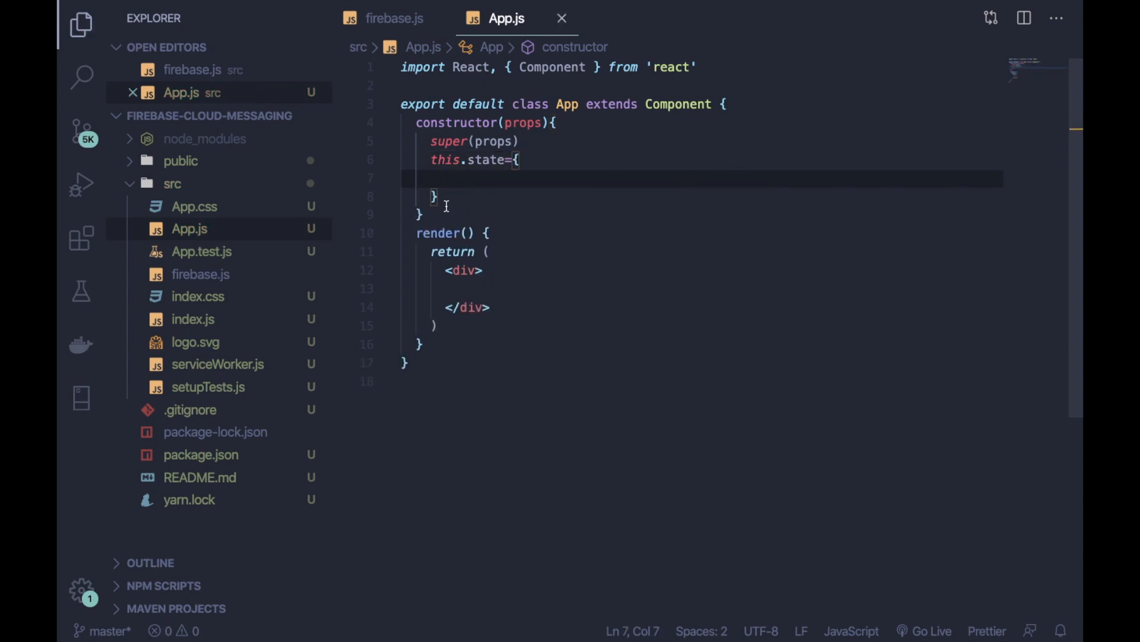
text(c)
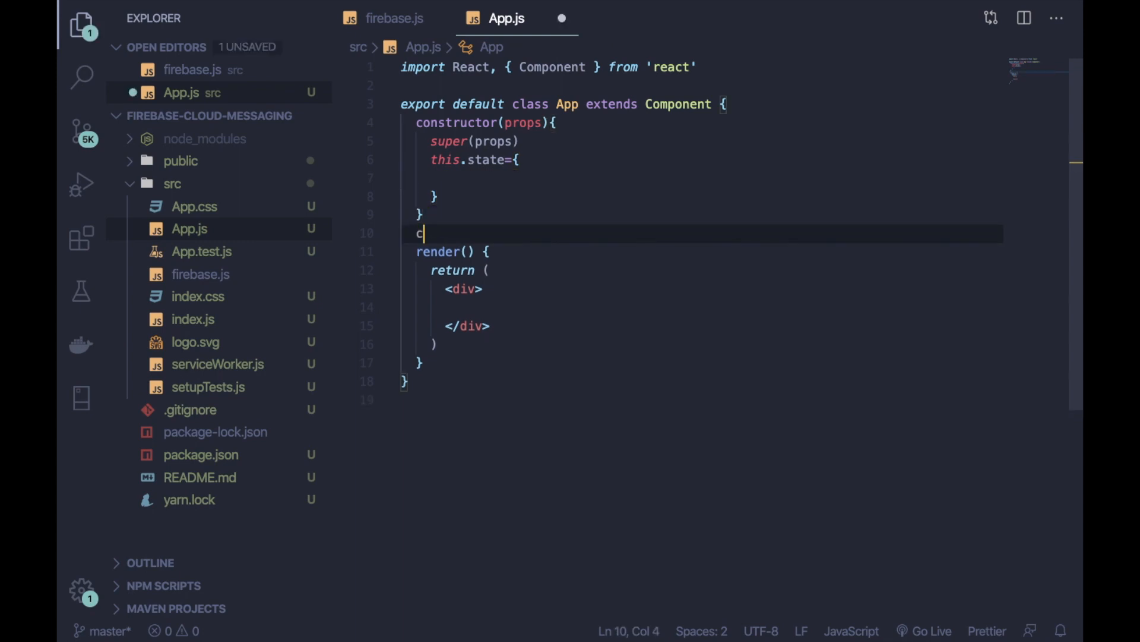
text(omponentDidMount)
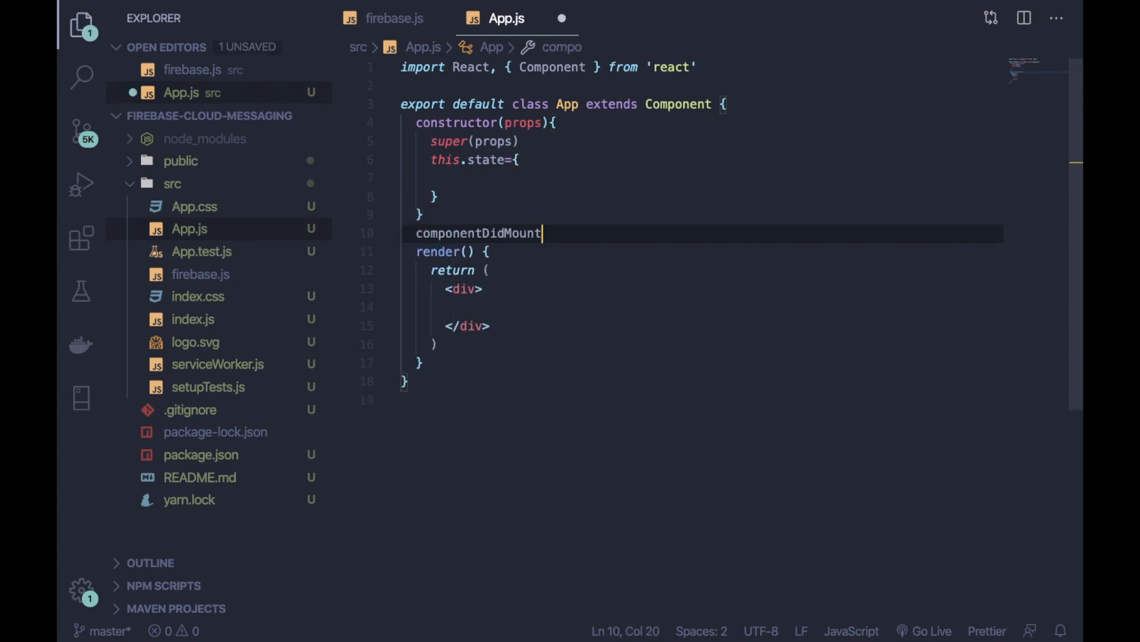
text((){})
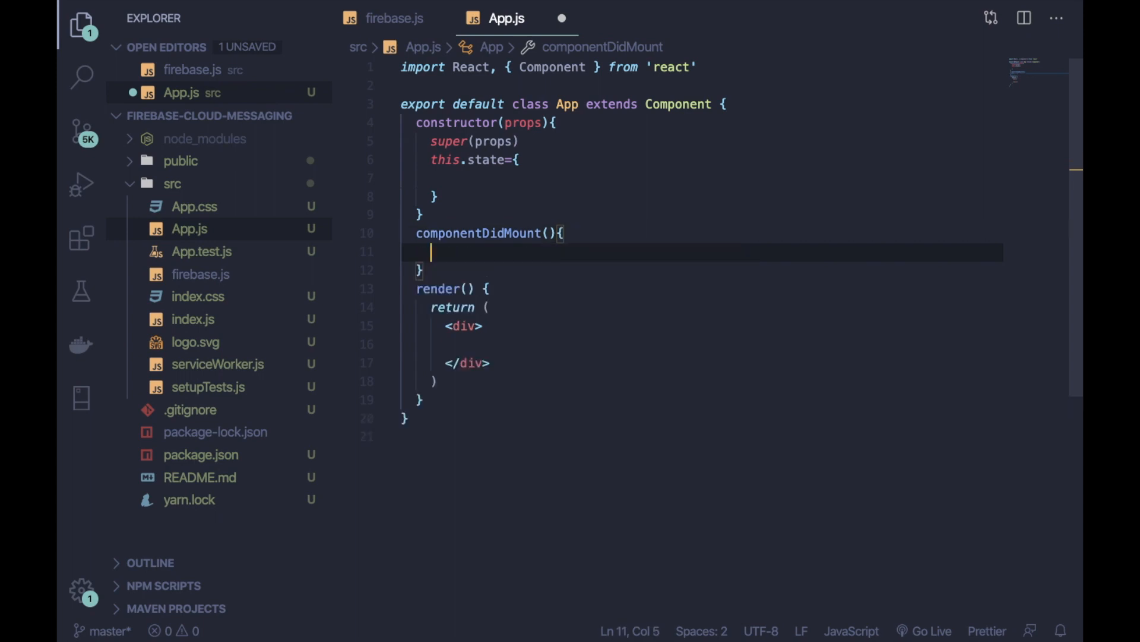
click(449, 86)
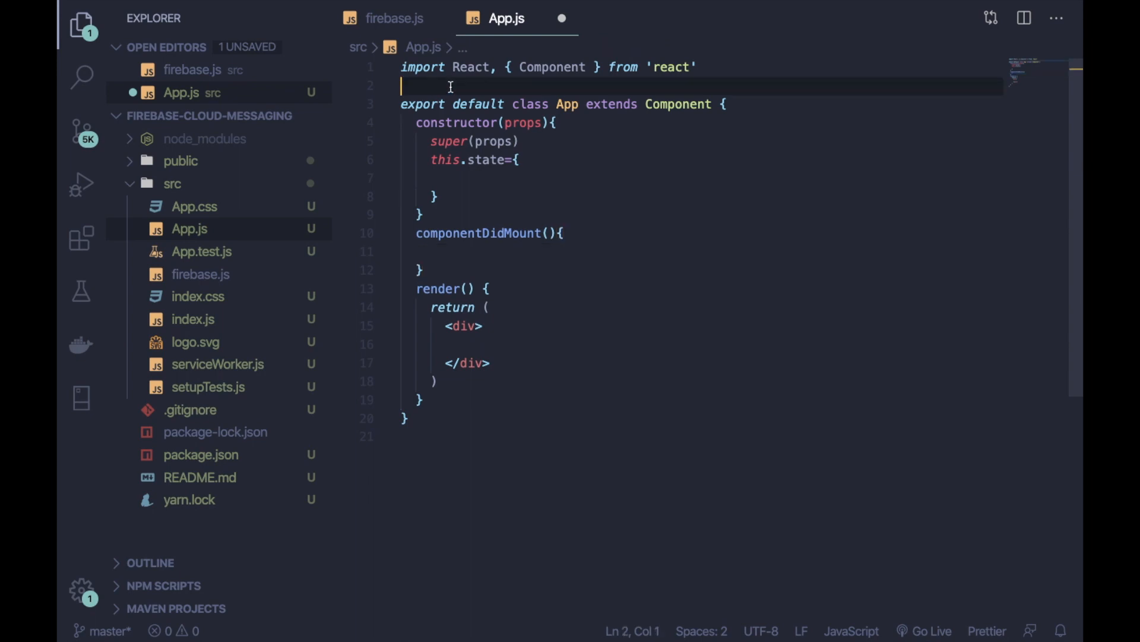
Step: Add import firebase from './firebase' below the React import
text(import firebase)
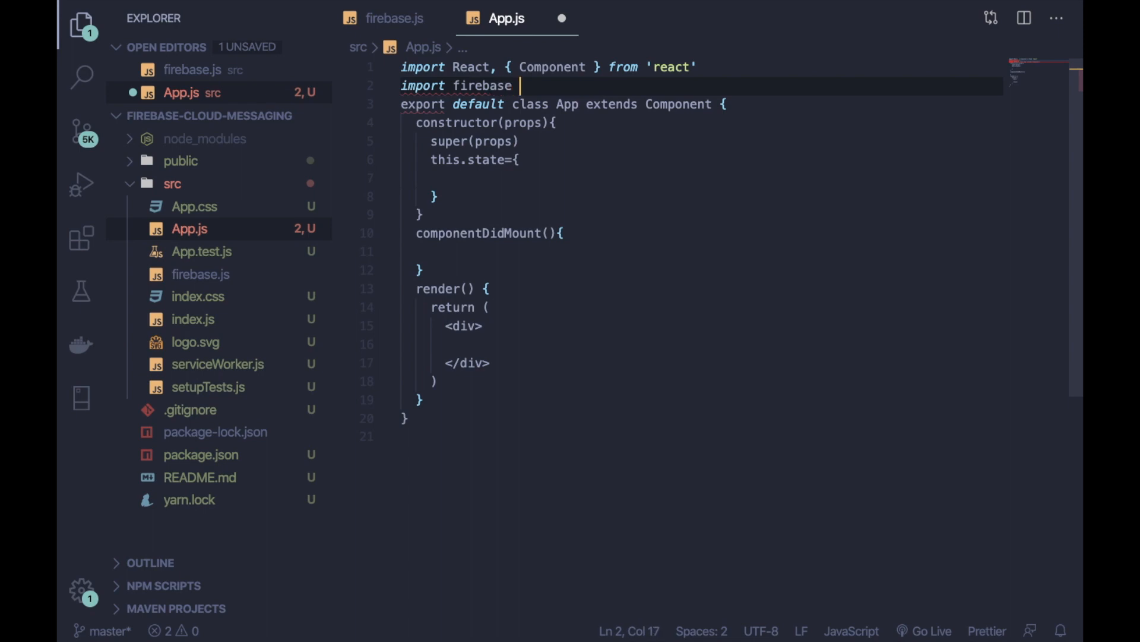
text(from)
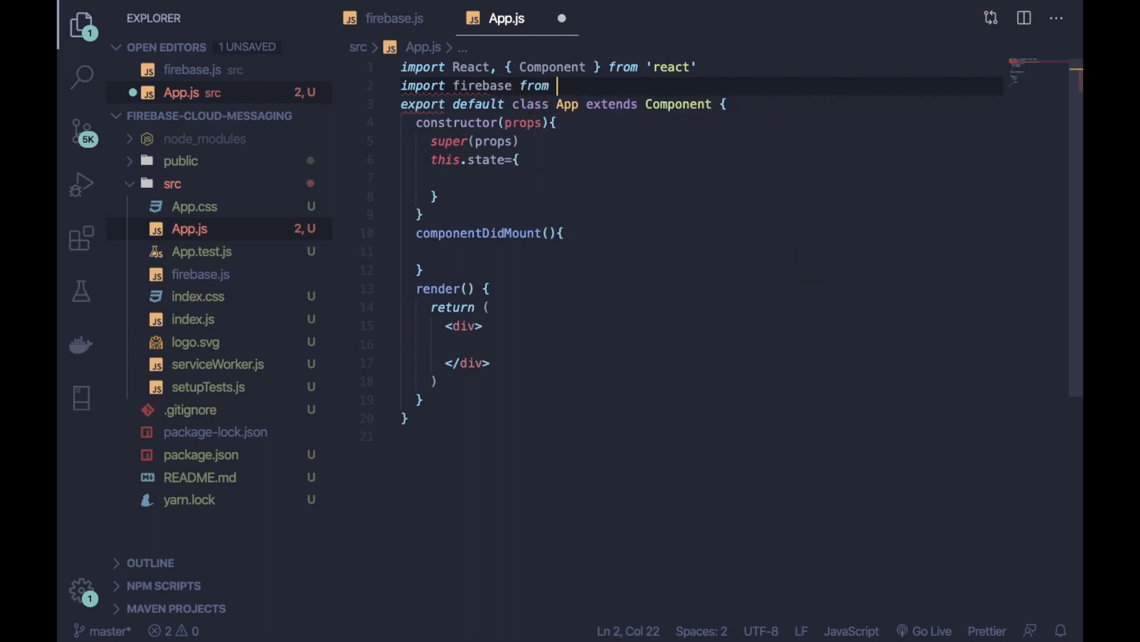
text('./firebase)
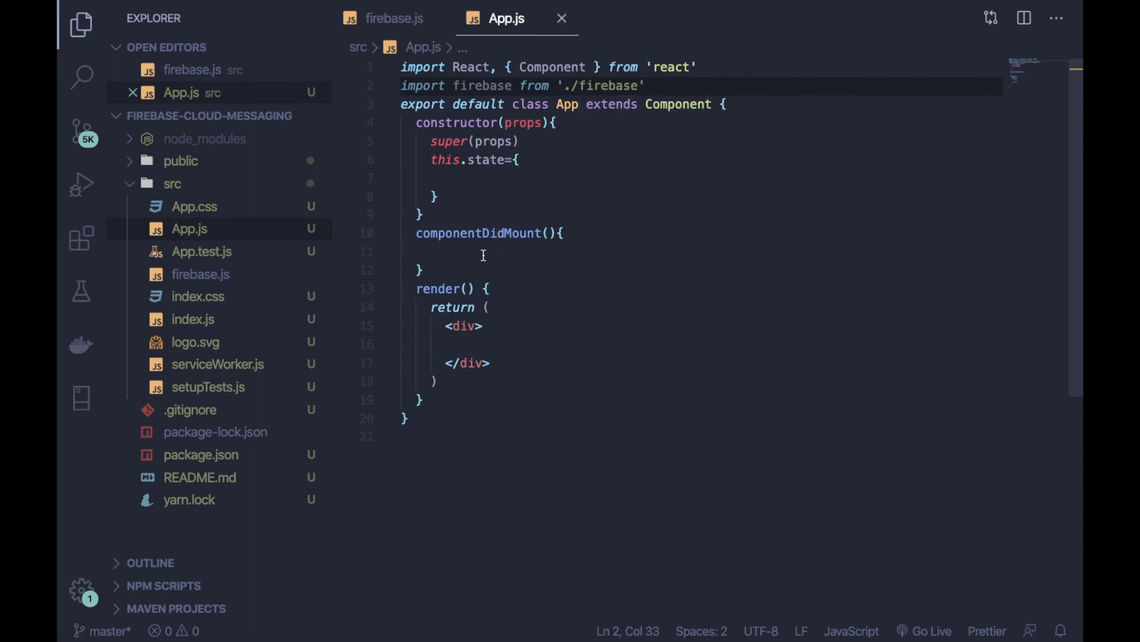
Step: Declare const messaging = firebase.messaging() inside componentDidMount
click(483, 251)
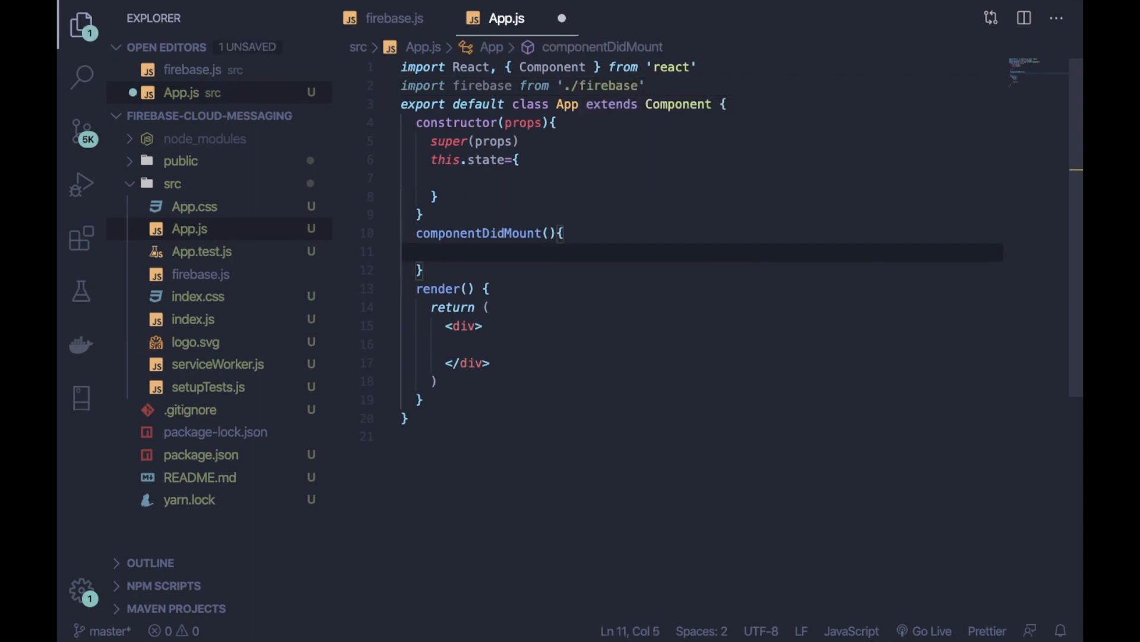
text(const me)
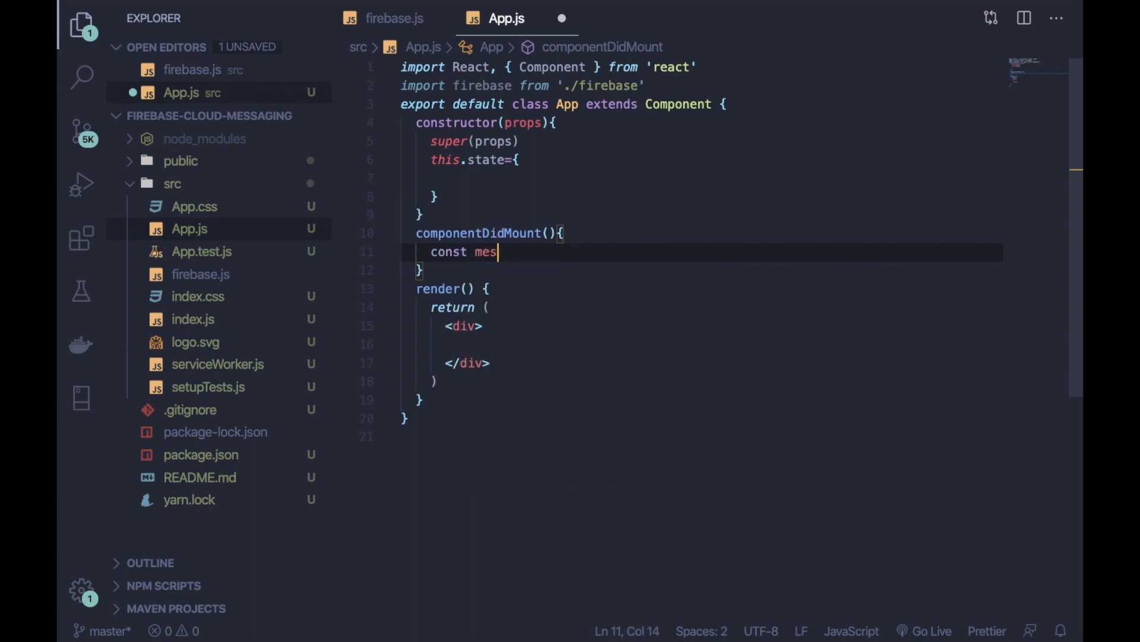
text(sageing)
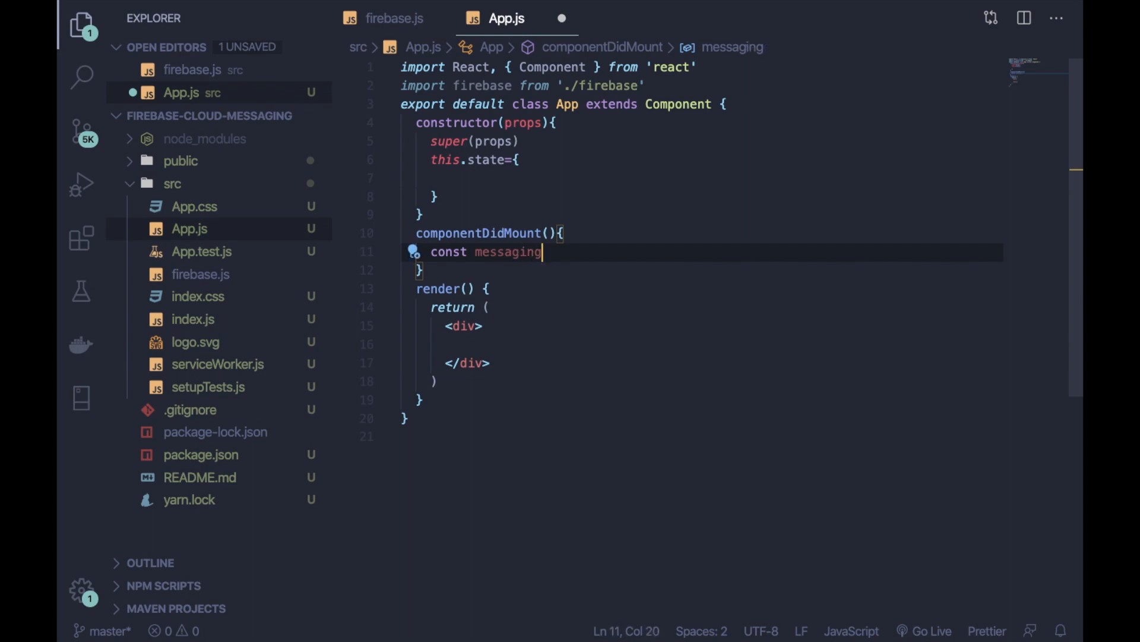
text(" ")
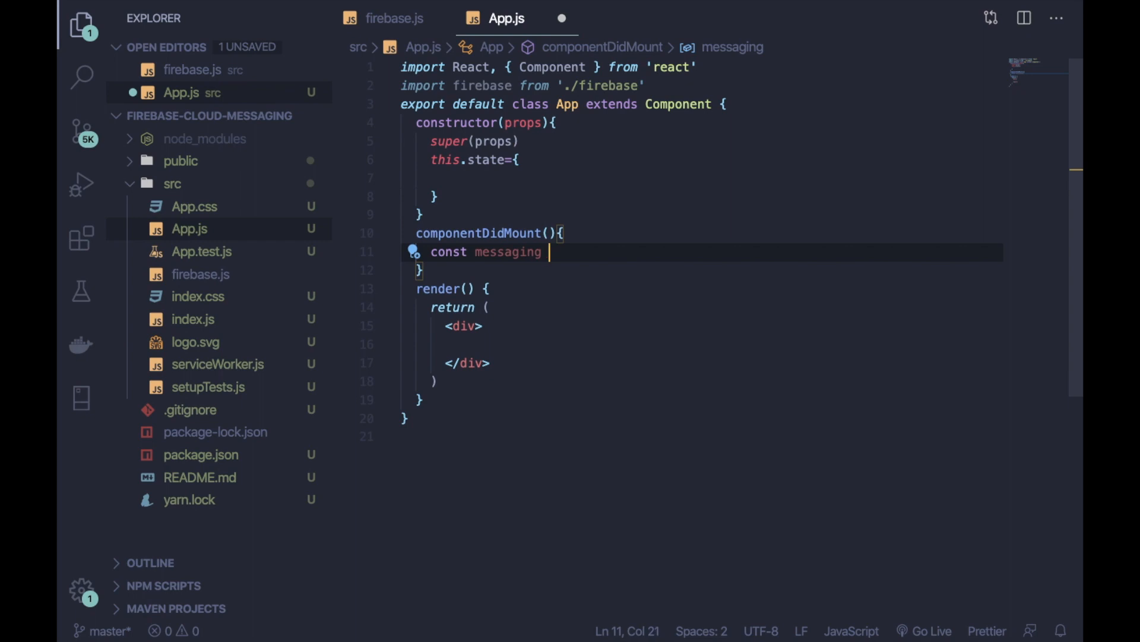
text(=)
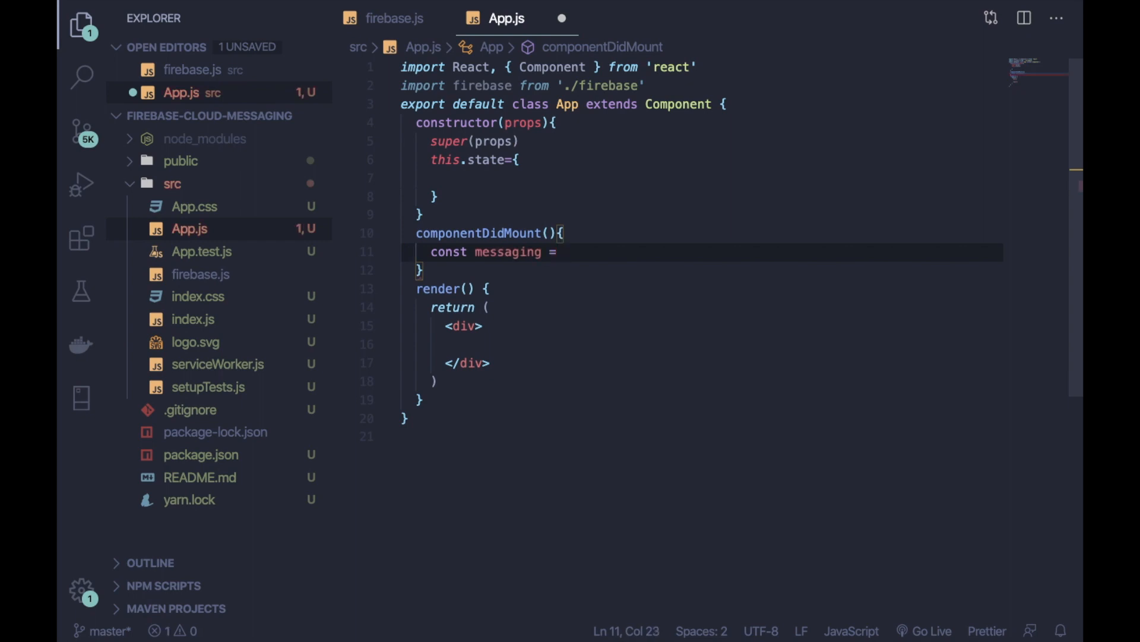
text(firebase)
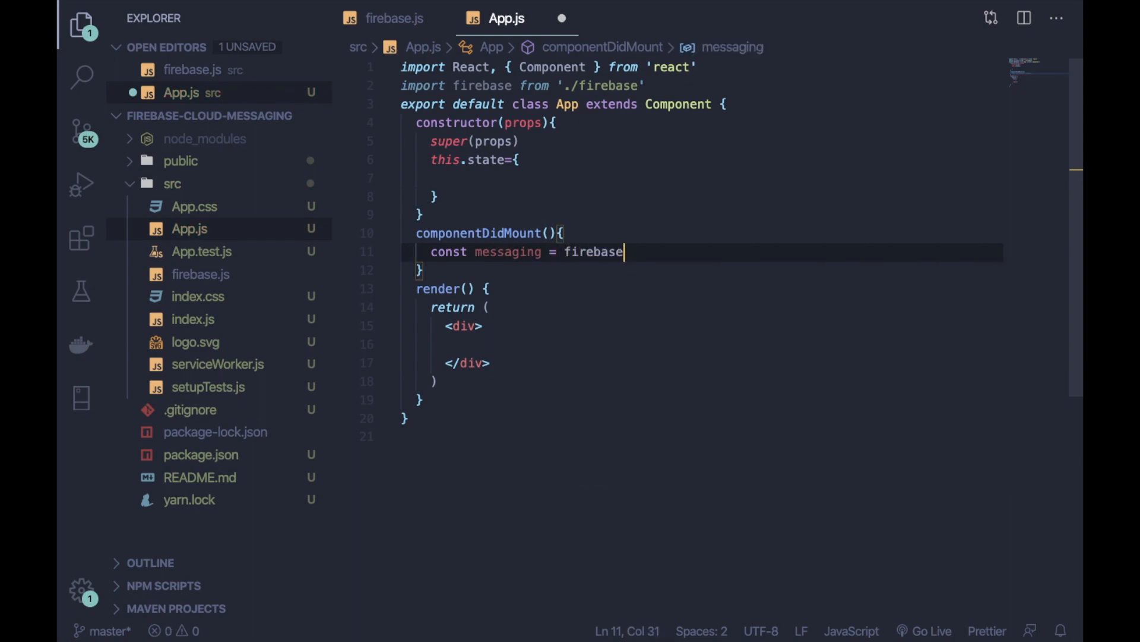
text(.messaging)
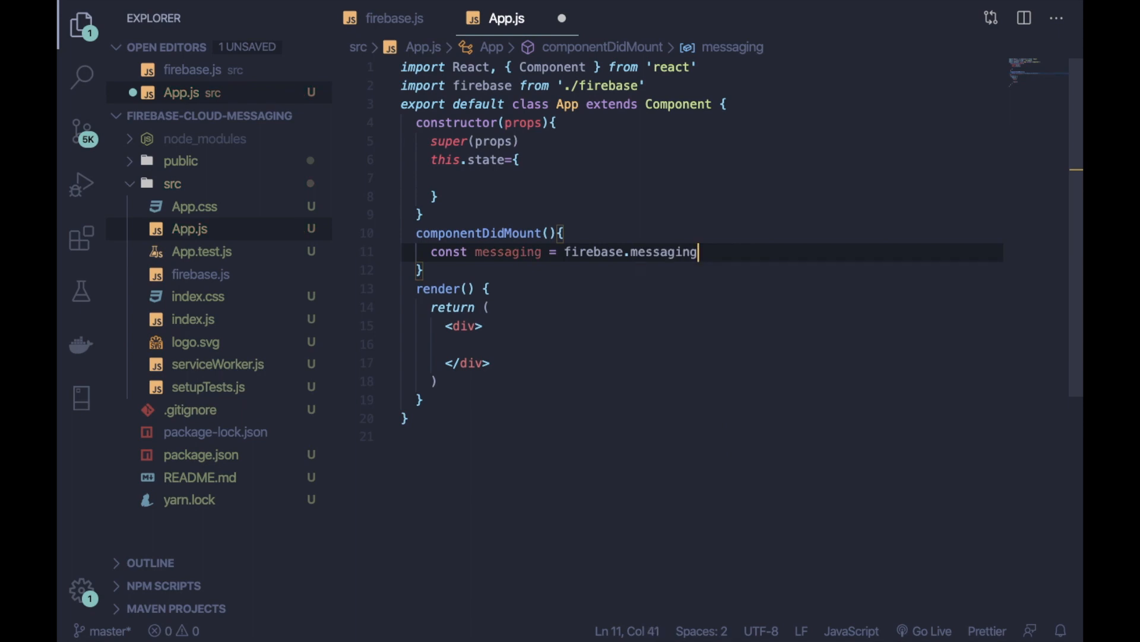
text(())
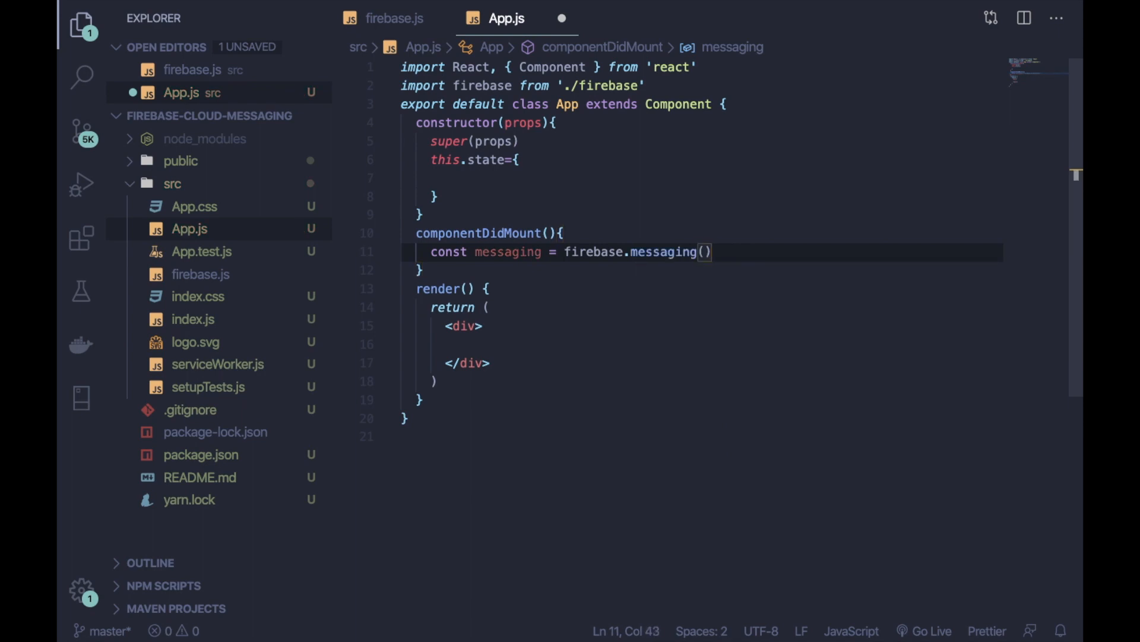
key(Enter)
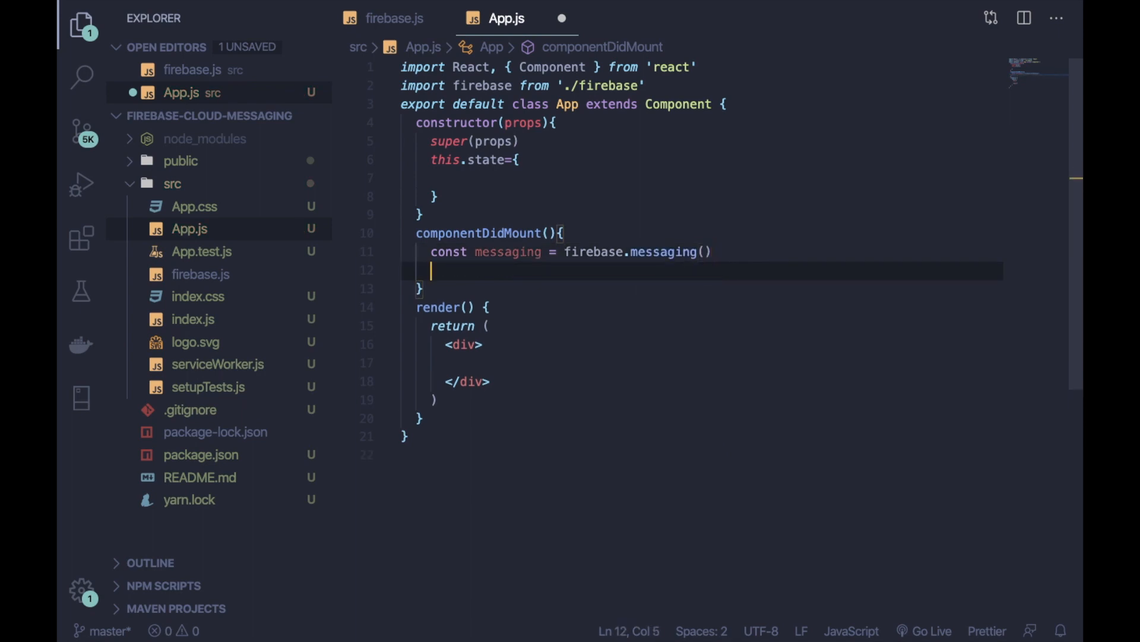
Step: Call messaging.requestPermission() and chain a .then callback taking token
text(mess)
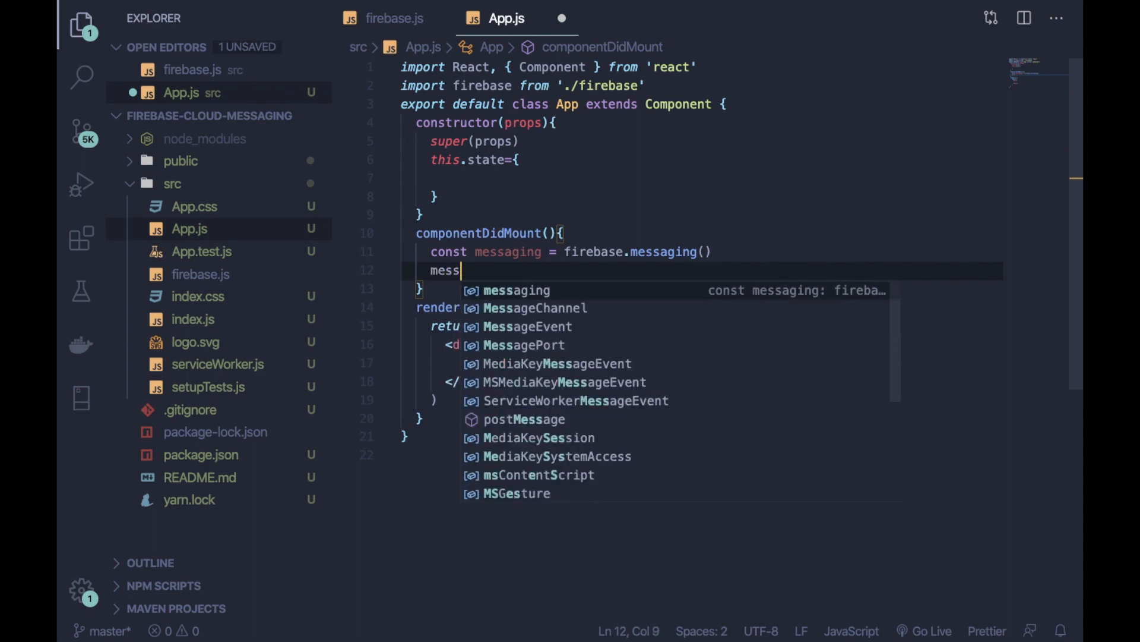
text(aging.)
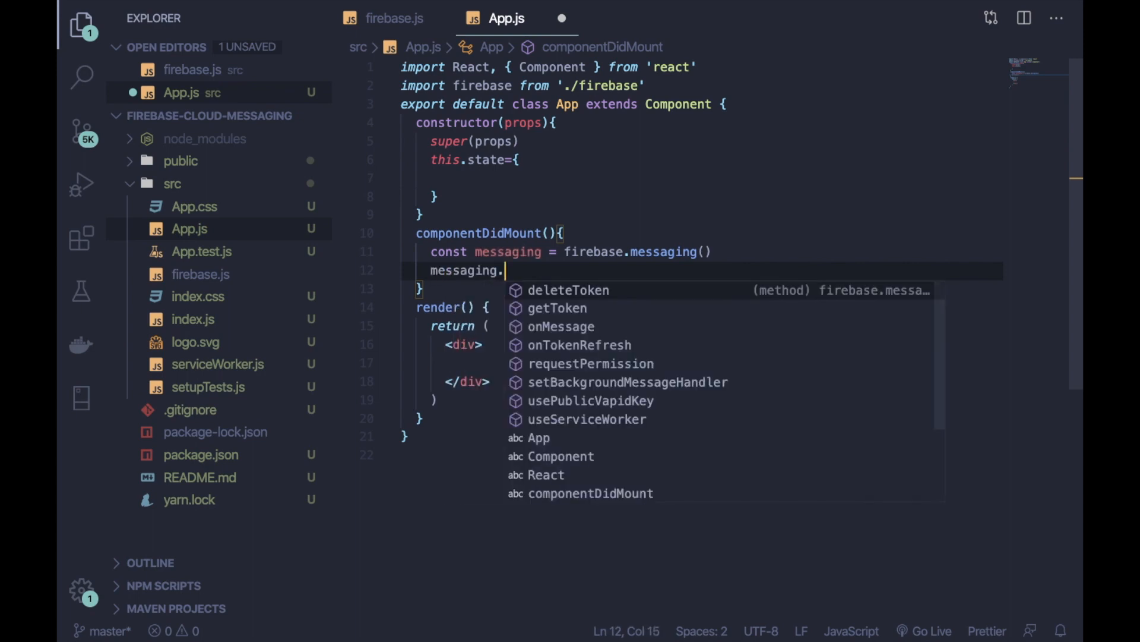
text(requestPermission)
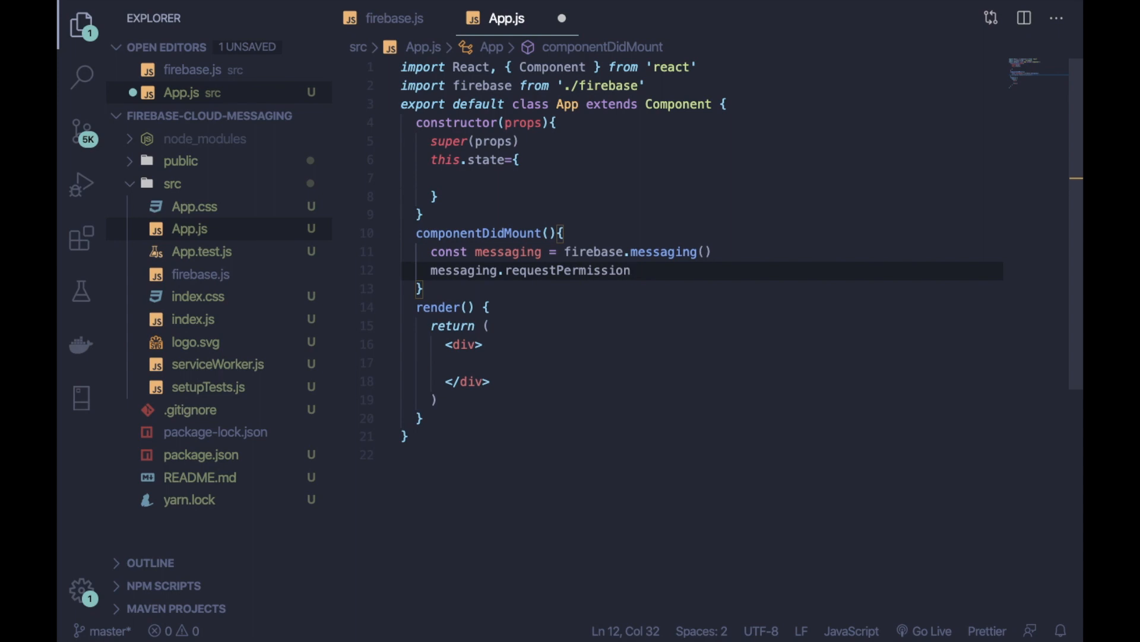
text(())
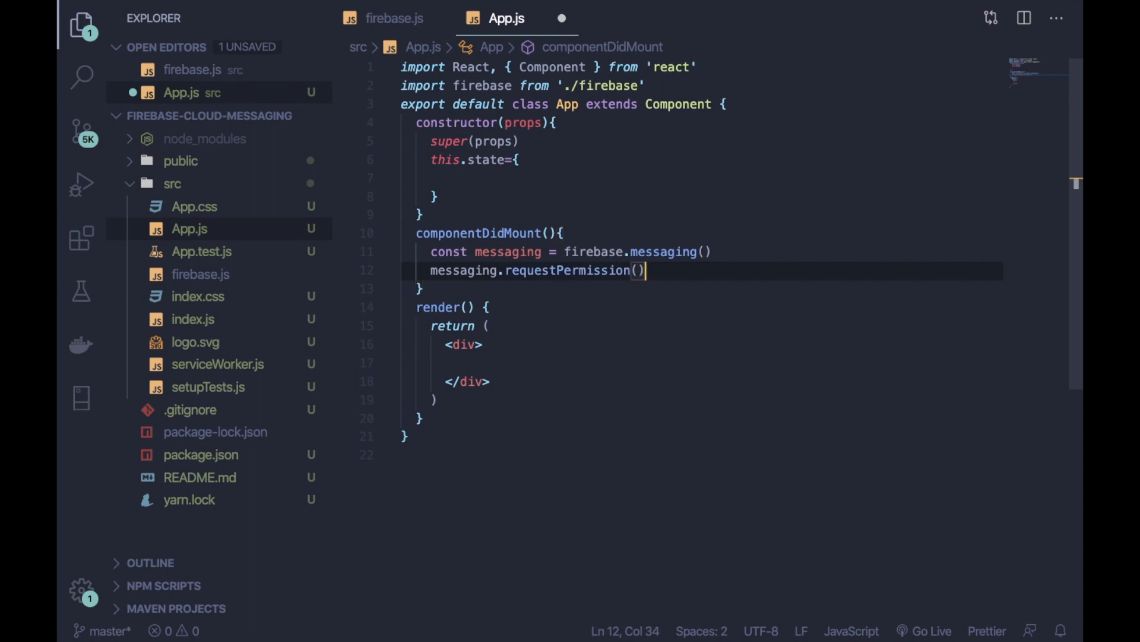
text(.then)
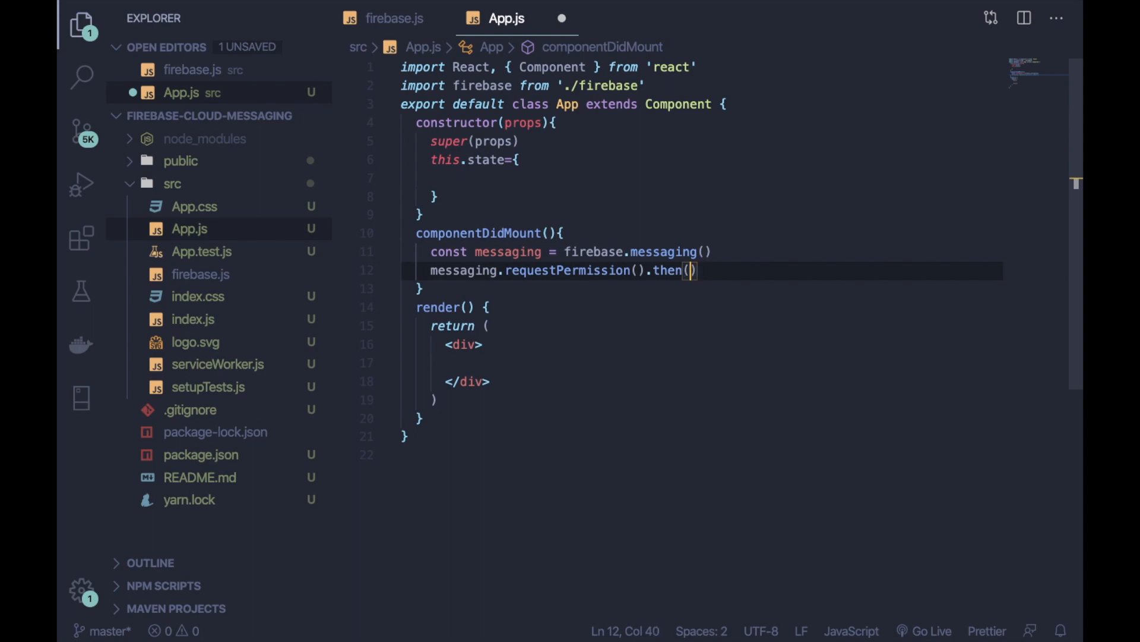
text(()=>{})
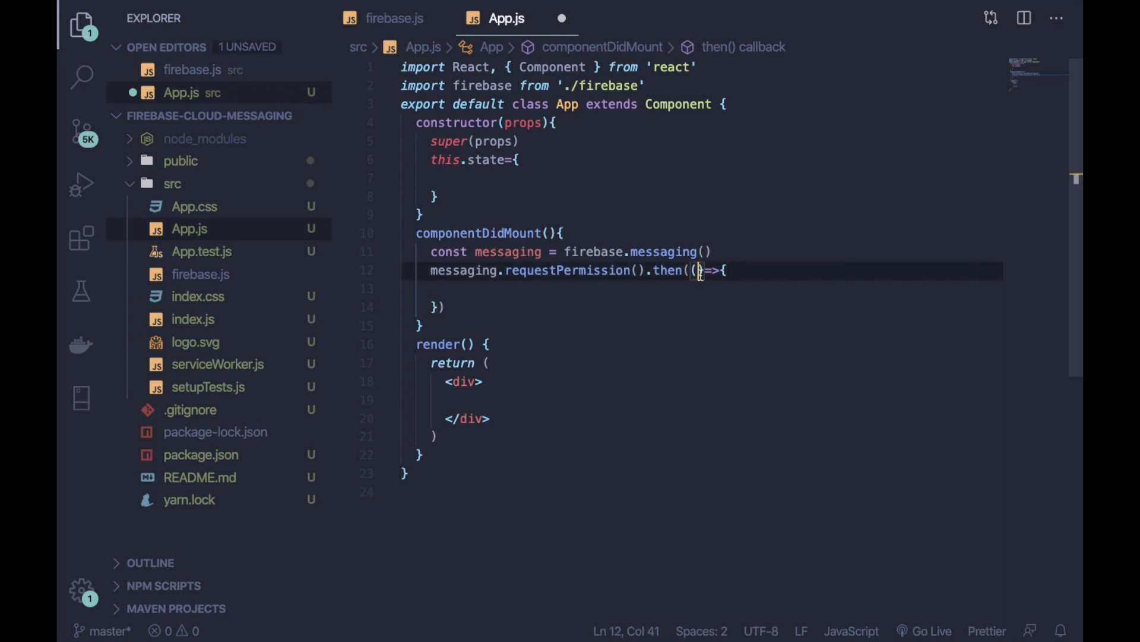
text(token)
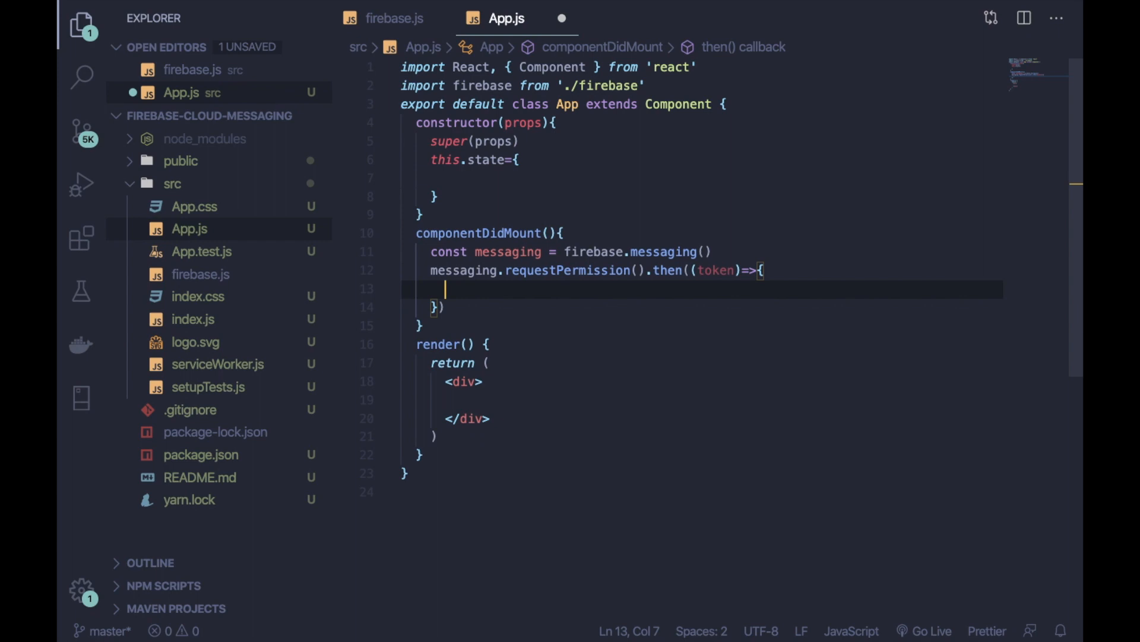
Step: Make the callback return messaging.getToken() and start chaining a second .then
text(r)
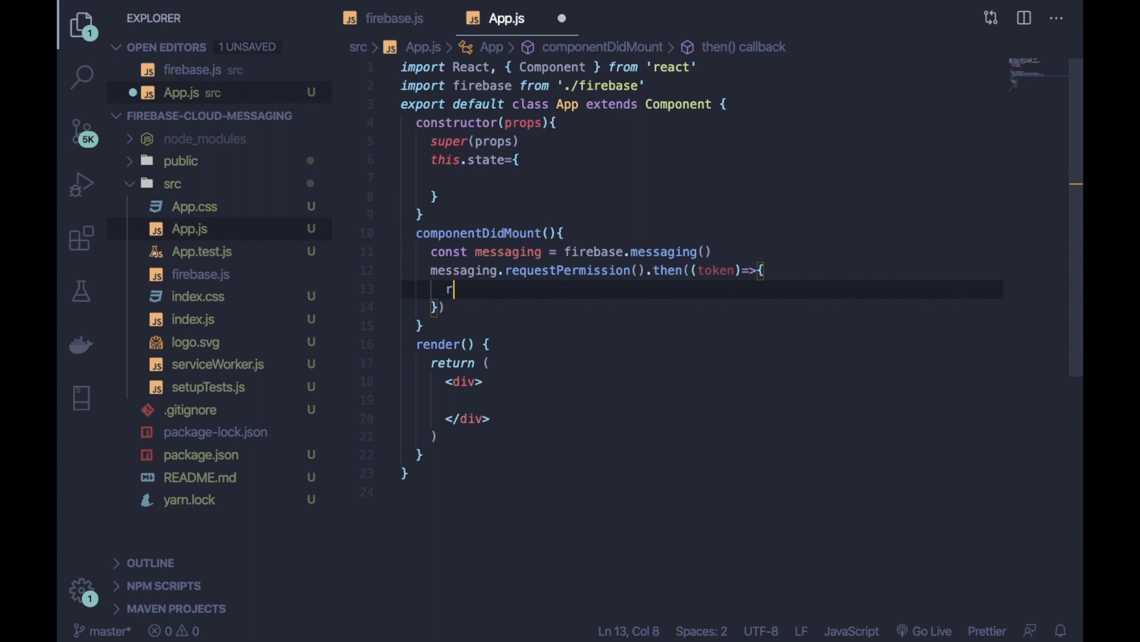
text(eturn)
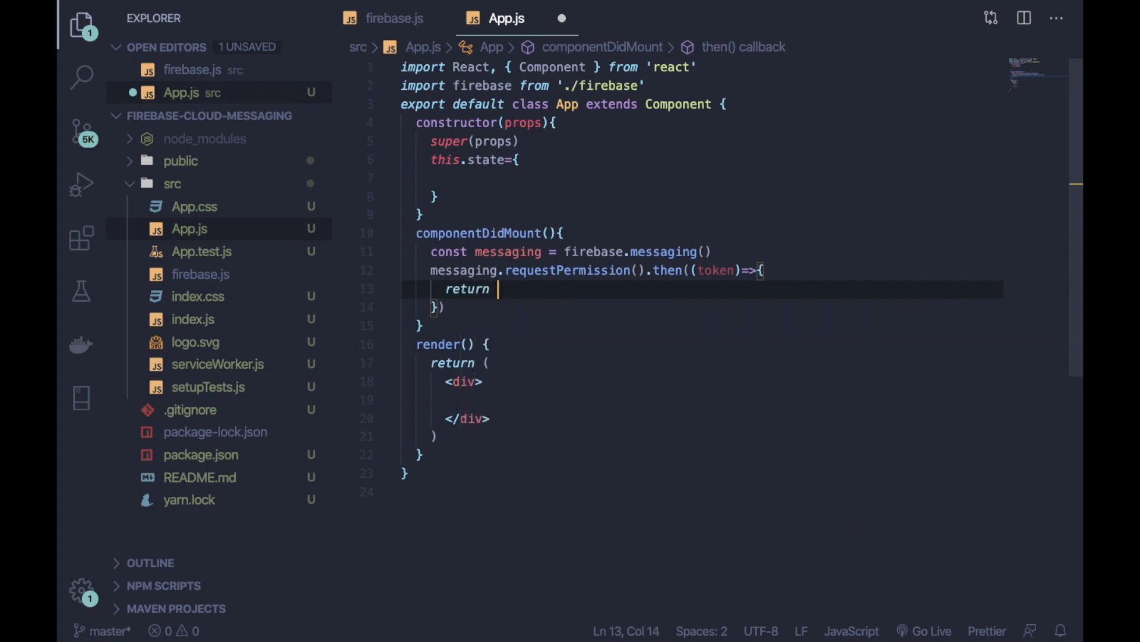
text(messaging.)
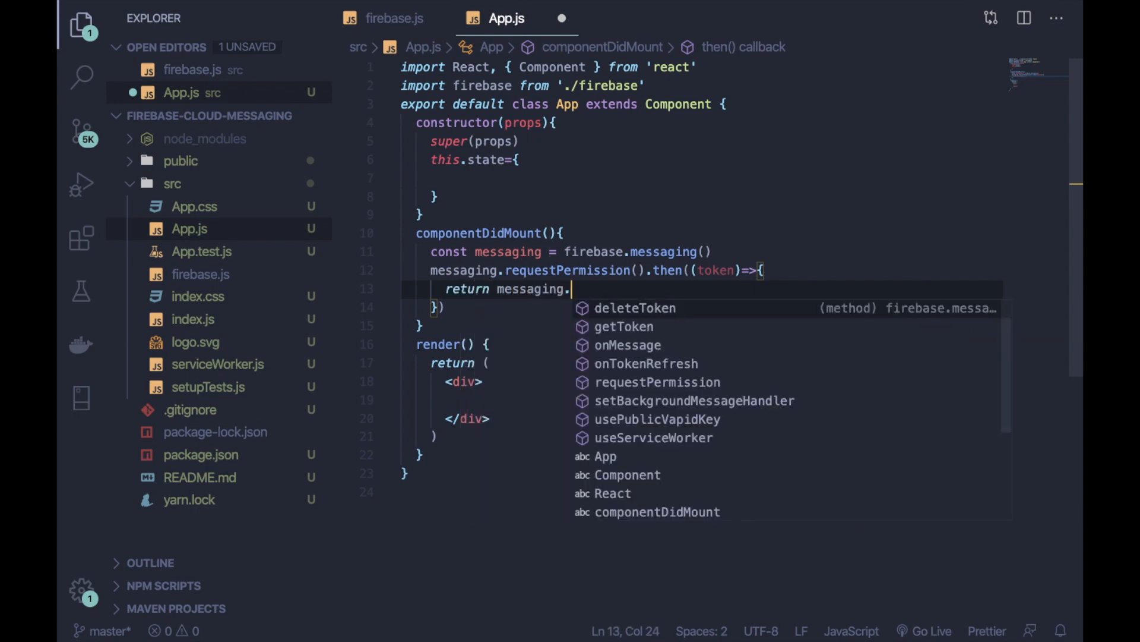
text(getToken)
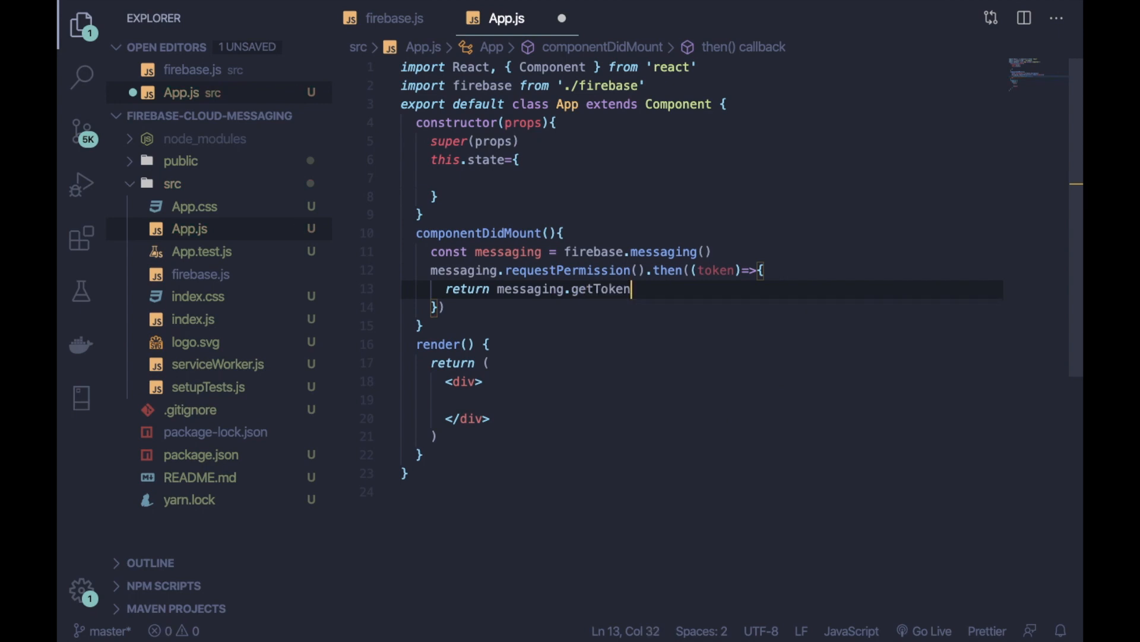
text(())
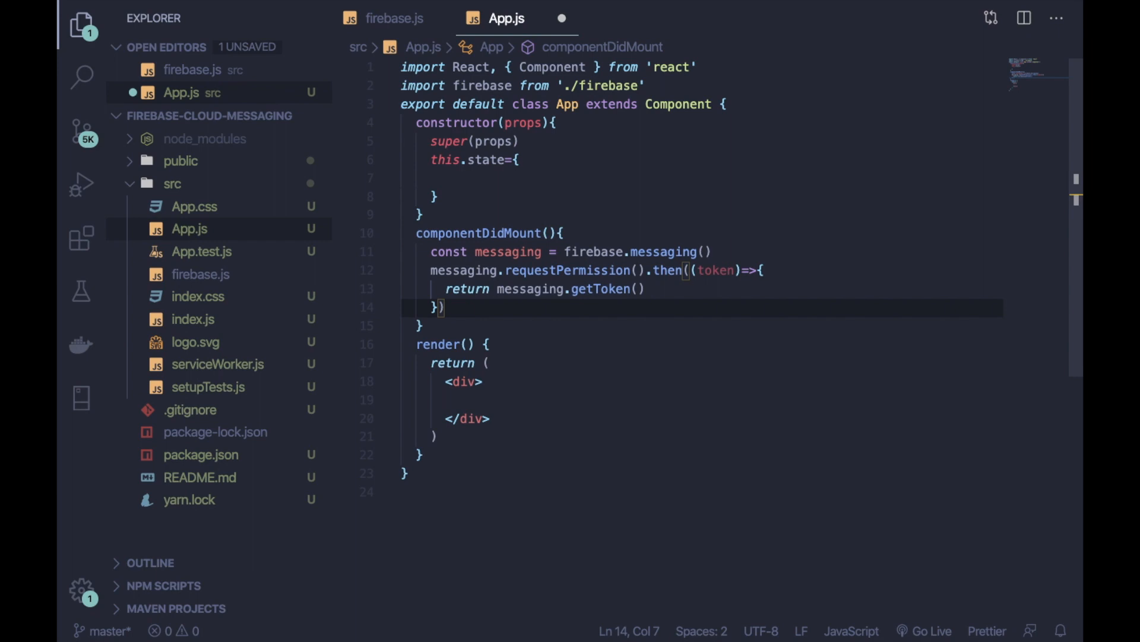
text(.then)
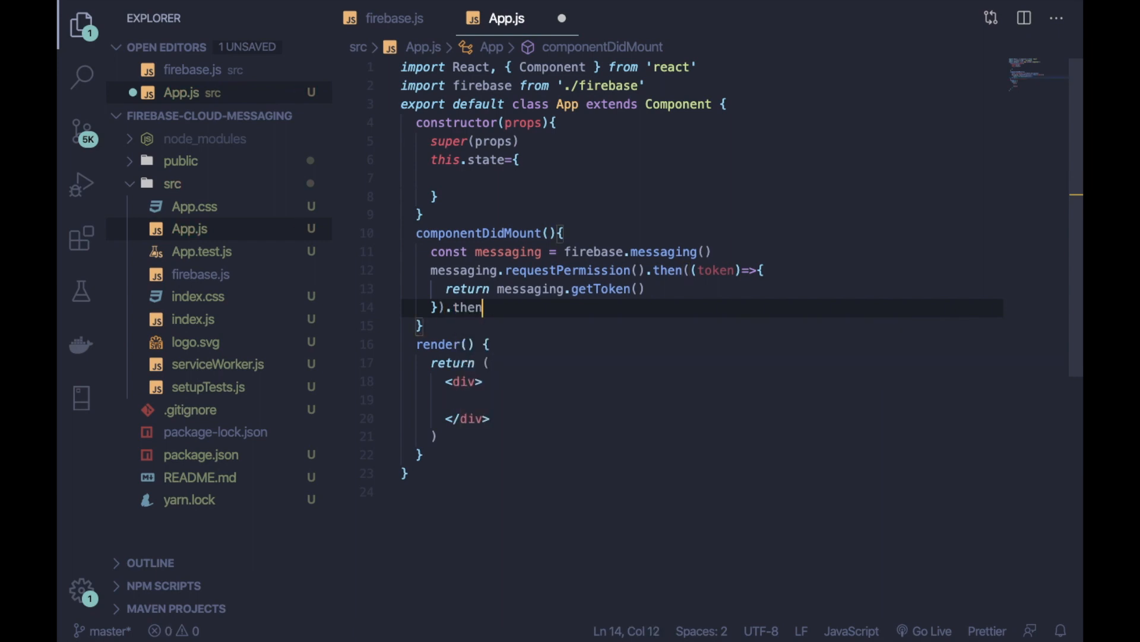
Step: Move the token parameter from the first callback into the second .then(token=>{})
text(())
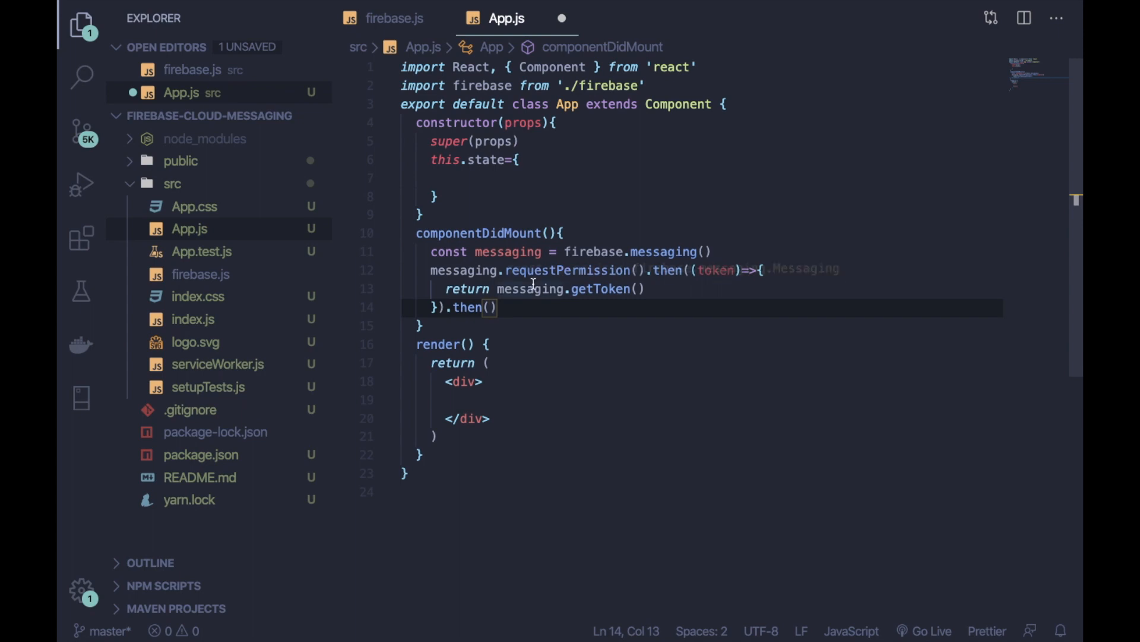
click(720, 269)
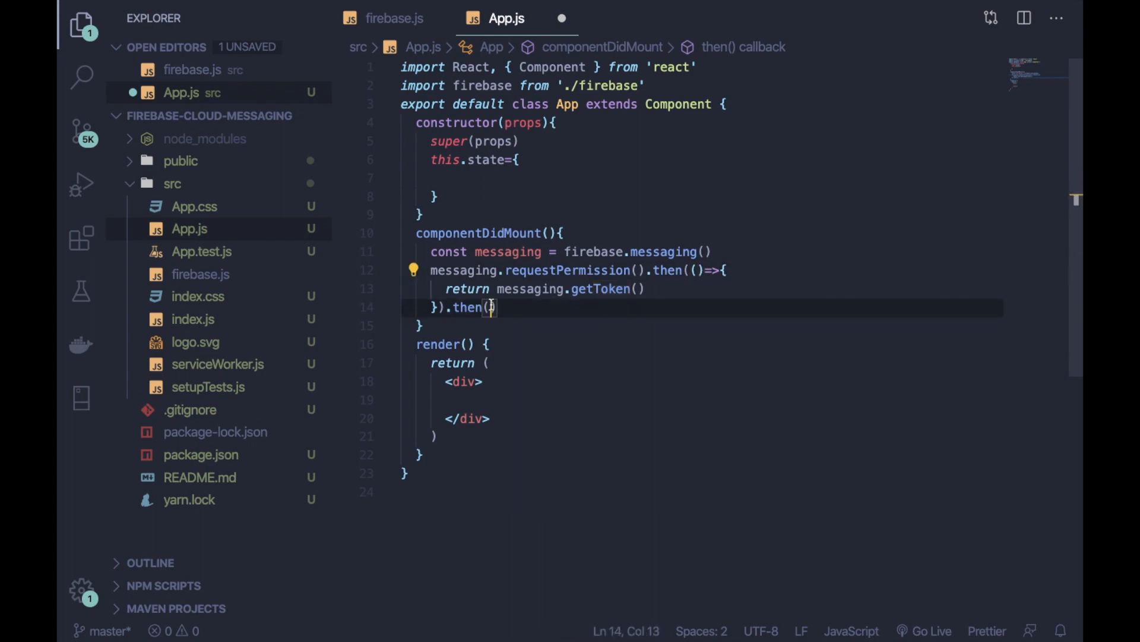
text(toke)
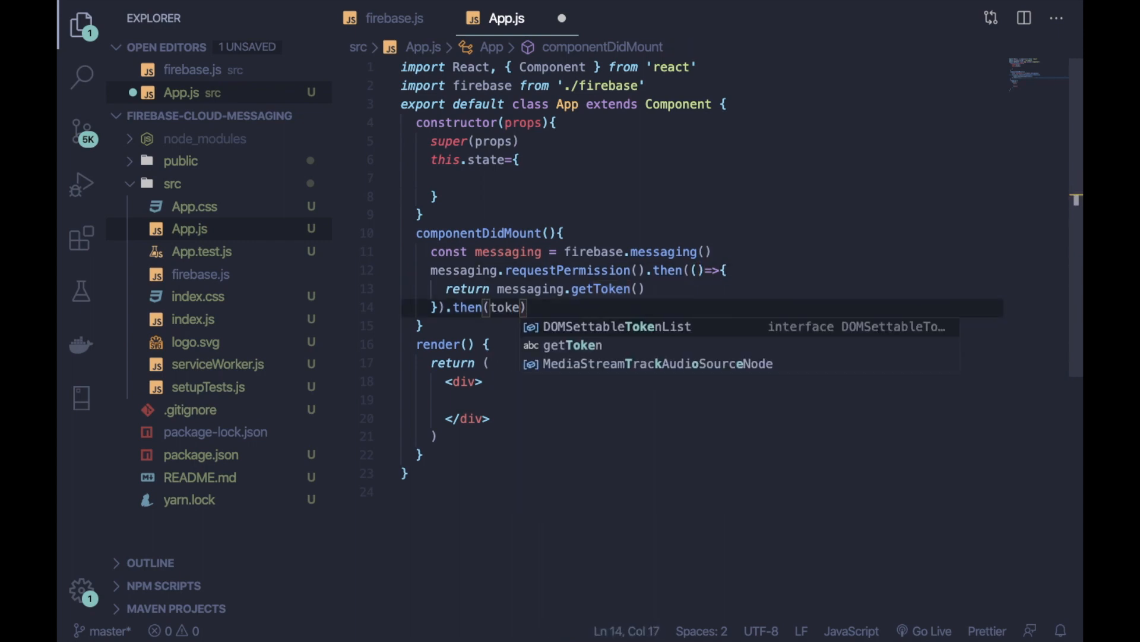
key(Backspace)
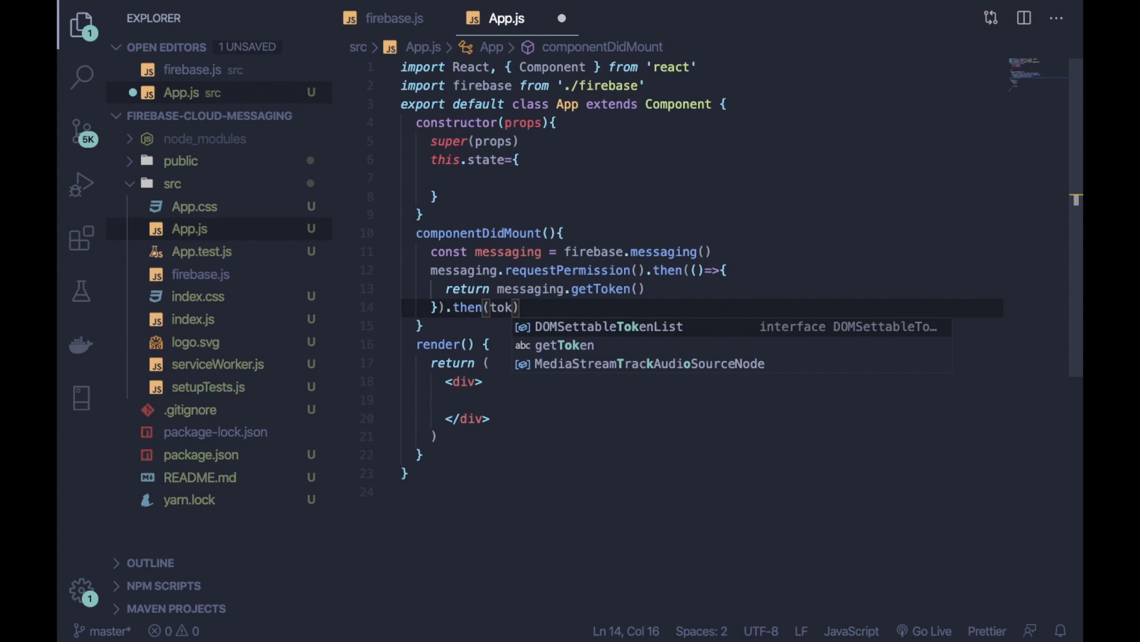
text(en=>{})
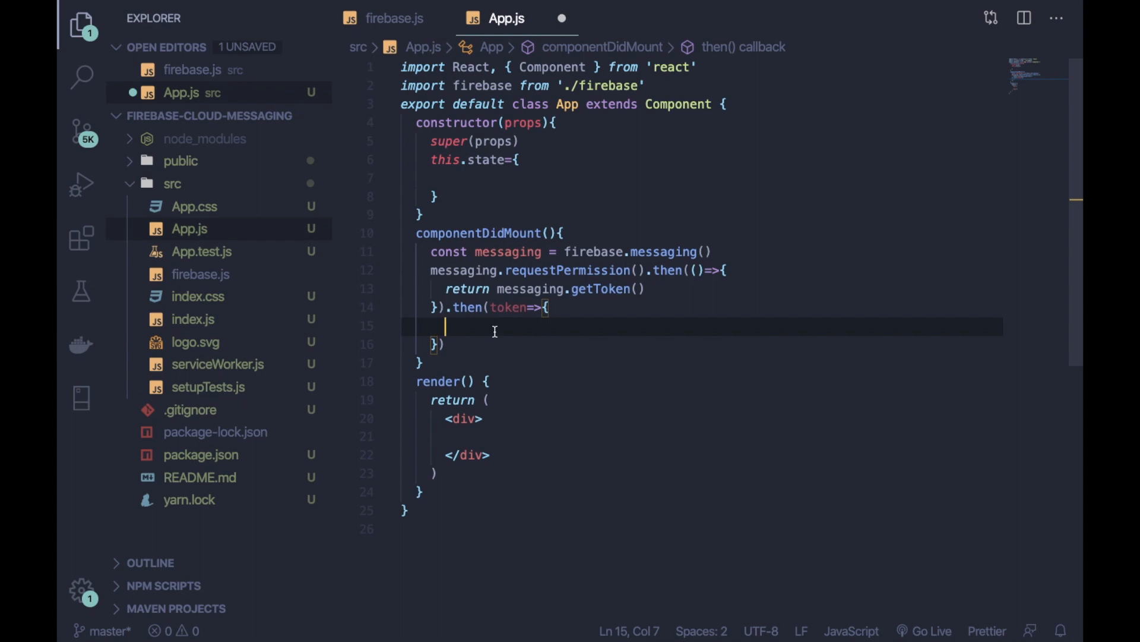
Step: Log 'Token : ' with the token via console.log inside the second callback
text(console.log();)
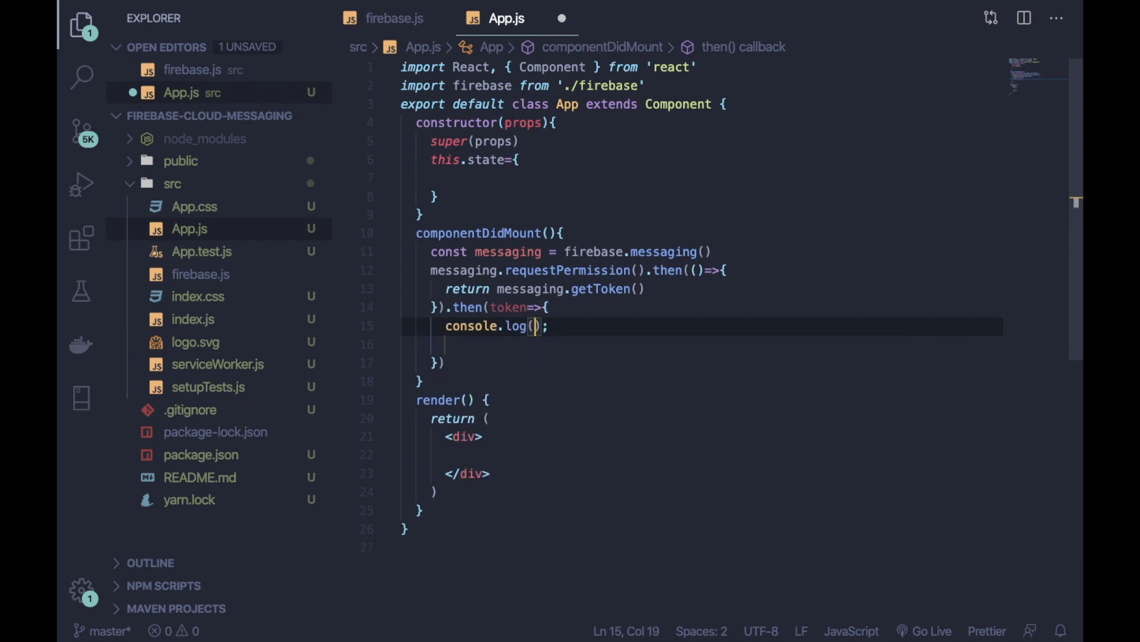
text(')
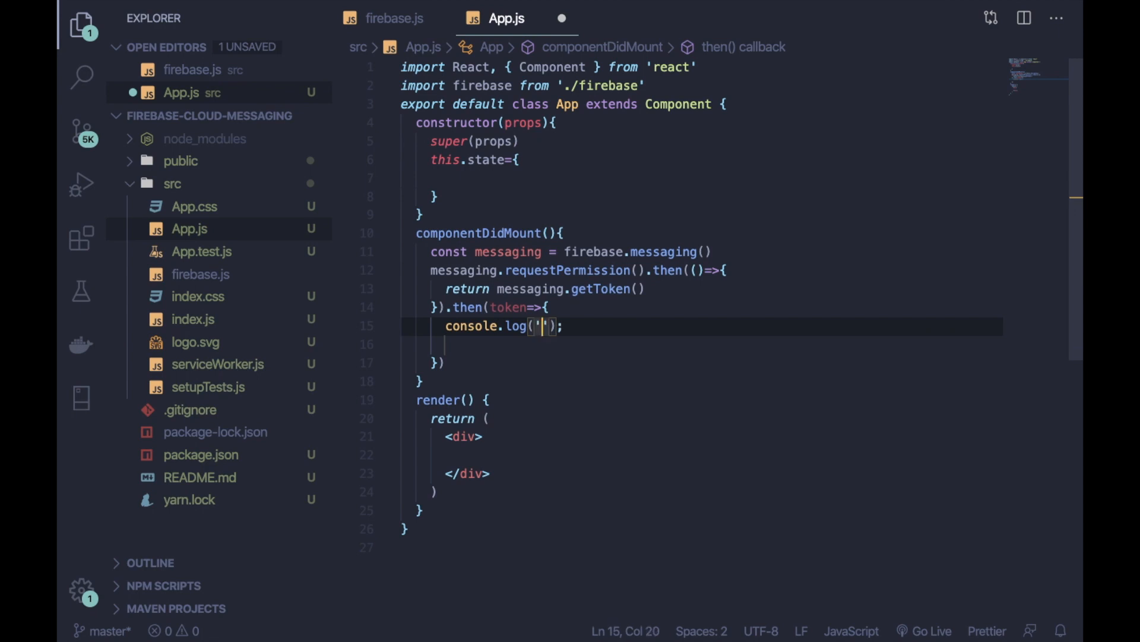
text(Token)
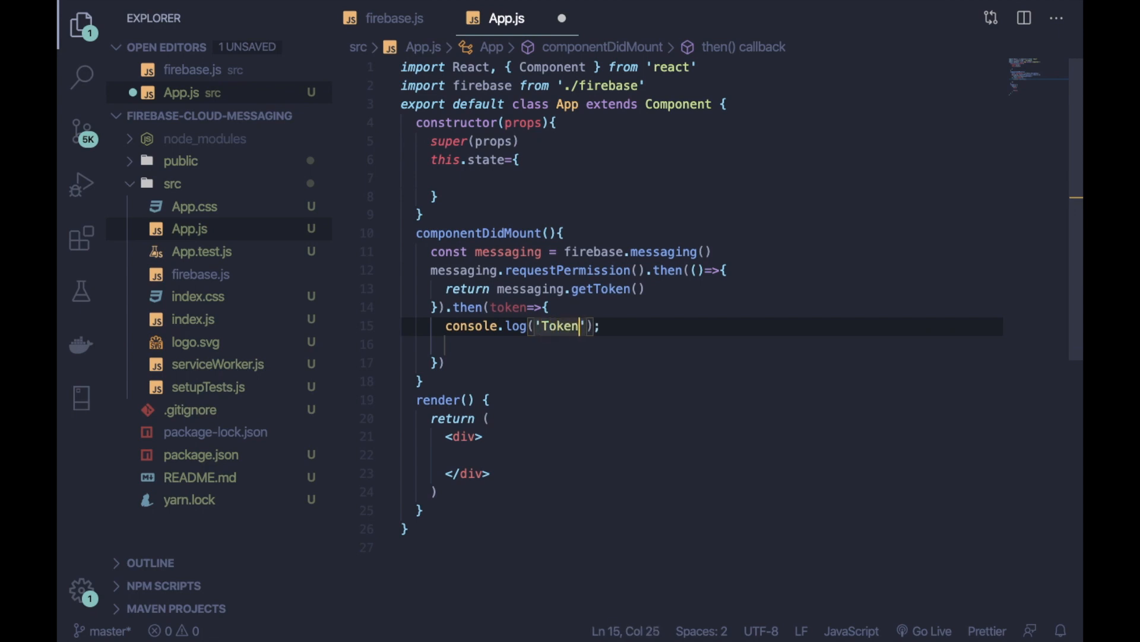
text(:)
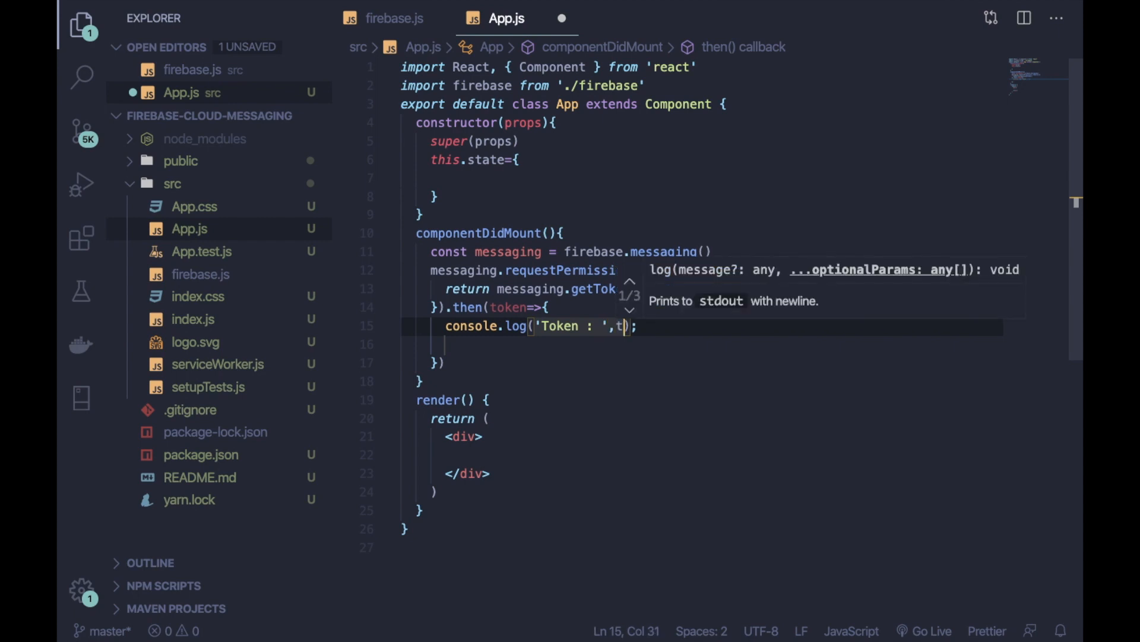
text(oken)
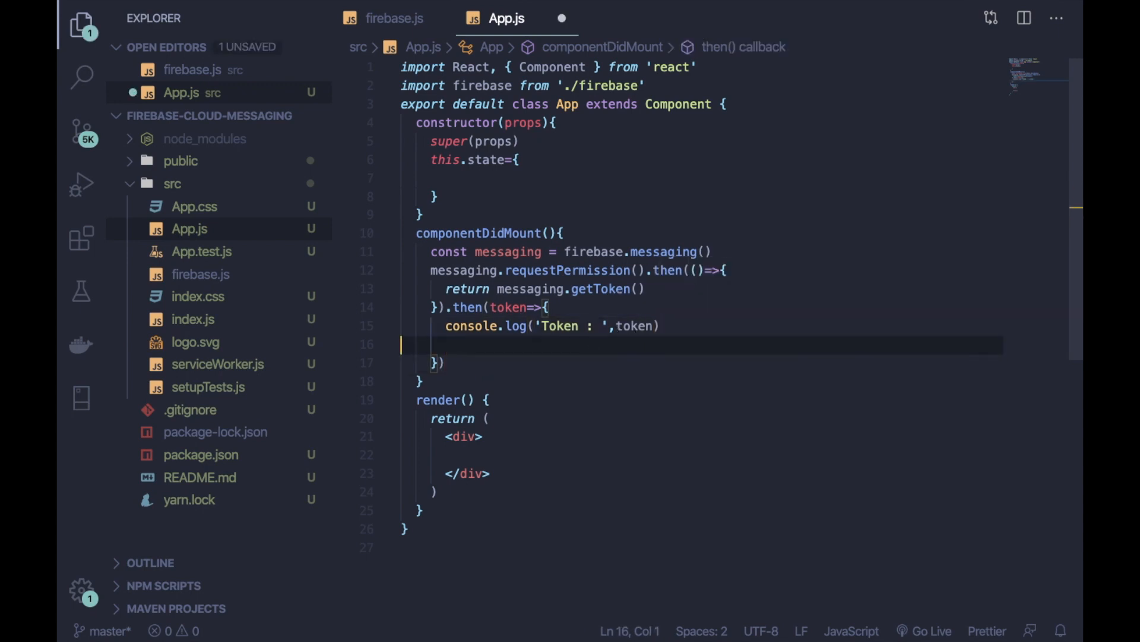
key(Backspace)
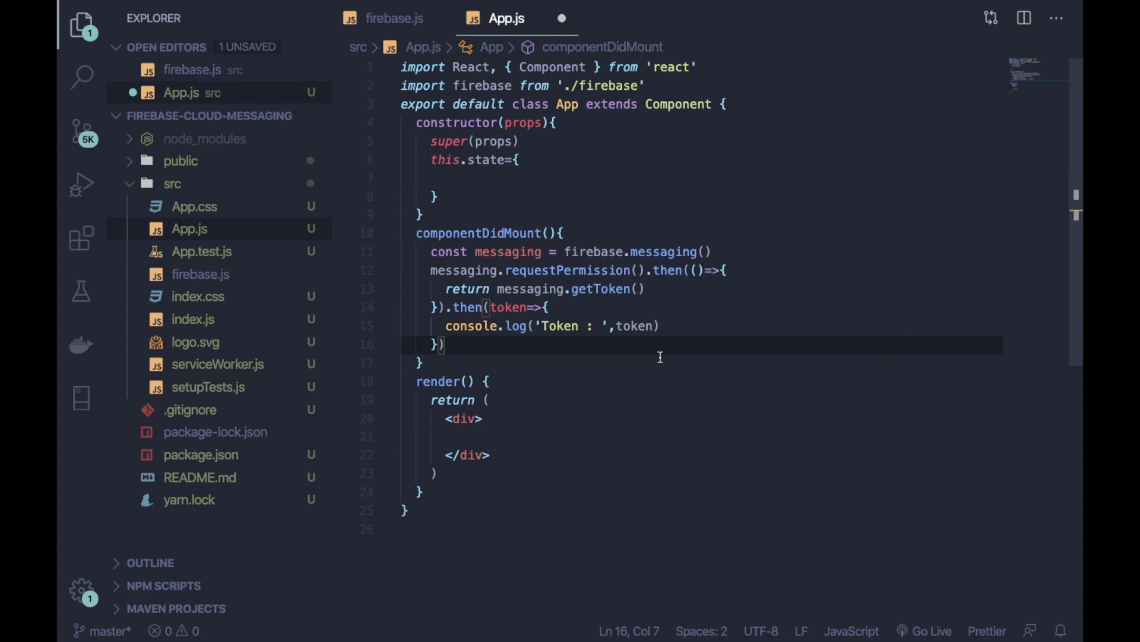
Step: End the promise chain with a .catch callback that logs 'error' to the console
text(.catch)
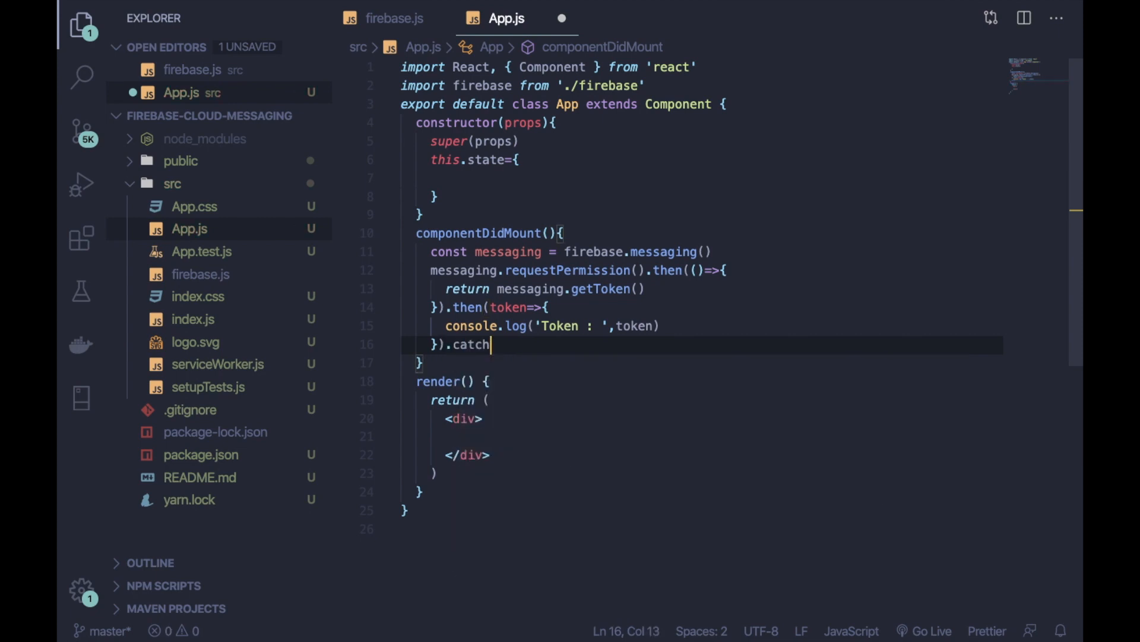
text(())
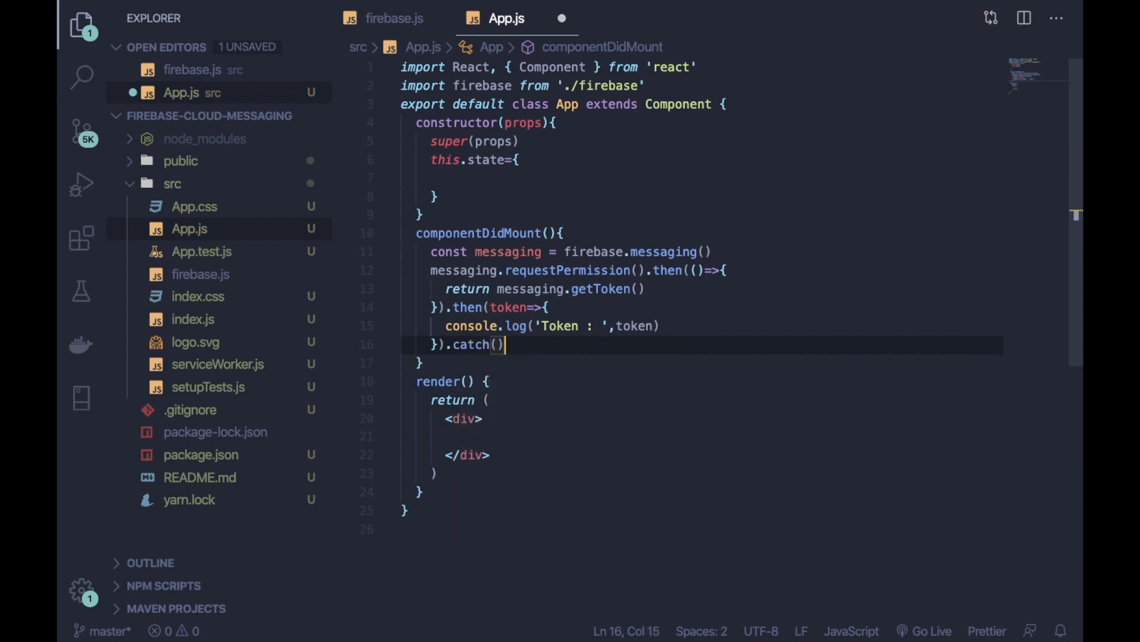
text(()=>{)
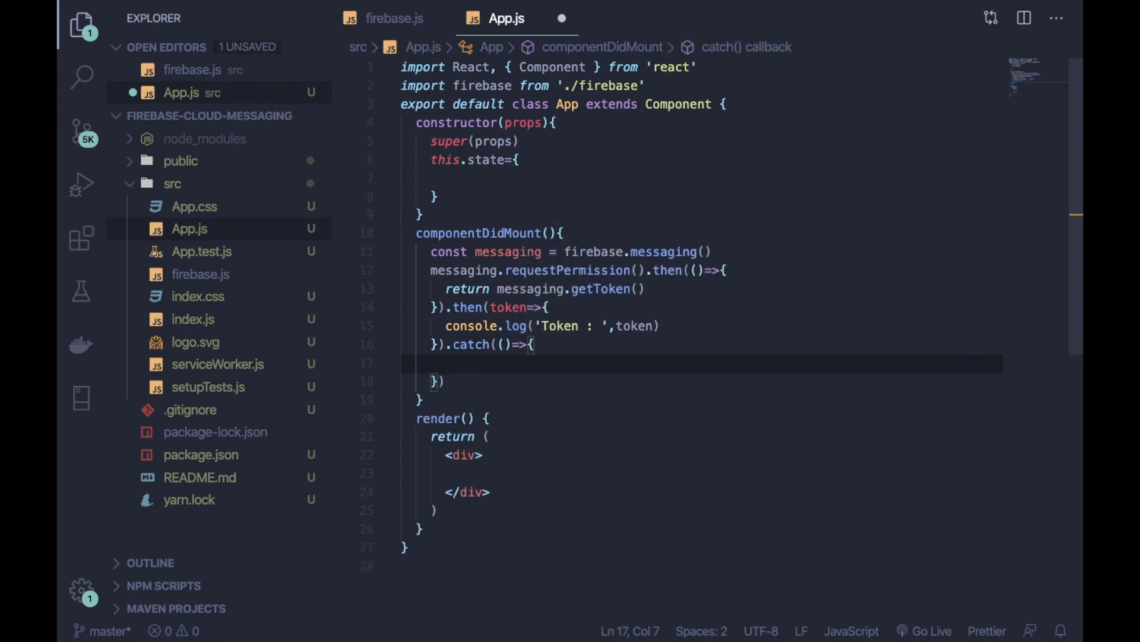
text(log('error');)
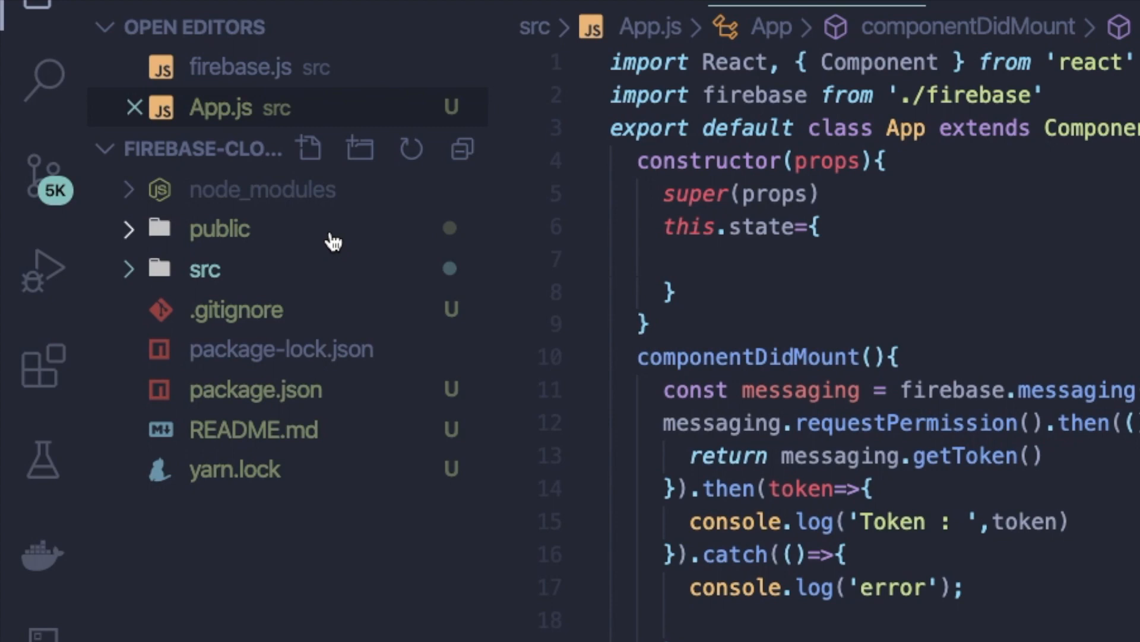
Step: Create a new file named firebase-messaging-sw.js inside the public folder
click(219, 228)
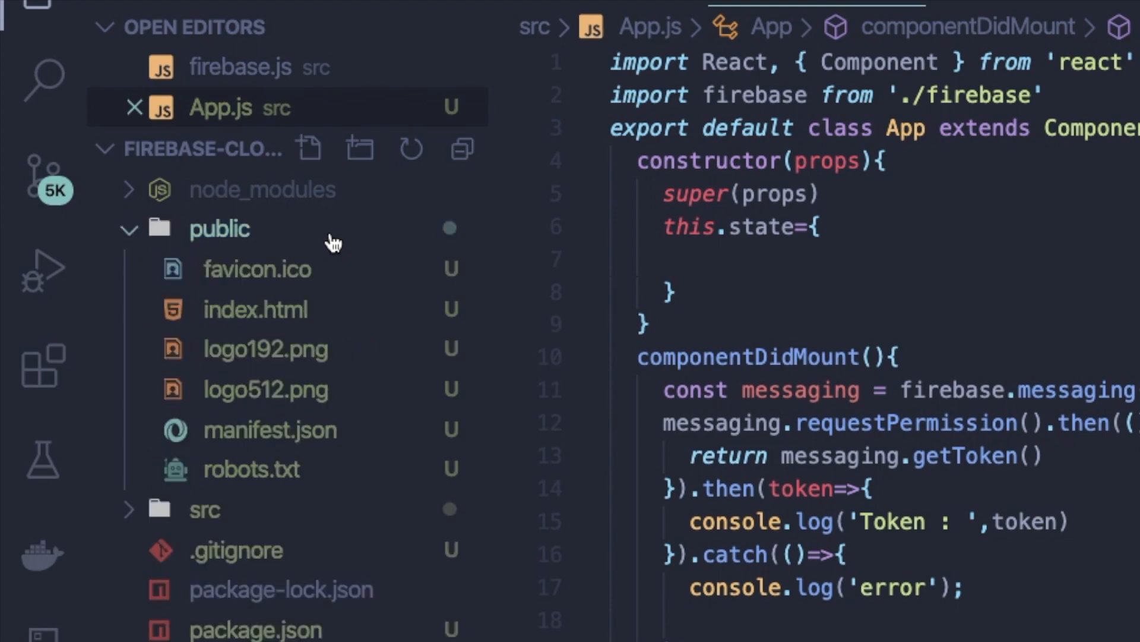
mouse_move(251, 232)
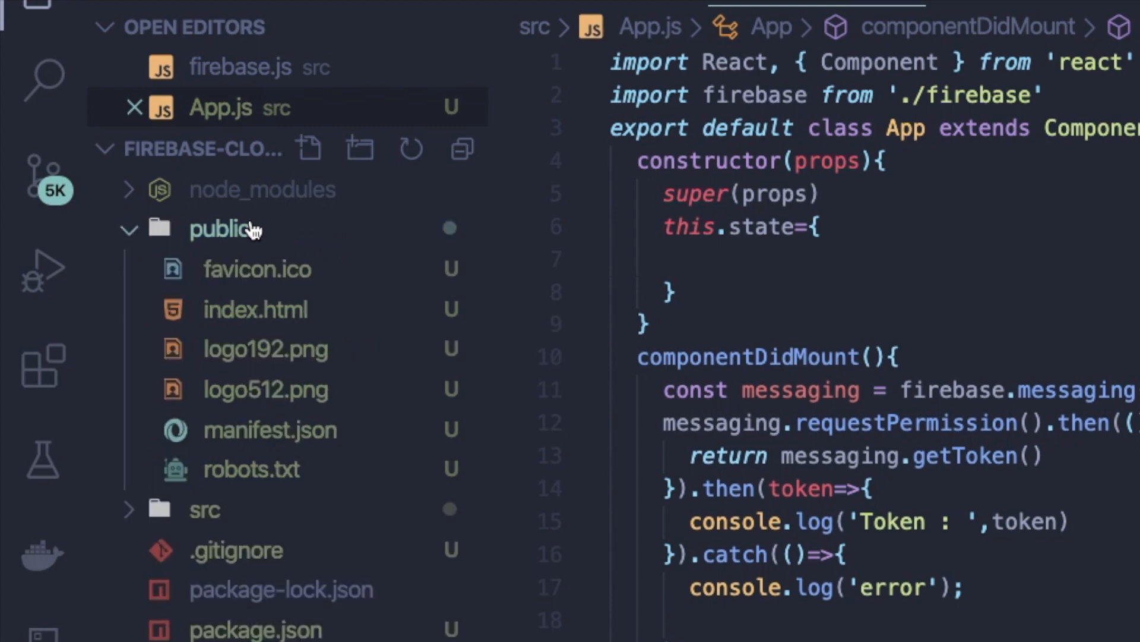
right_click(222, 228)
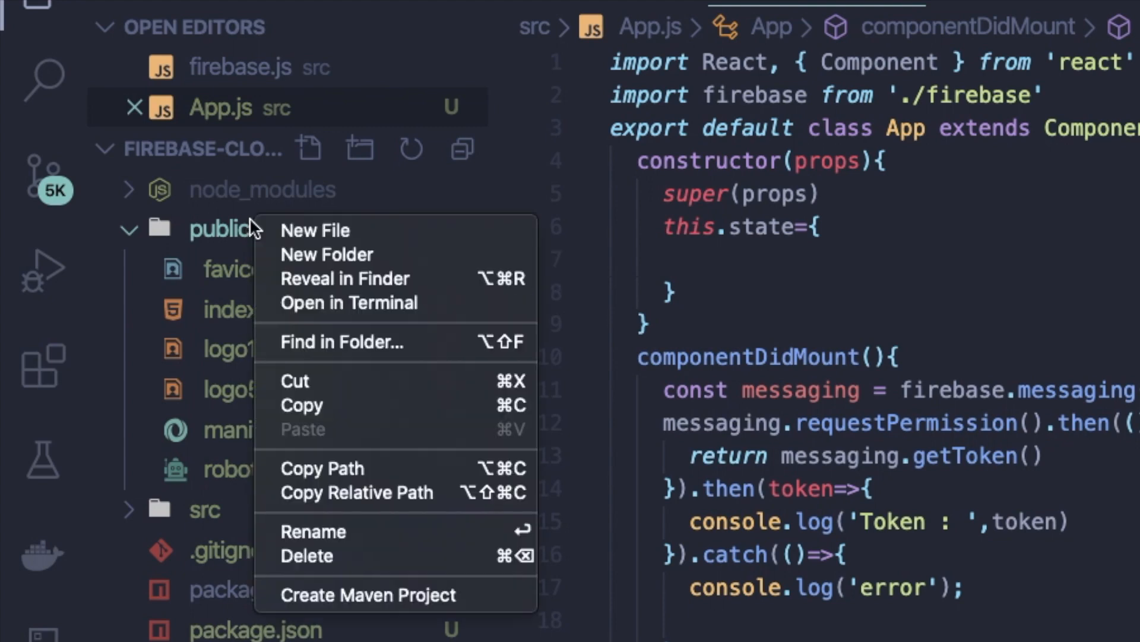
click(315, 230)
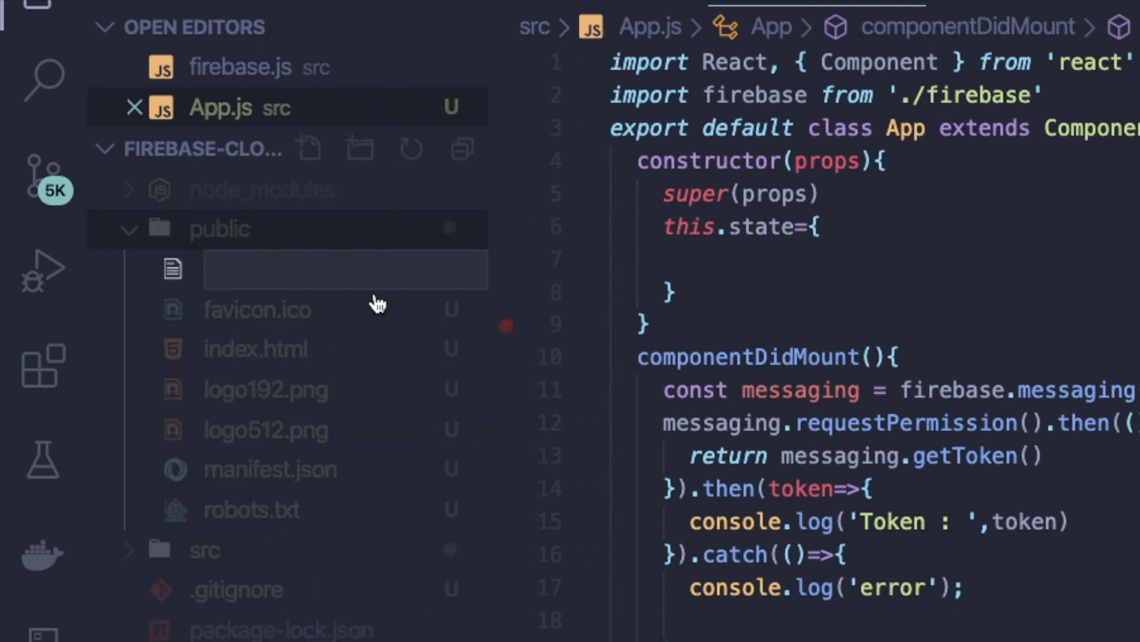
text(firebase-m)
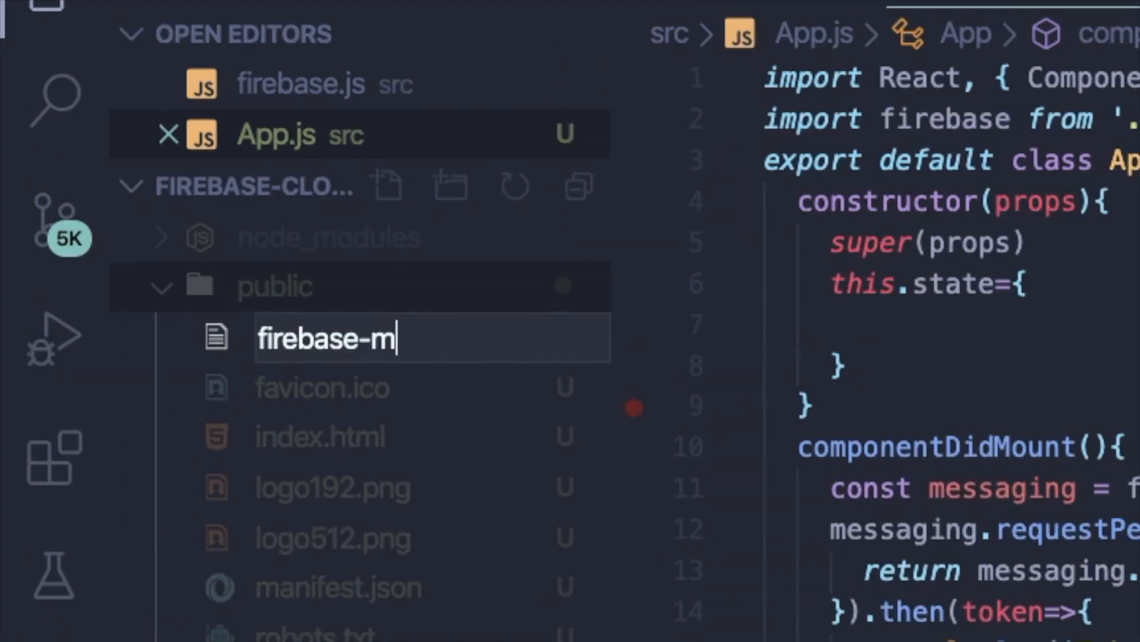
text(essagin)
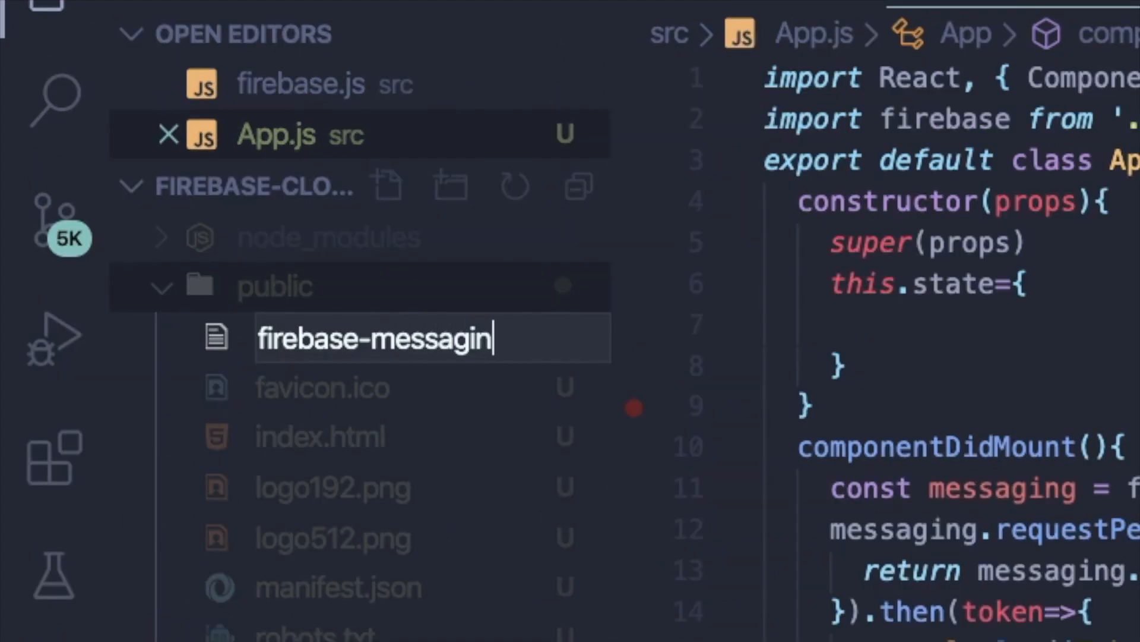
text(g-sw)
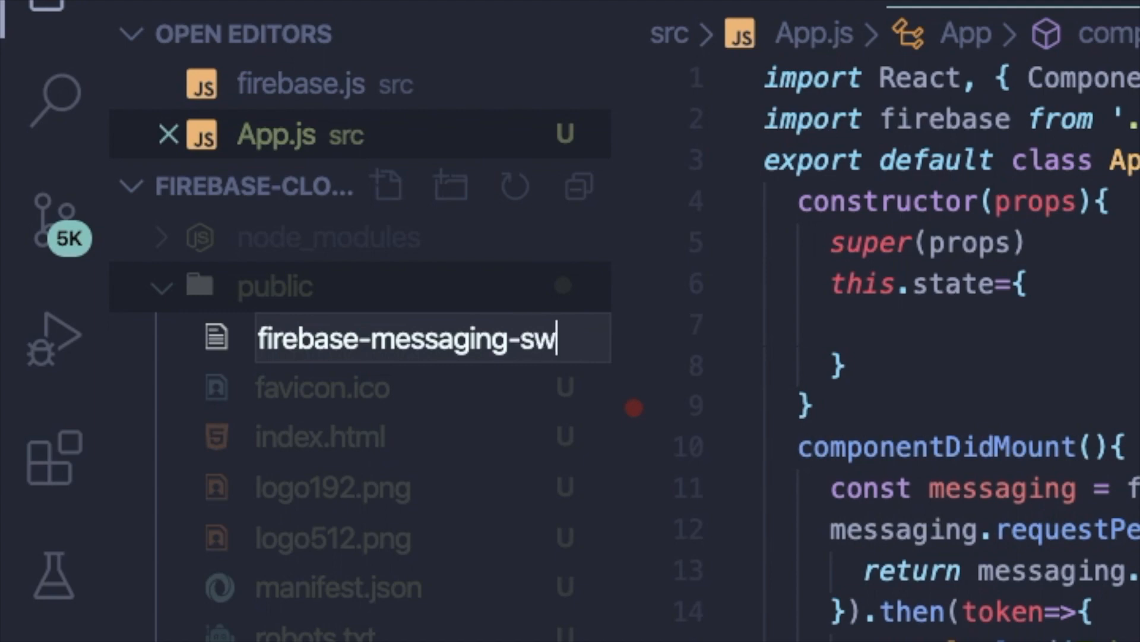
text(.)
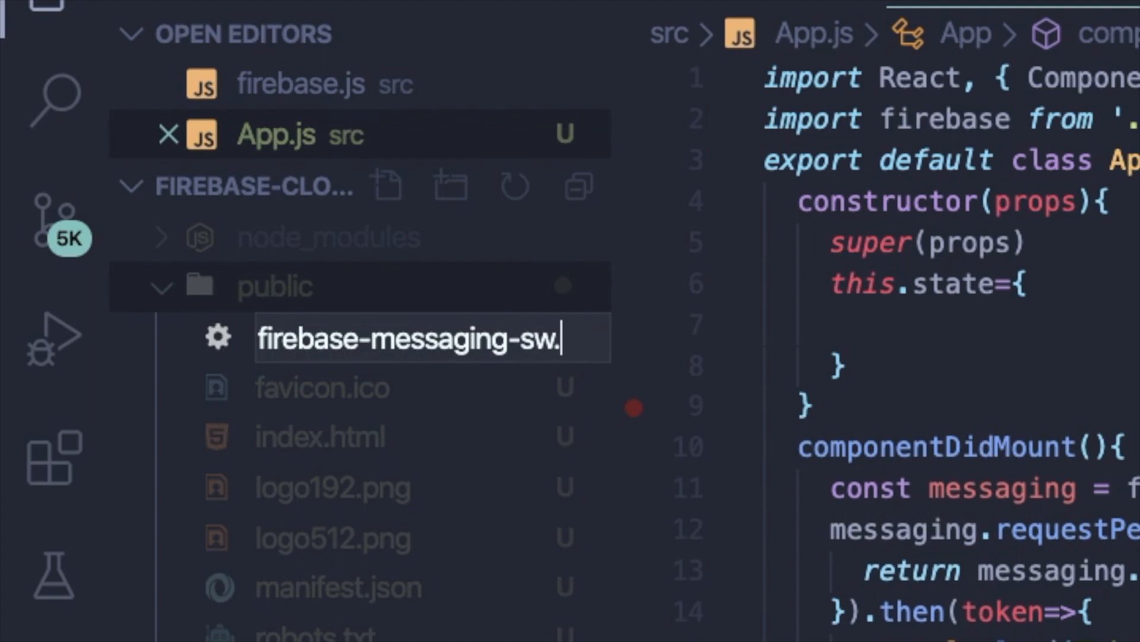
key(Enter)
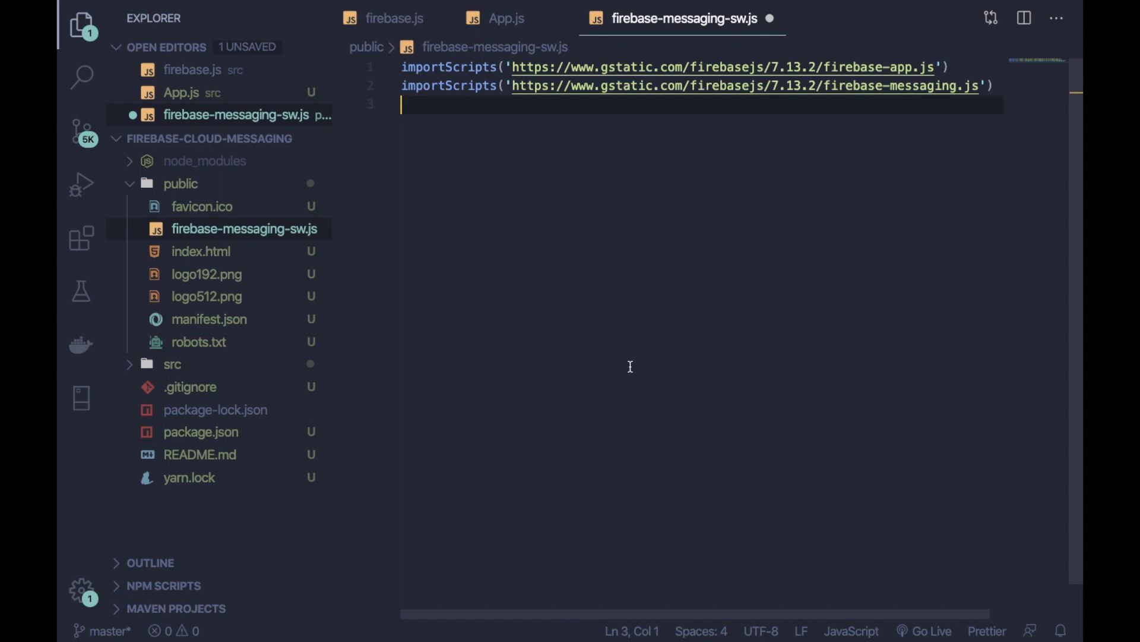
key(enter)
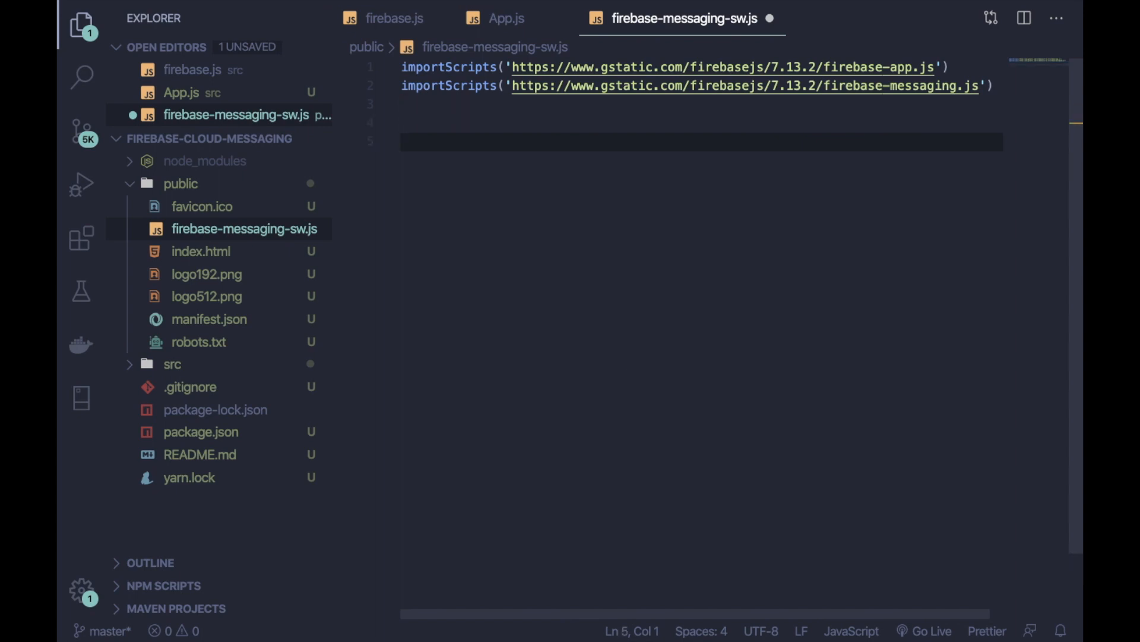
text(firebase)
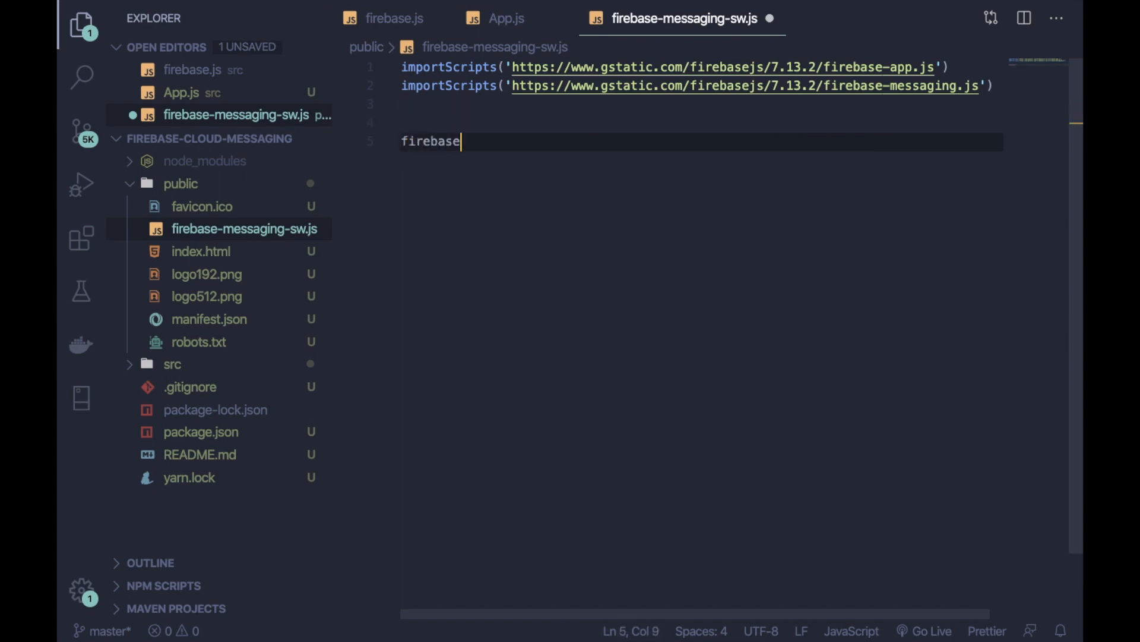
text(.)
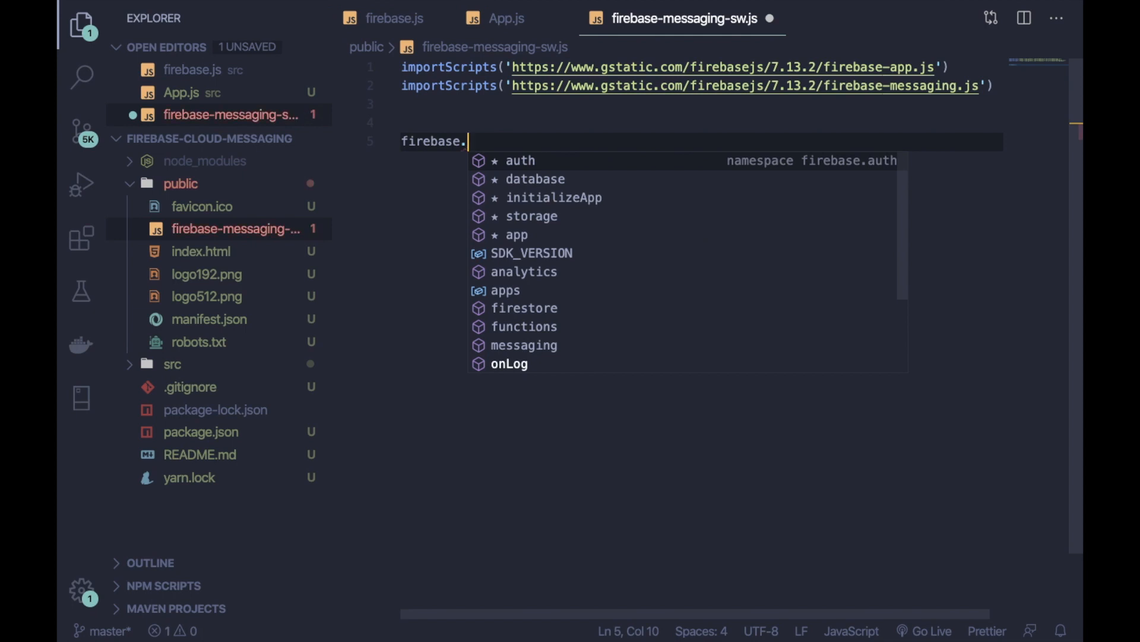
text(initializeApp({)
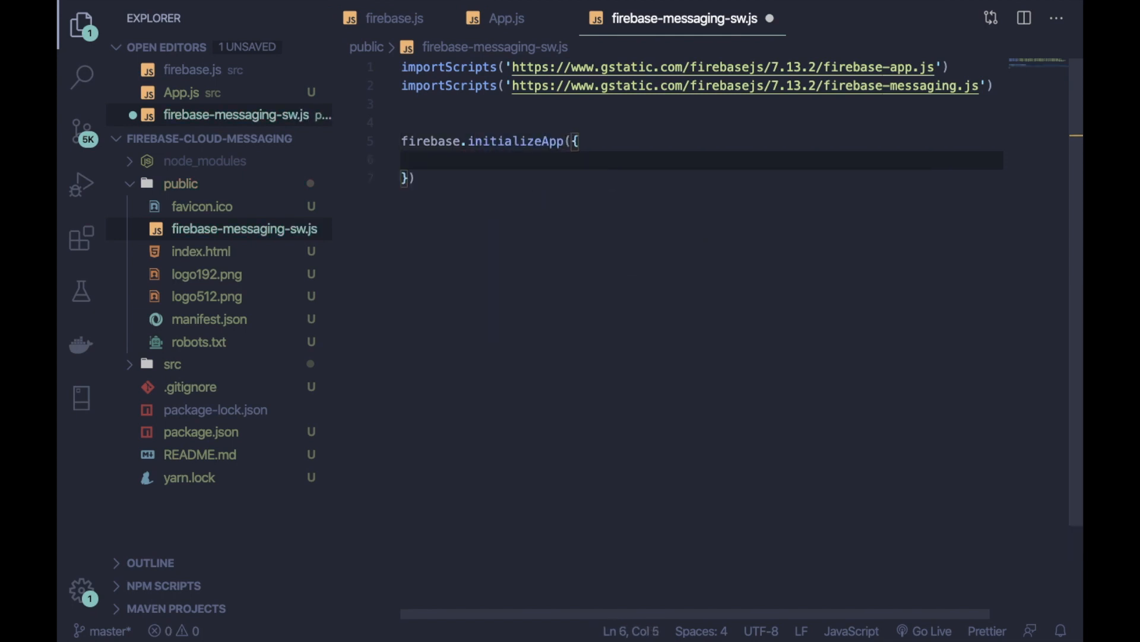
text(')
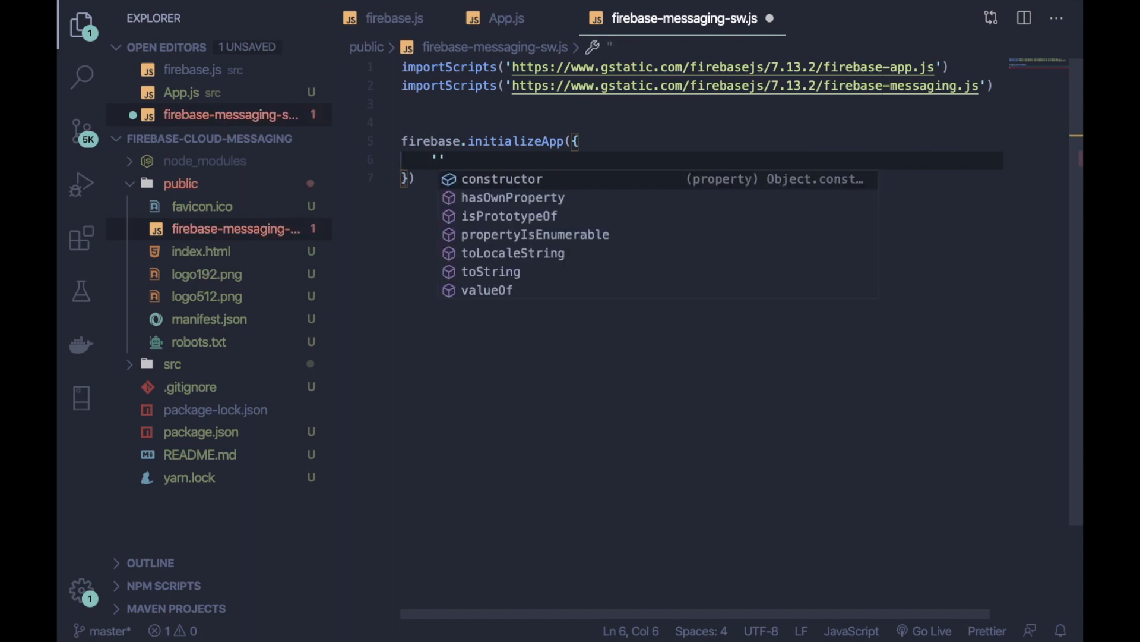
mouse_move(403, 29)
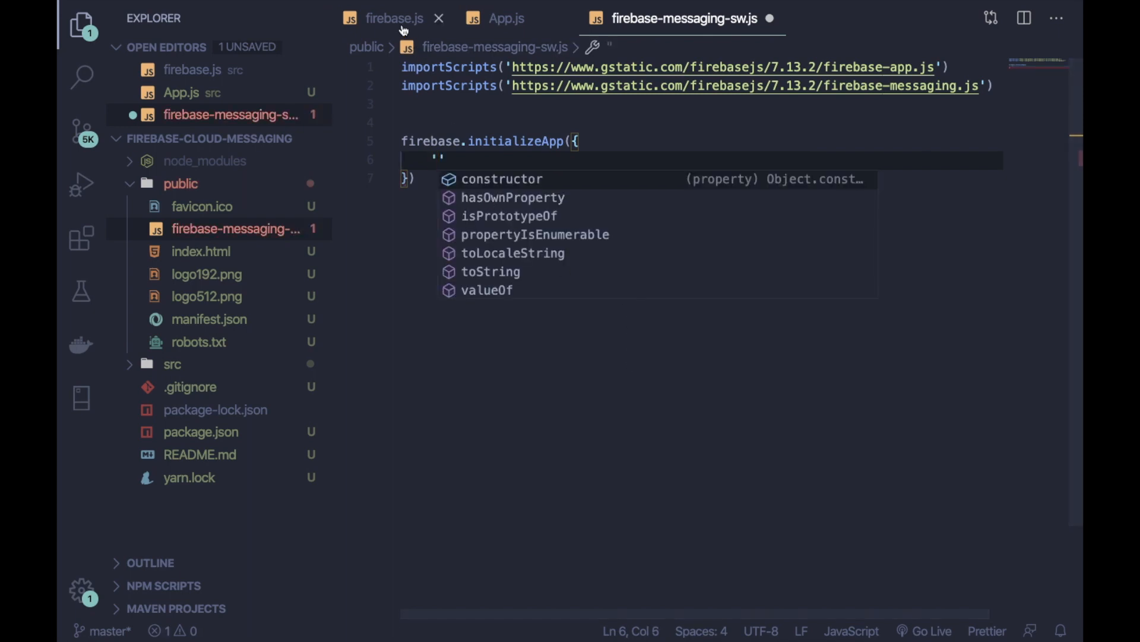
click(394, 18)
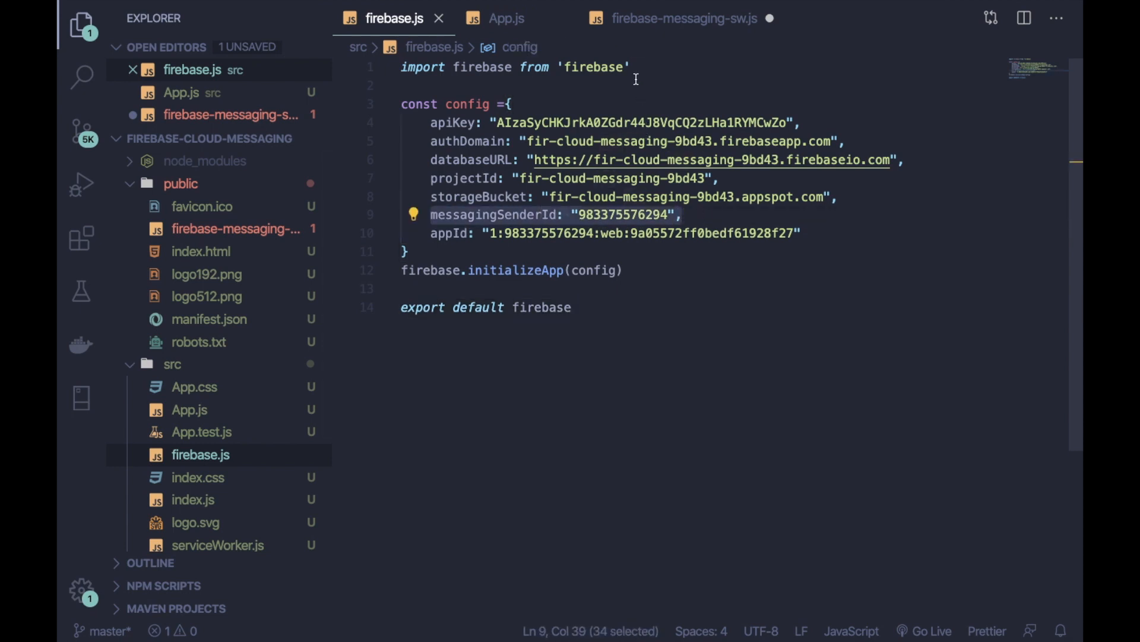
click(684, 18)
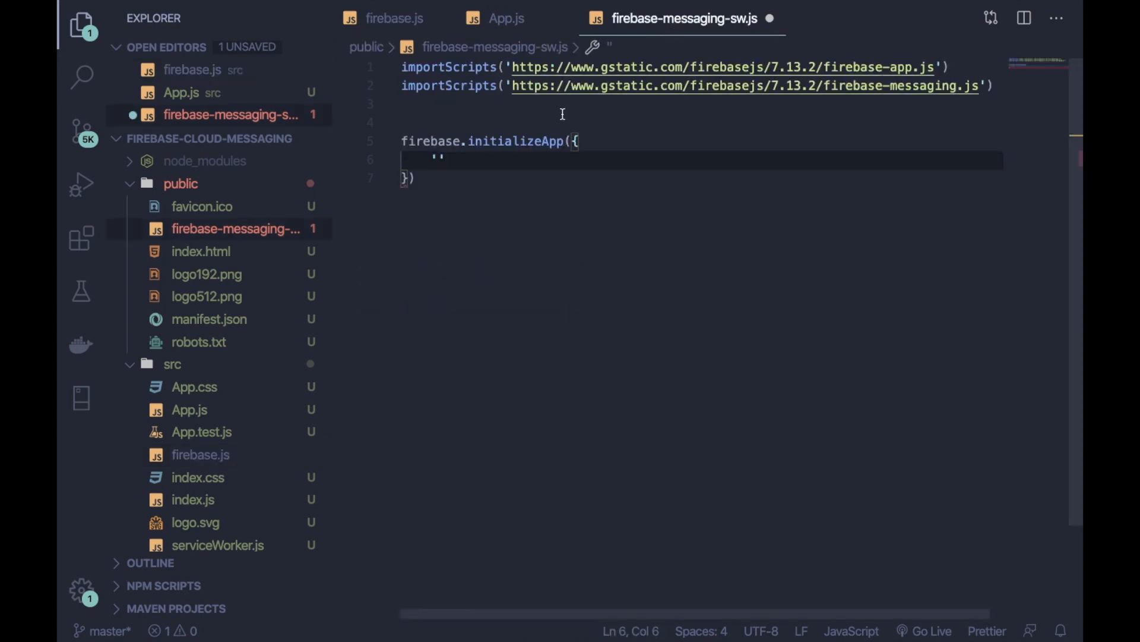
double_click(438, 158)
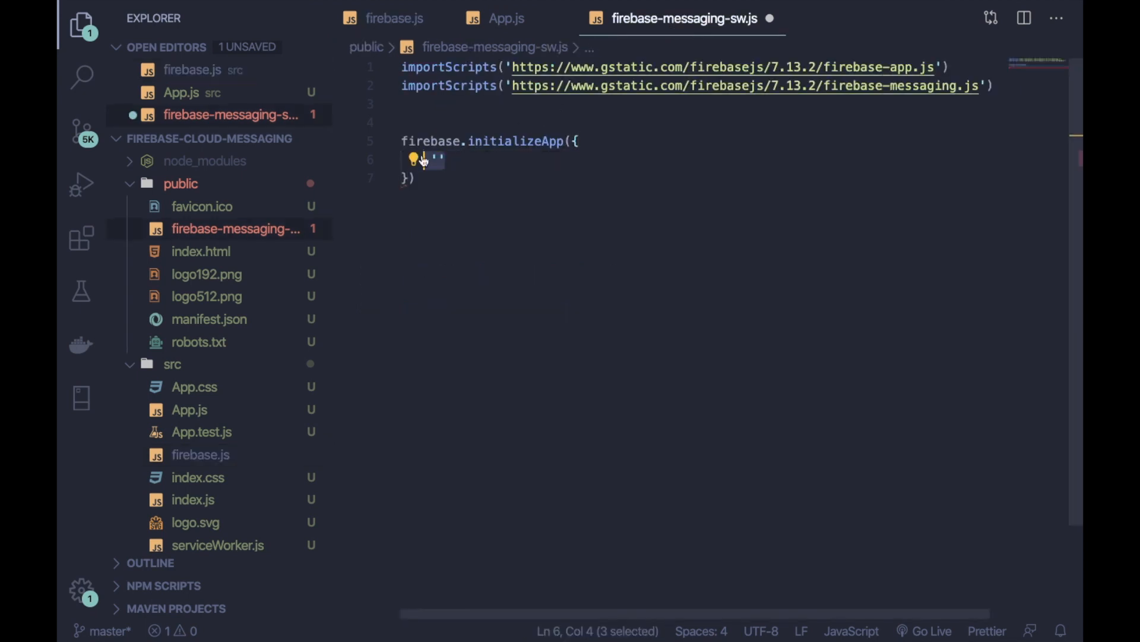
text(messagingSenderId: "983375576294",)
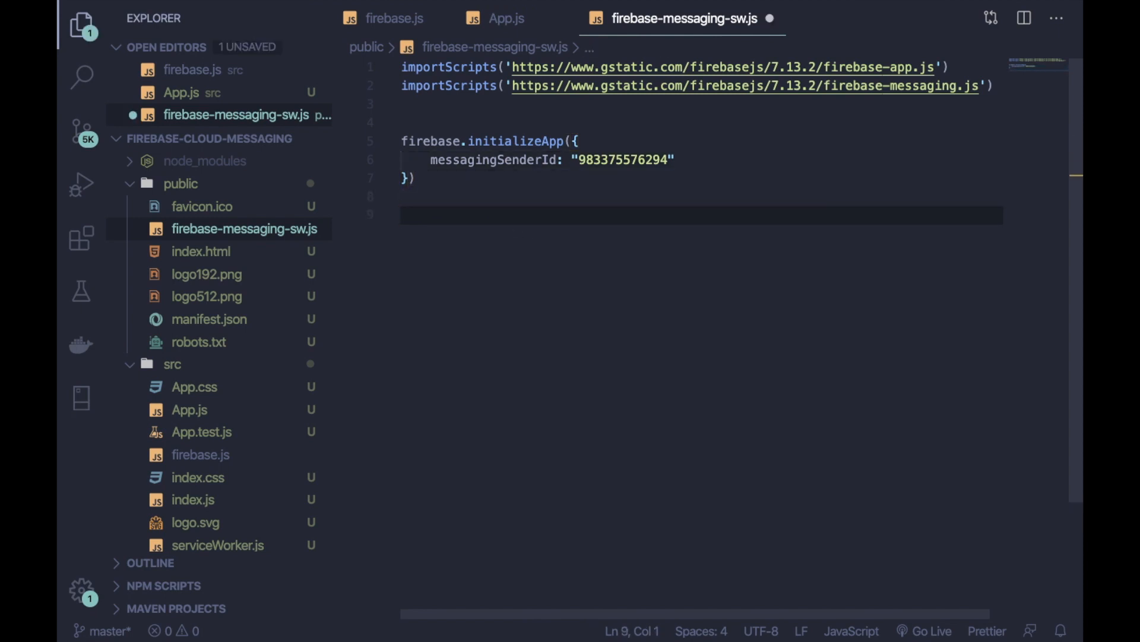
Step: Declare const initMessaging = firebase.messaging() in the service worker
text(const in)
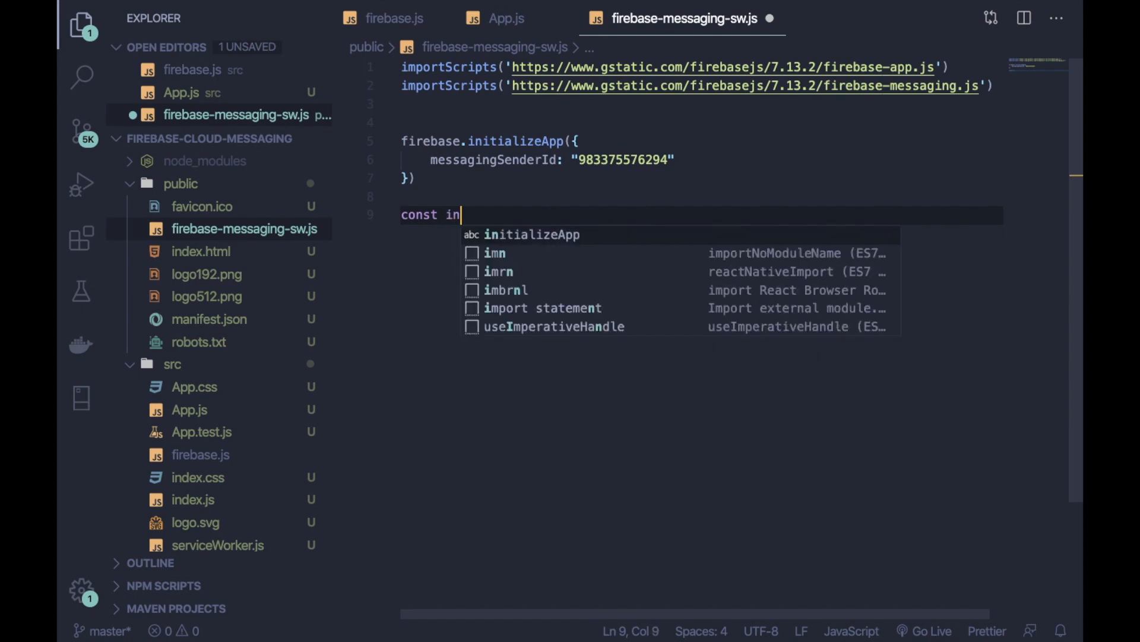
text(i)
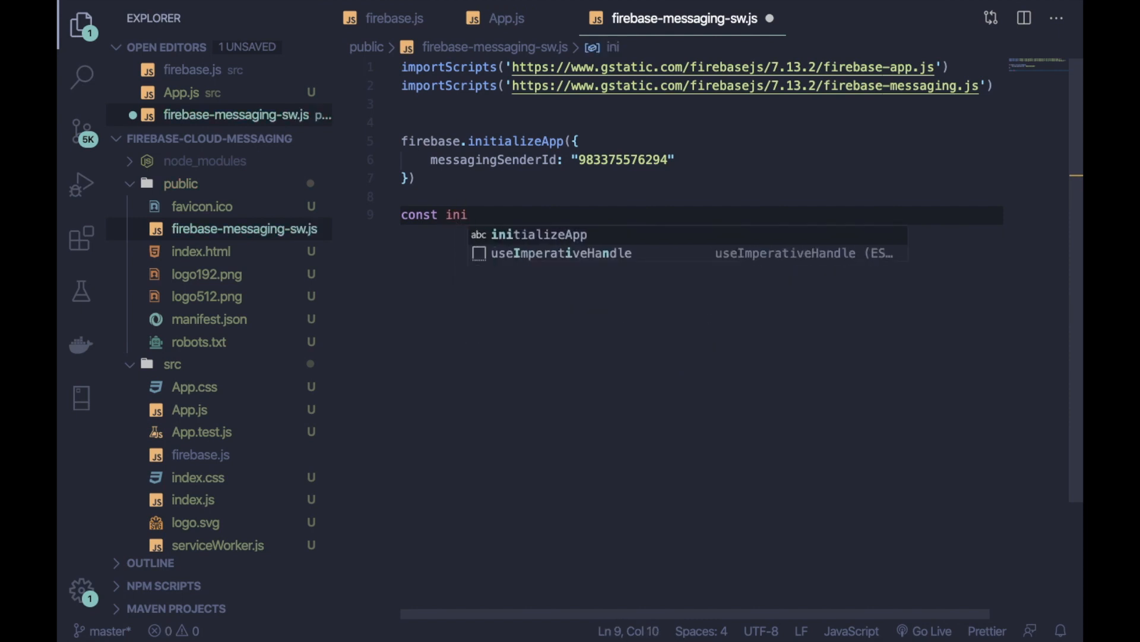
text(tMessa)
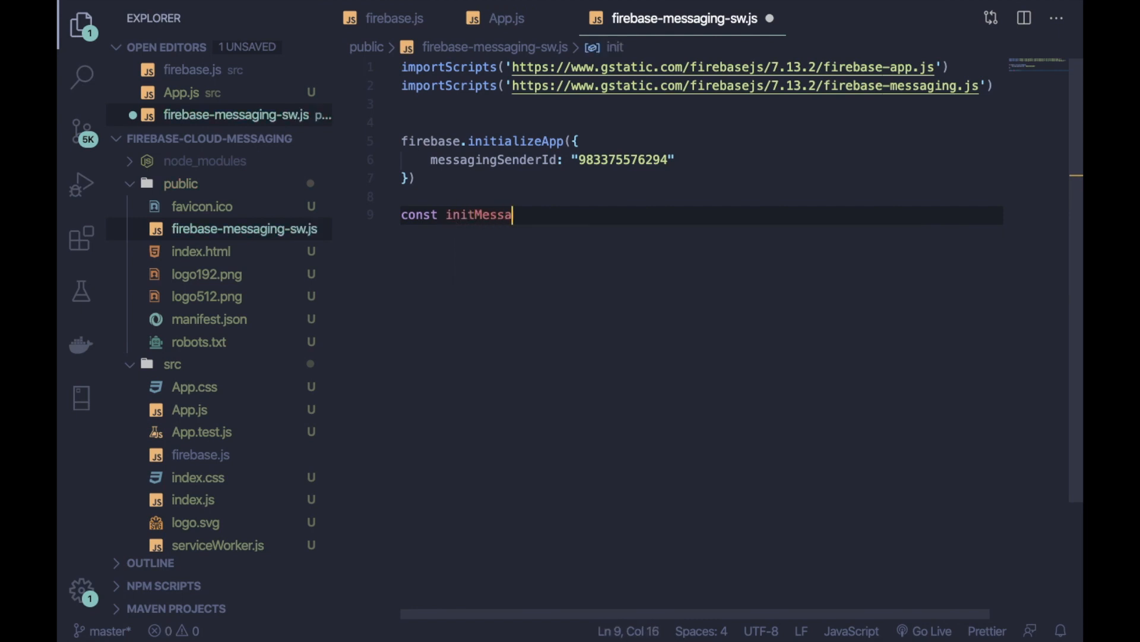
text(ging =)
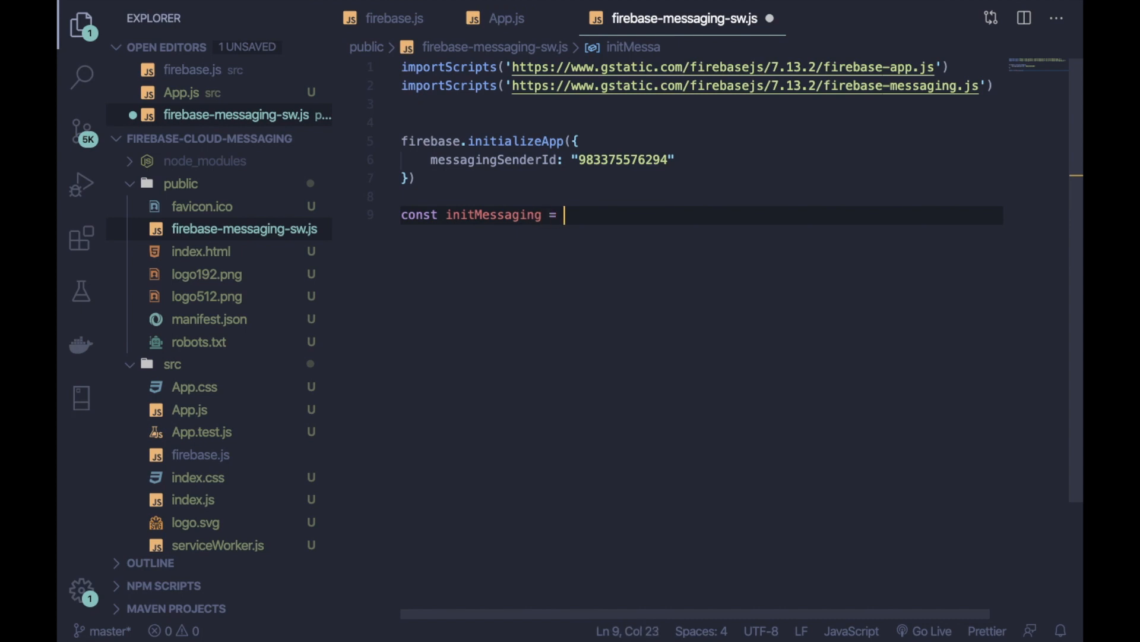
text(fire)
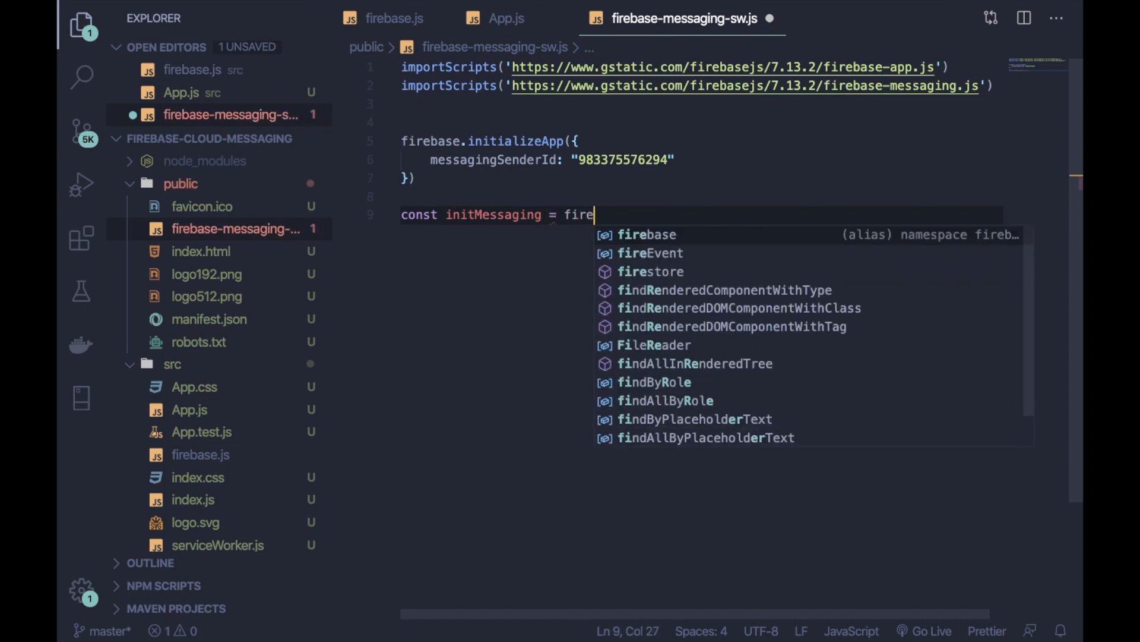
text(base.)
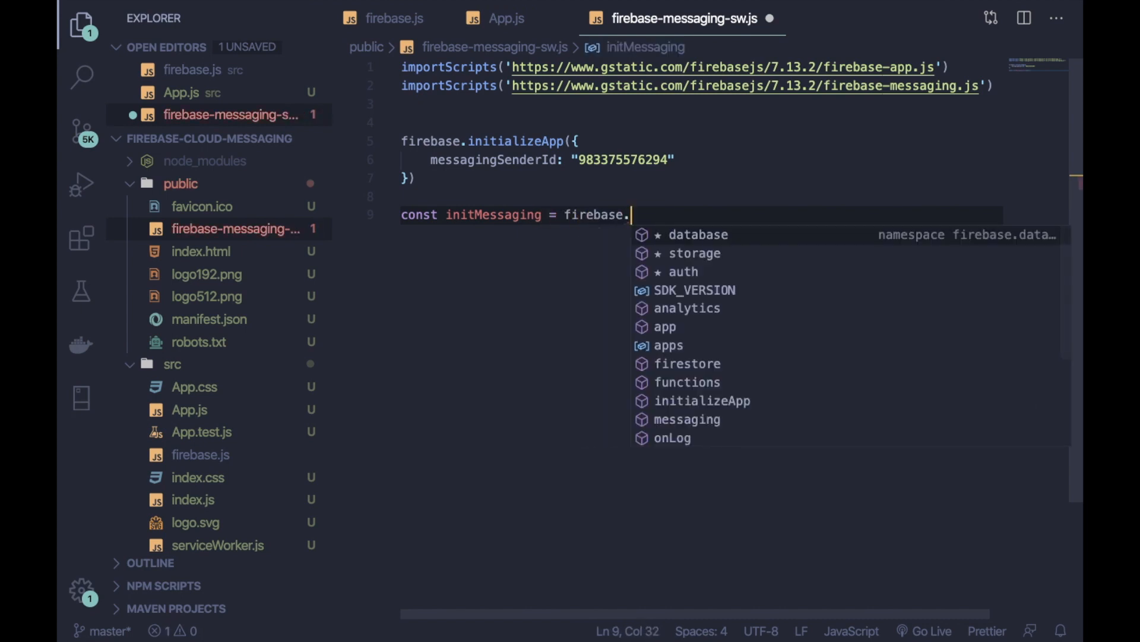
text(messaging())
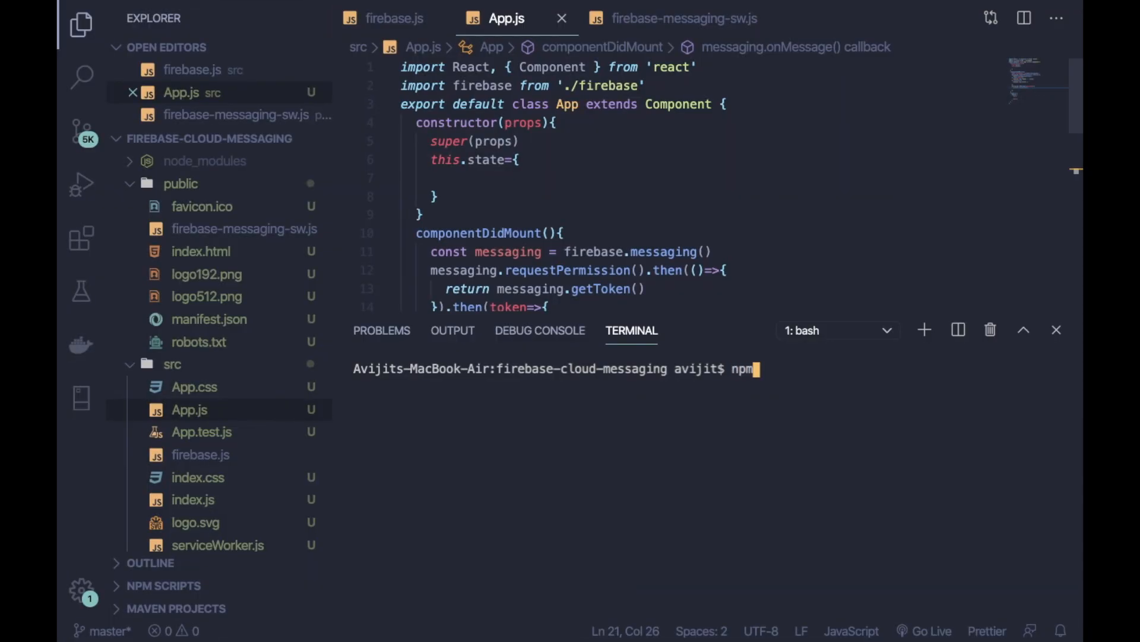
Step: Run npm start in the integrated terminal to launch the dev server
text(sta)
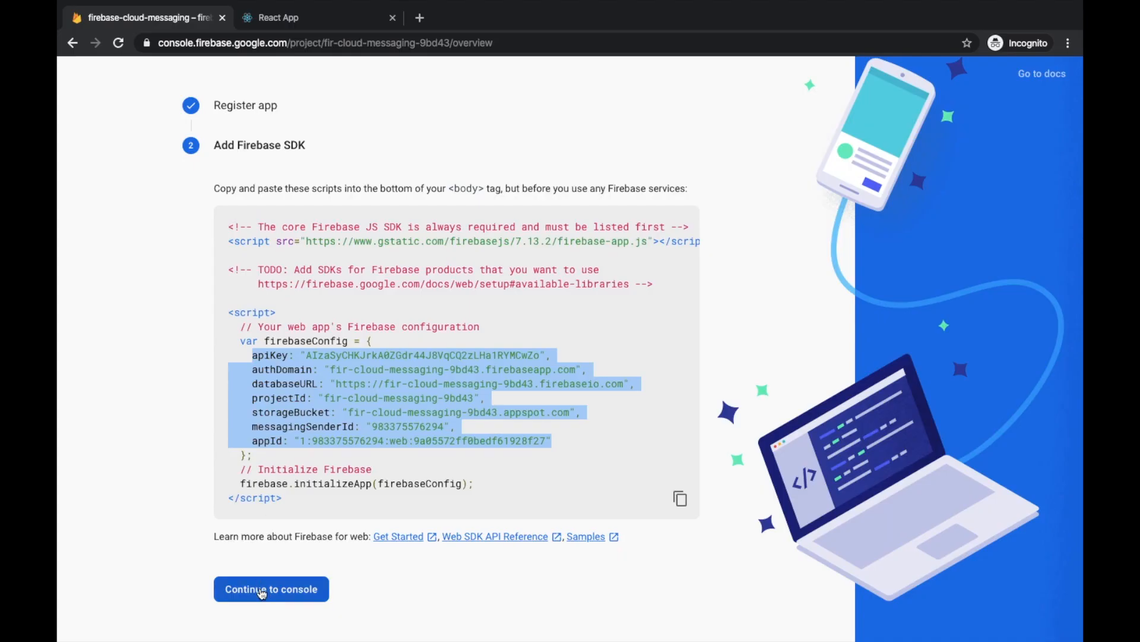
Step: Continue to the Firebase project, inspect the localhost page's Console and copy the logged token
click(271, 588)
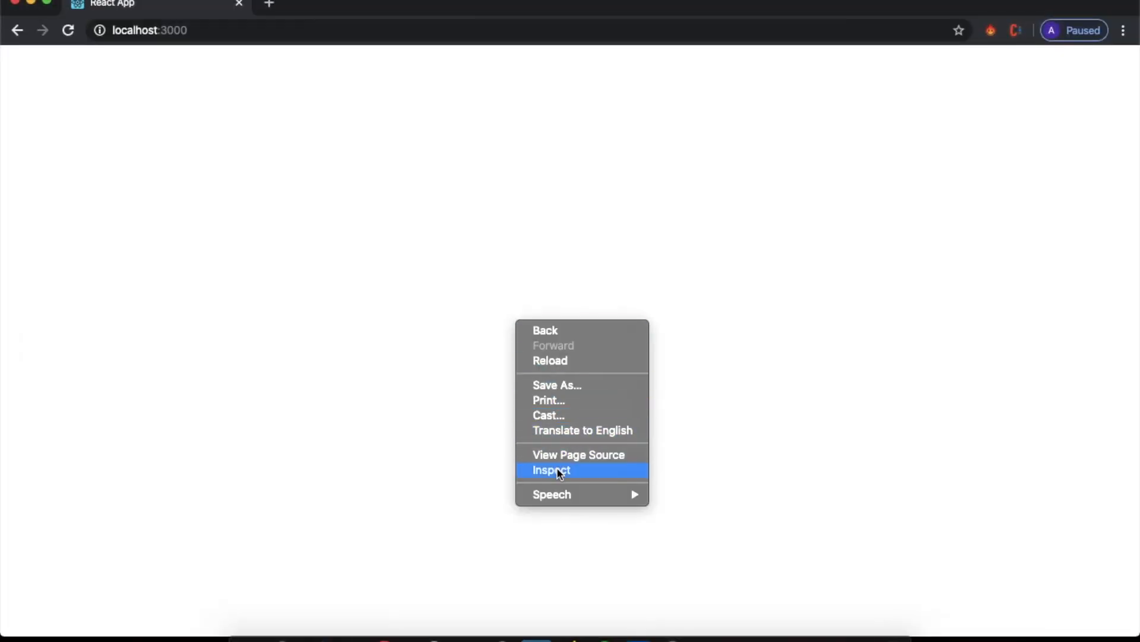
click(552, 471)
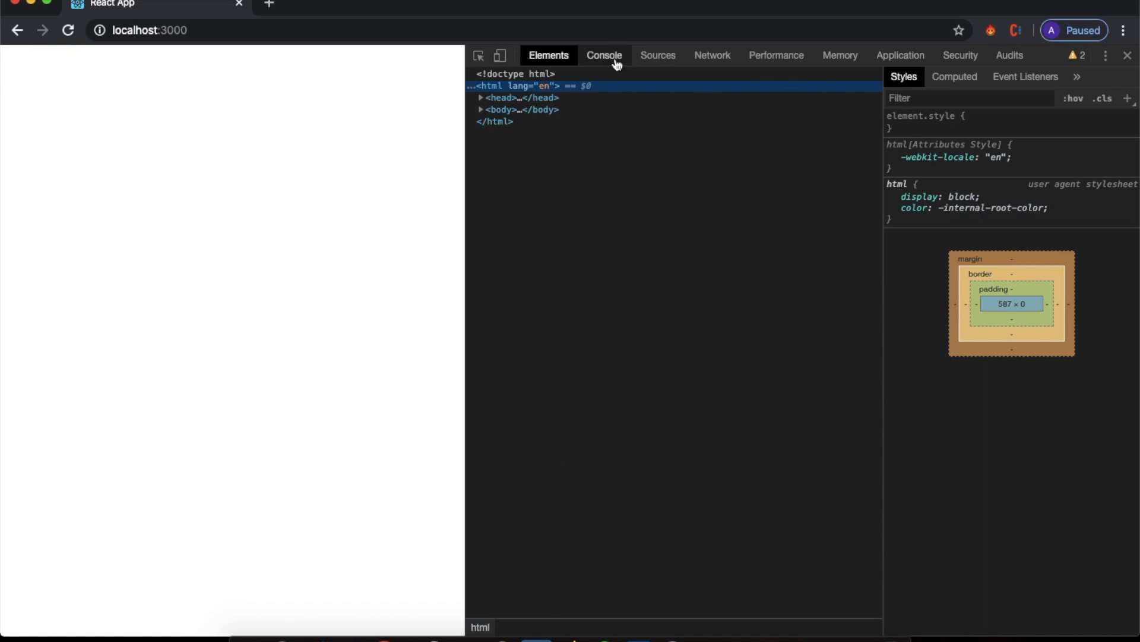
click(603, 56)
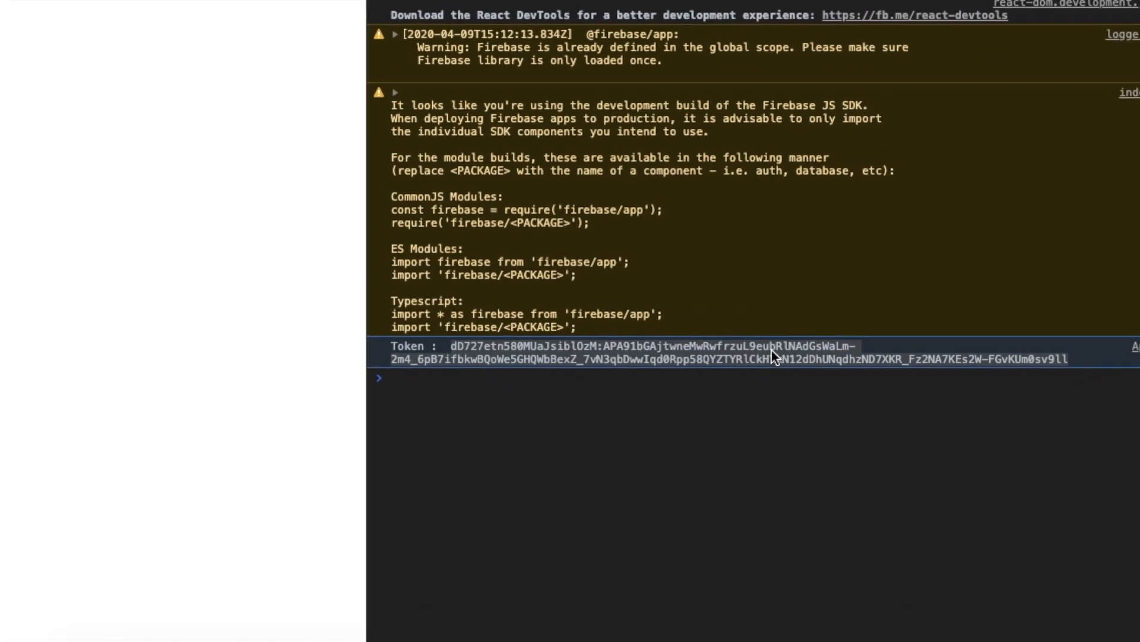
right_click(771, 357)
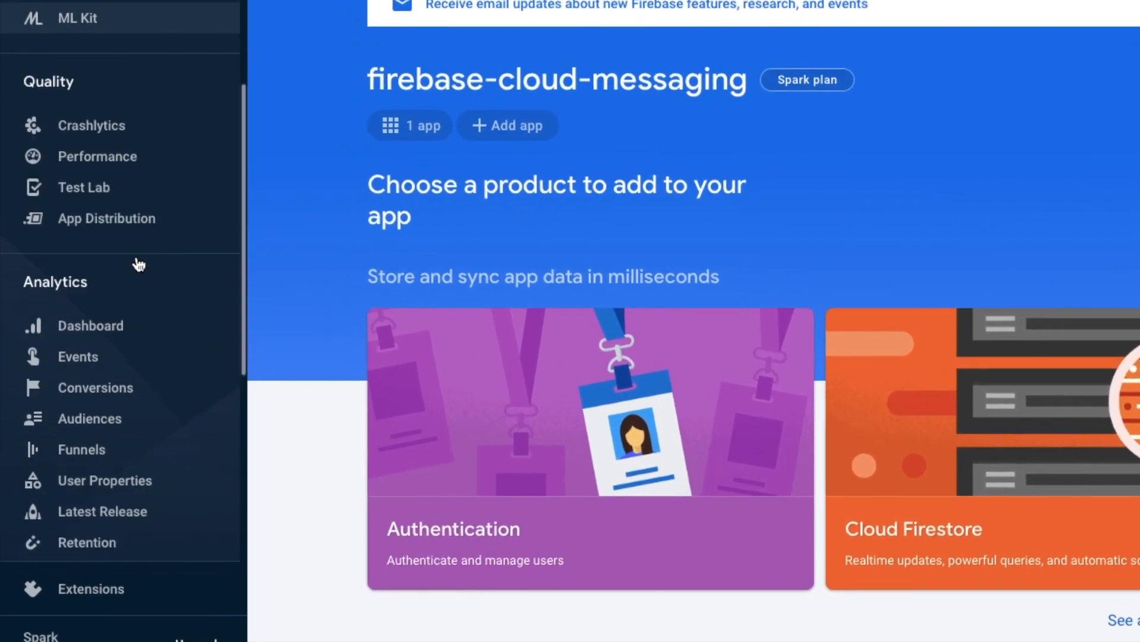
Step: Compose a Cloud Messaging notification titled 'Test' with text 'Test message' and start a device test
scroll(down, 3)
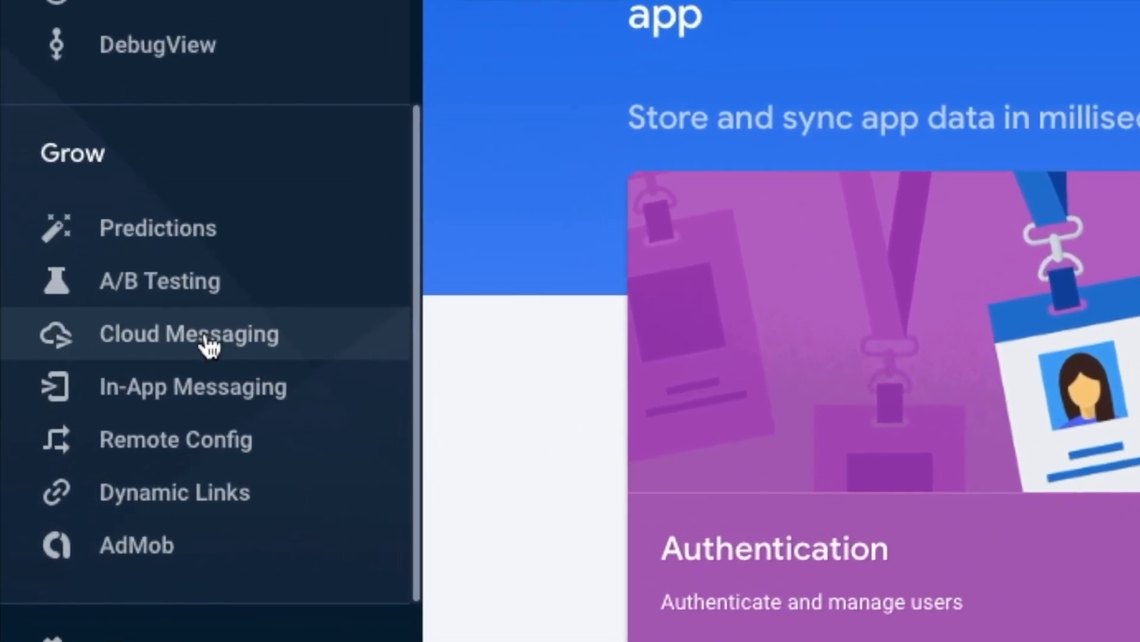
click(189, 333)
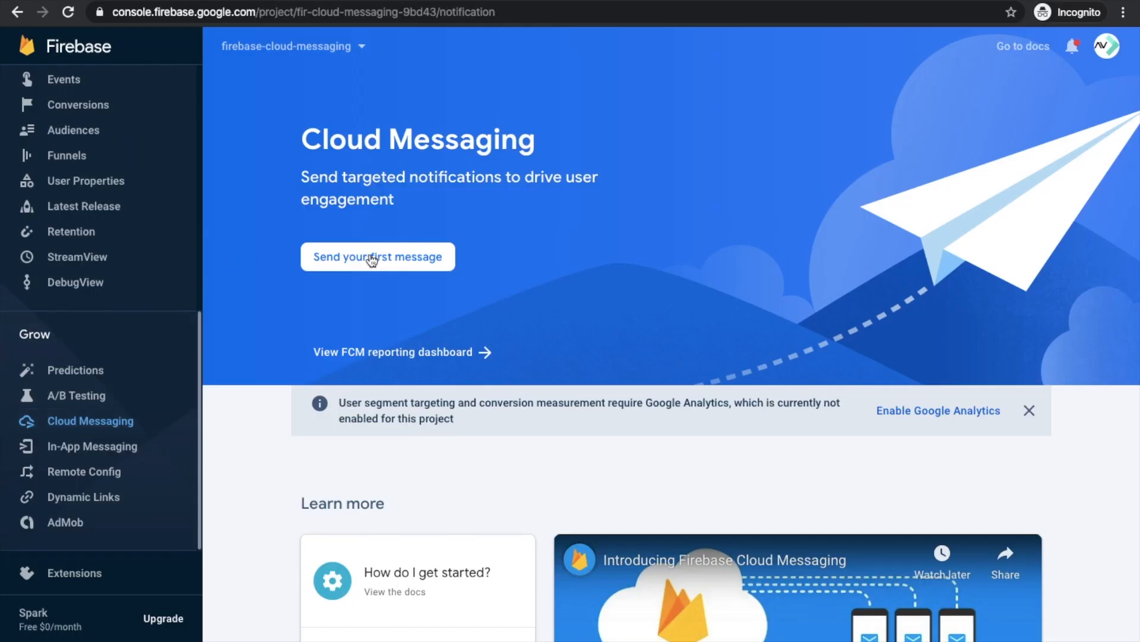
click(378, 256)
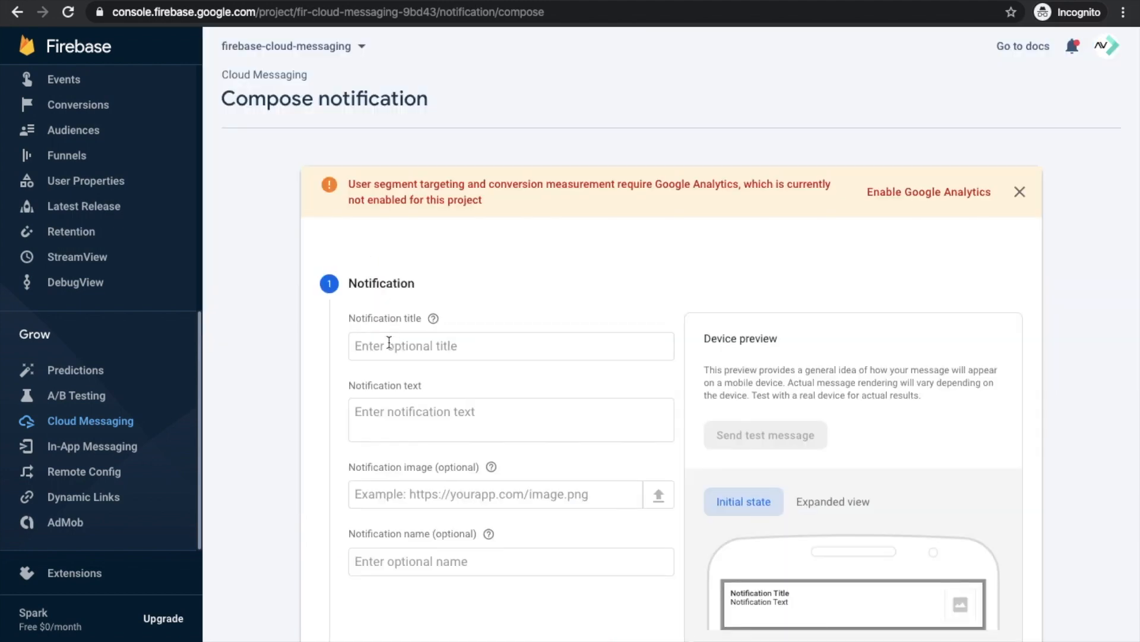
click(511, 345)
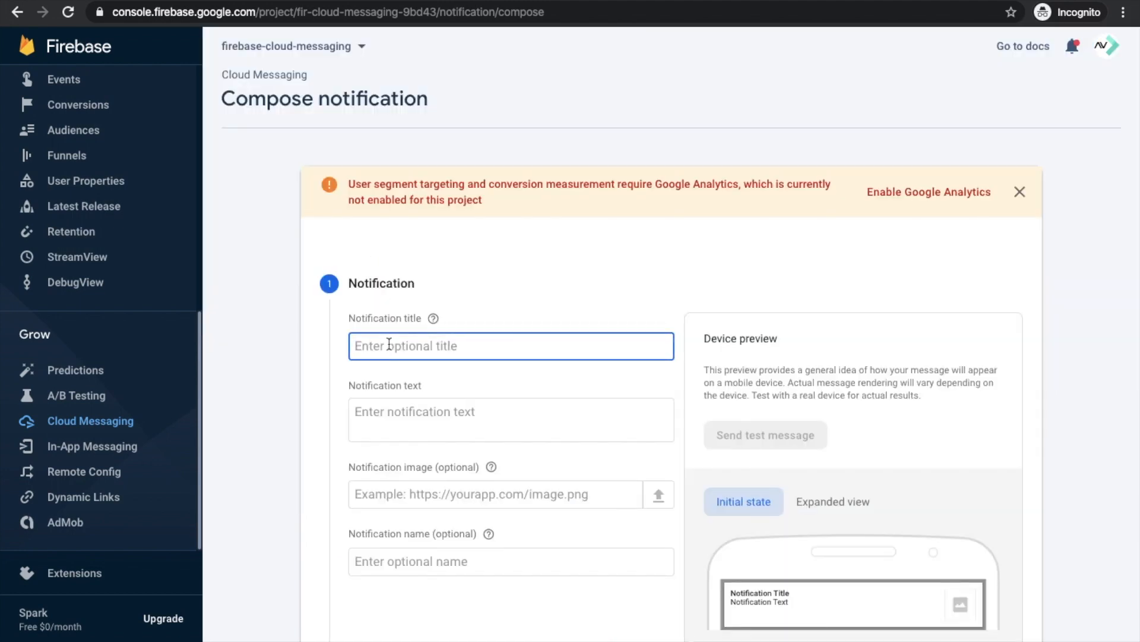
text(Test)
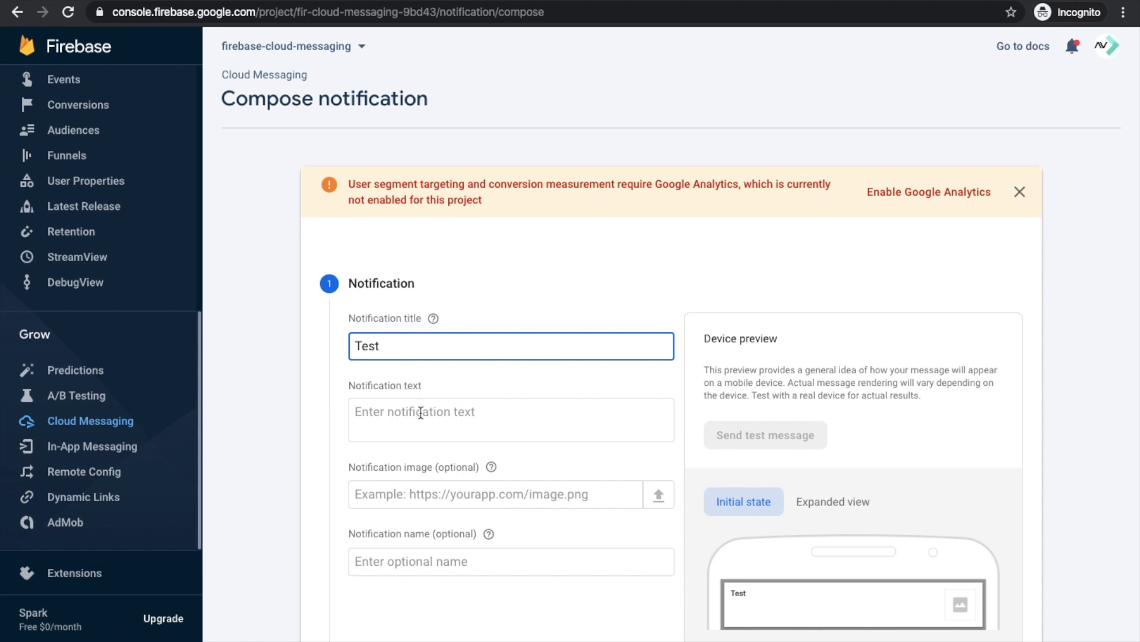
text(Test)
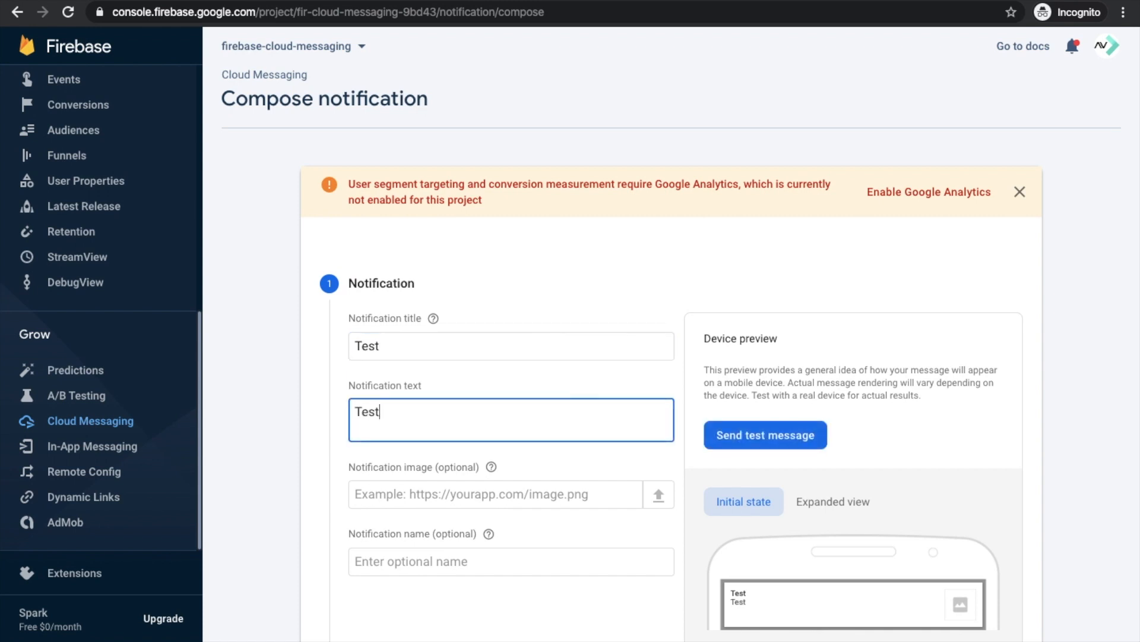
text(message)
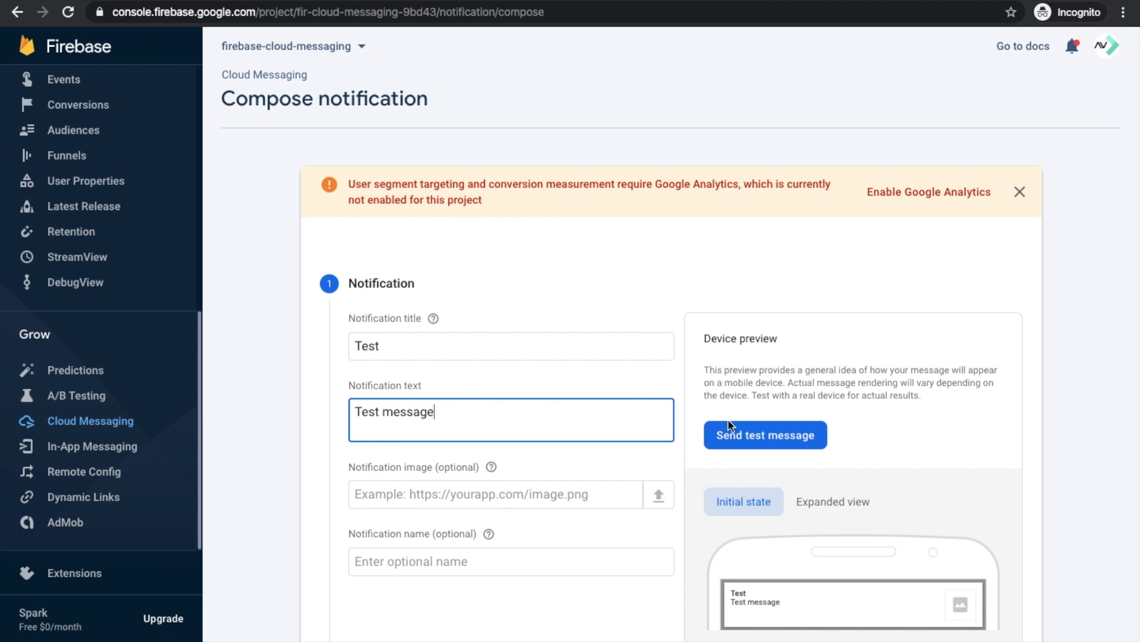
click(764, 435)
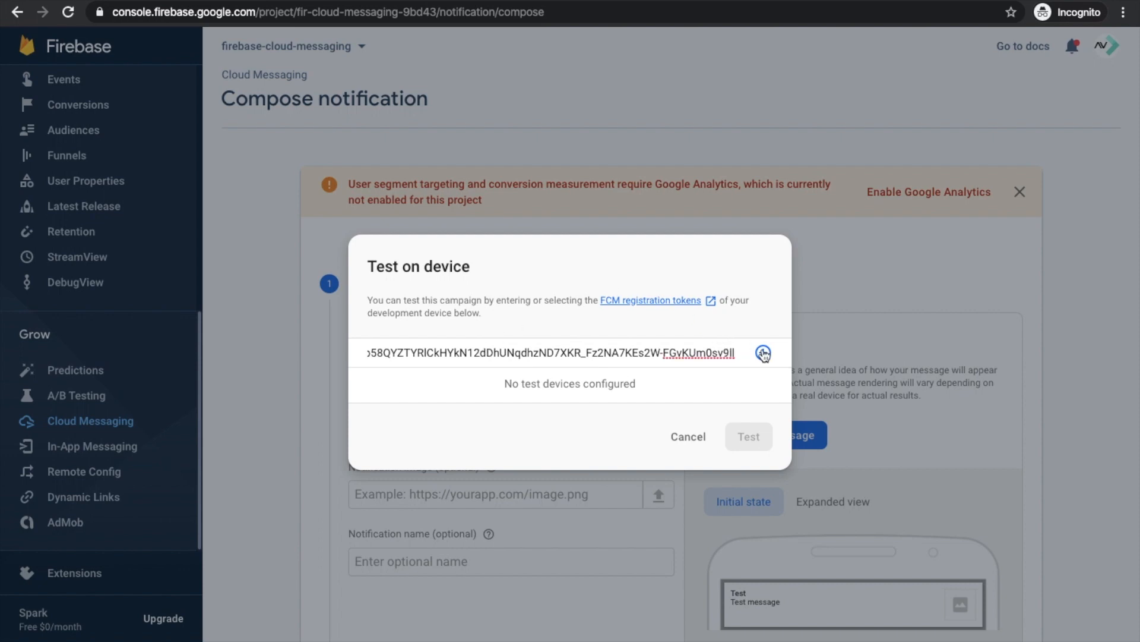
Step: Add the pasted FCM registration token as a test device
click(763, 354)
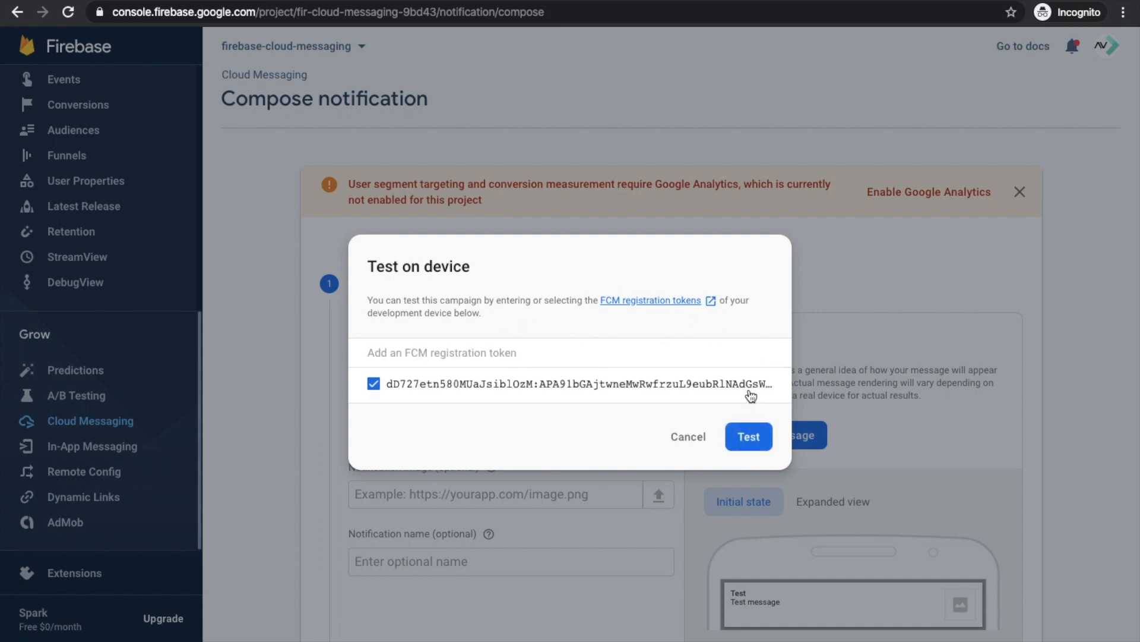